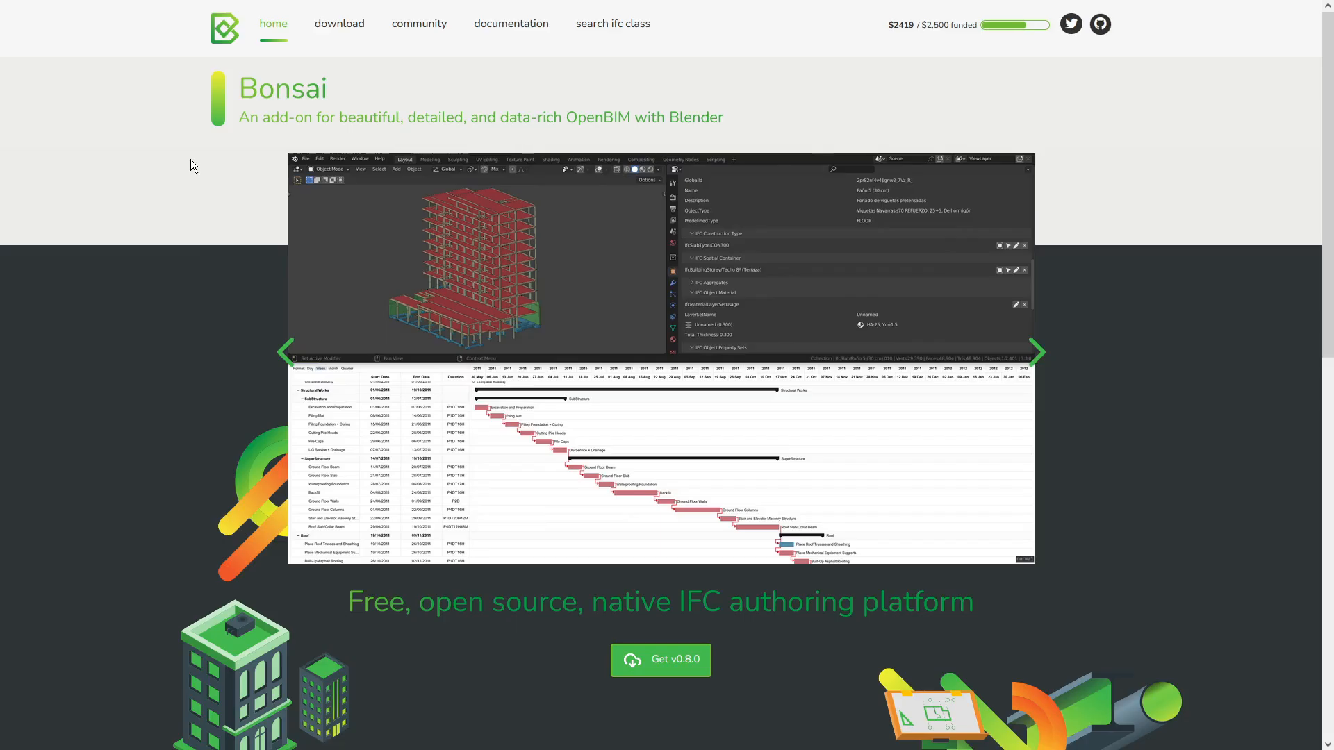
Open spa_IFC_2x3.ifc in the BIMvision viewer.
{"action": "left_click", "coordinate": [1037, 351]}
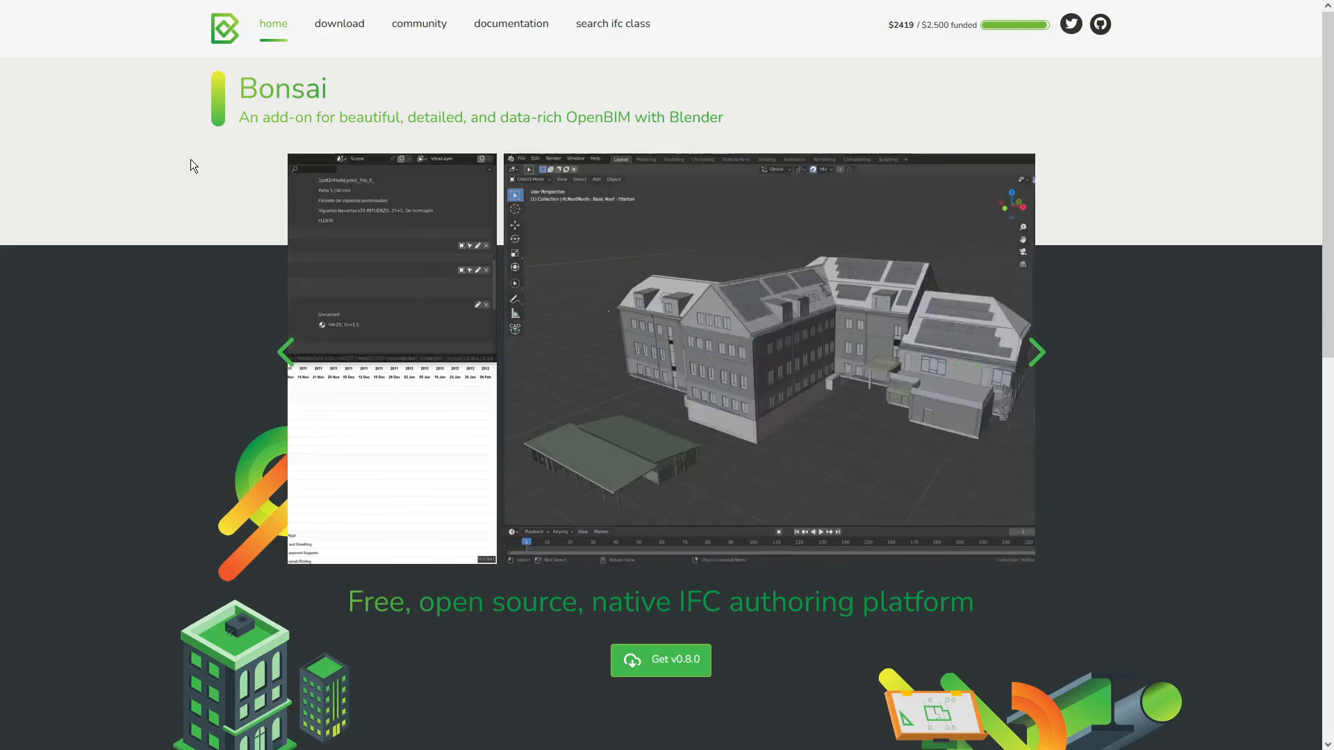
{"action": "left_click", "coordinate": [1037, 352]}
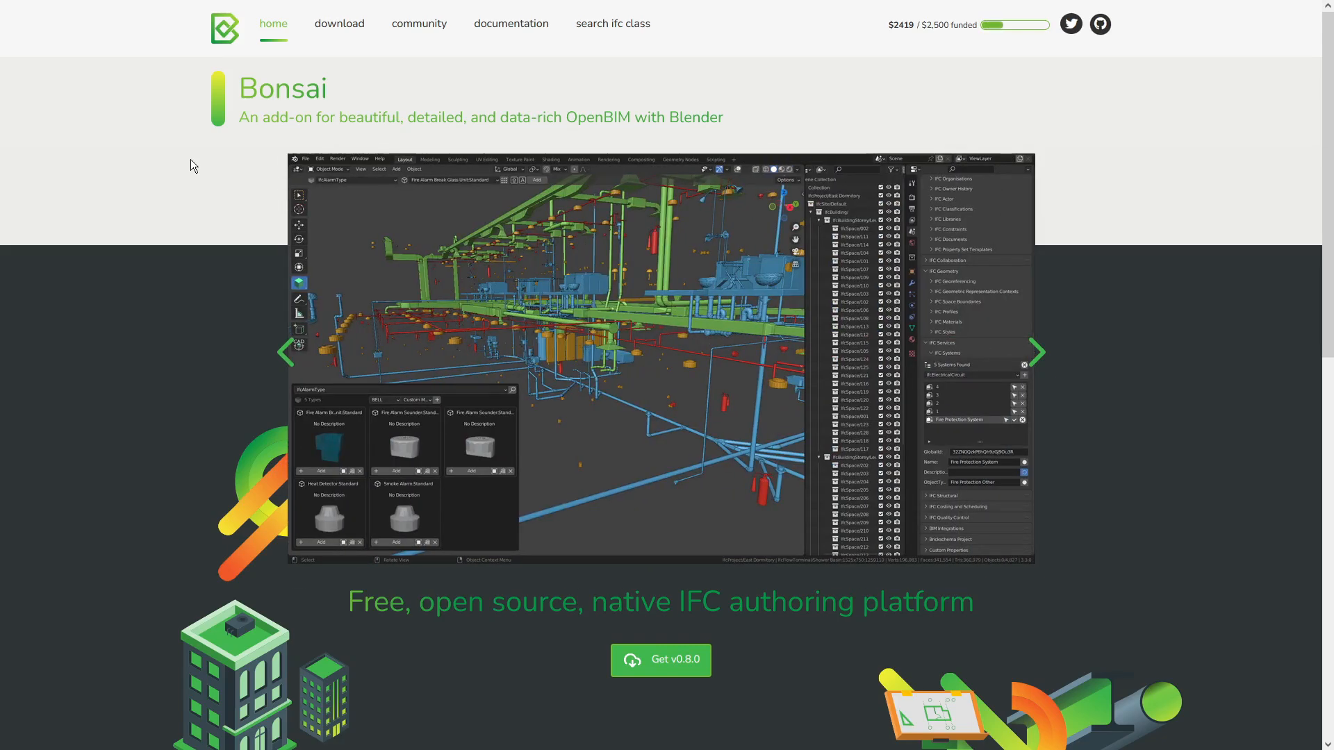
{"action": "left_click", "coordinate": [1037, 351]}
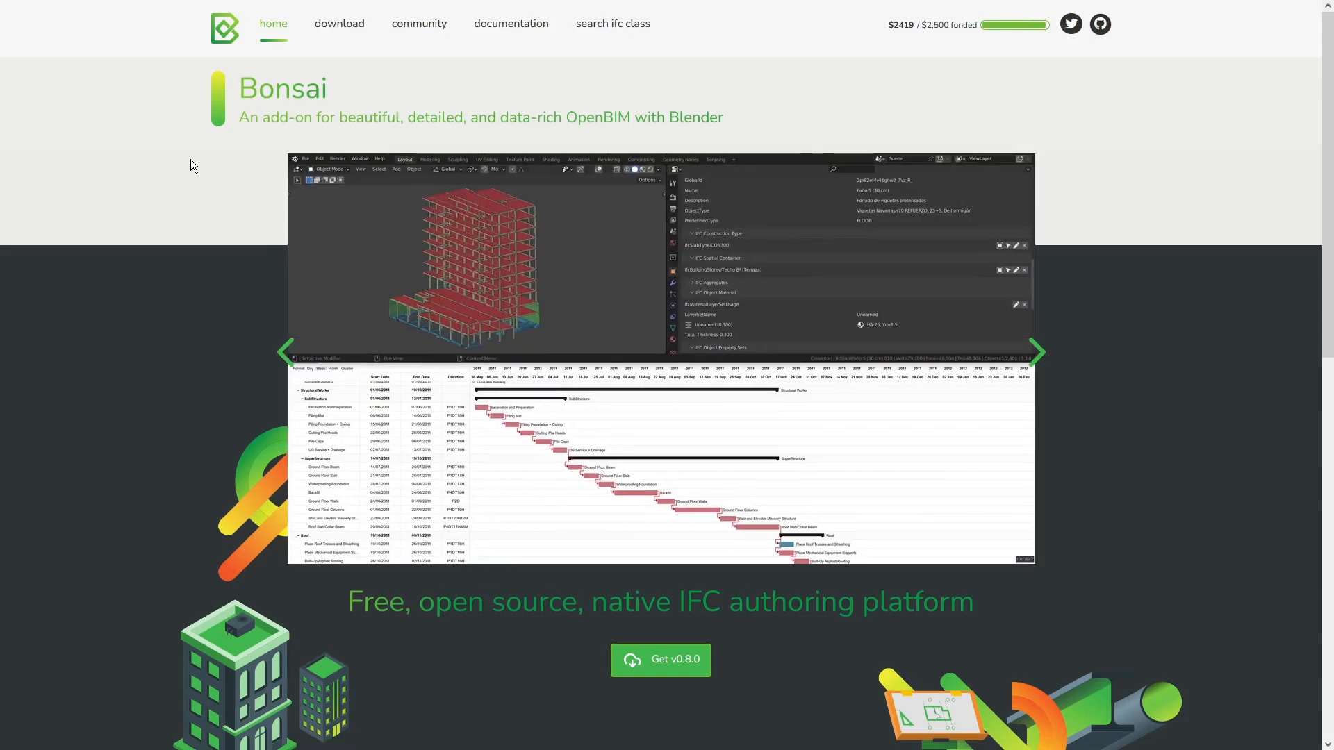
{"action": "left_click", "coordinate": [1036, 351]}
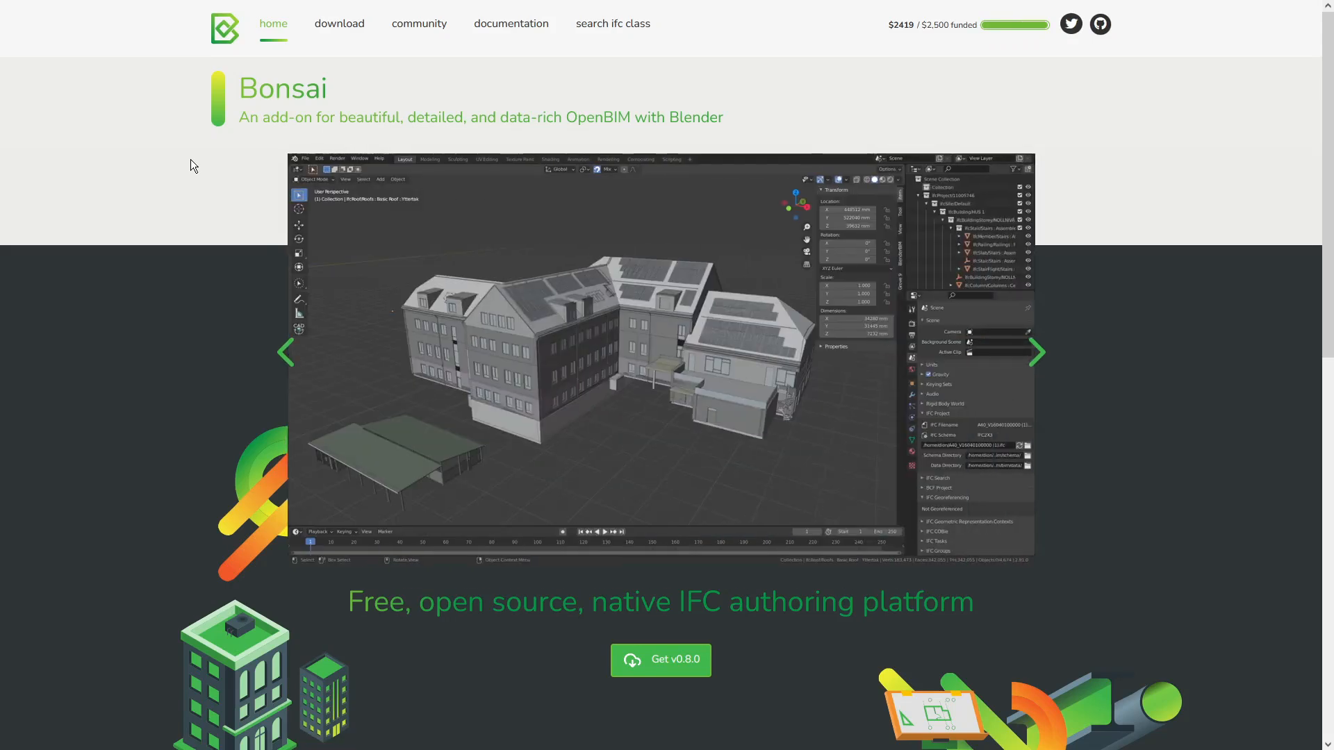
{"action": "left_click", "coordinate": [1037, 352]}
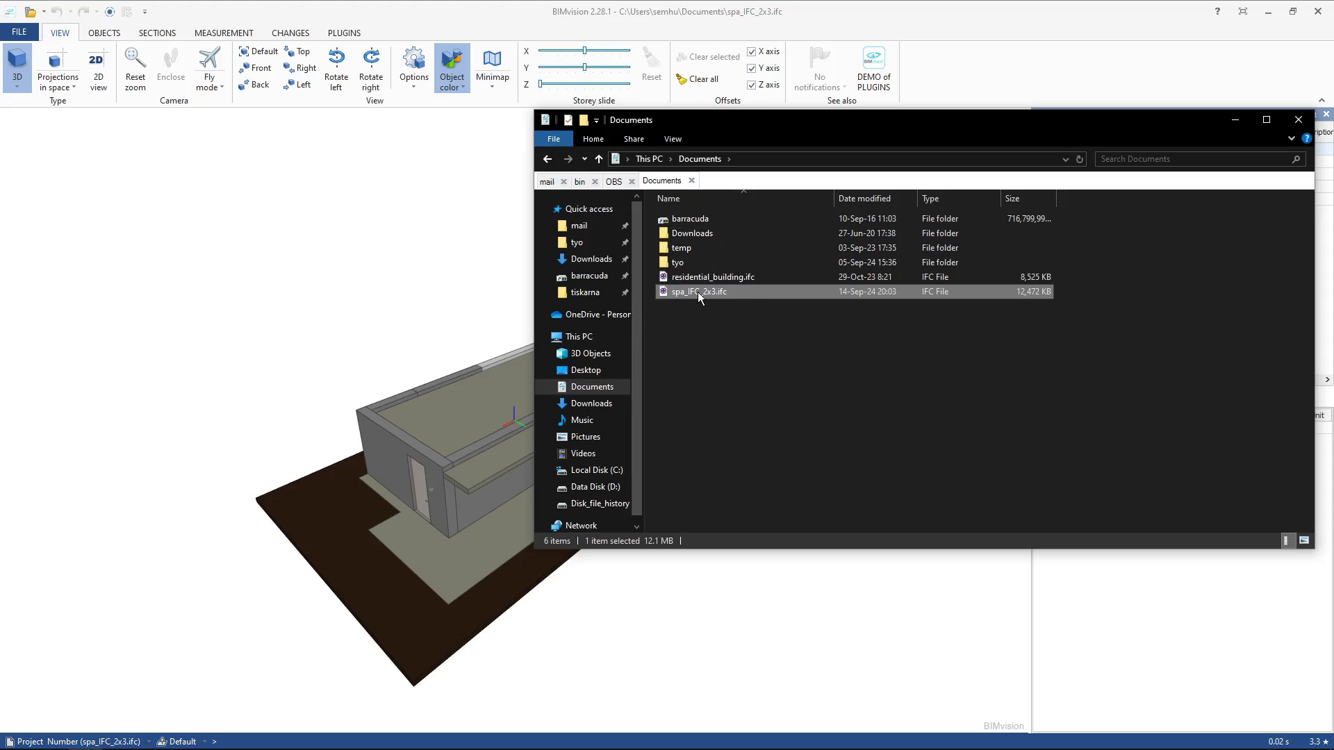
{"action": "double_click", "coordinate": [698, 291]}
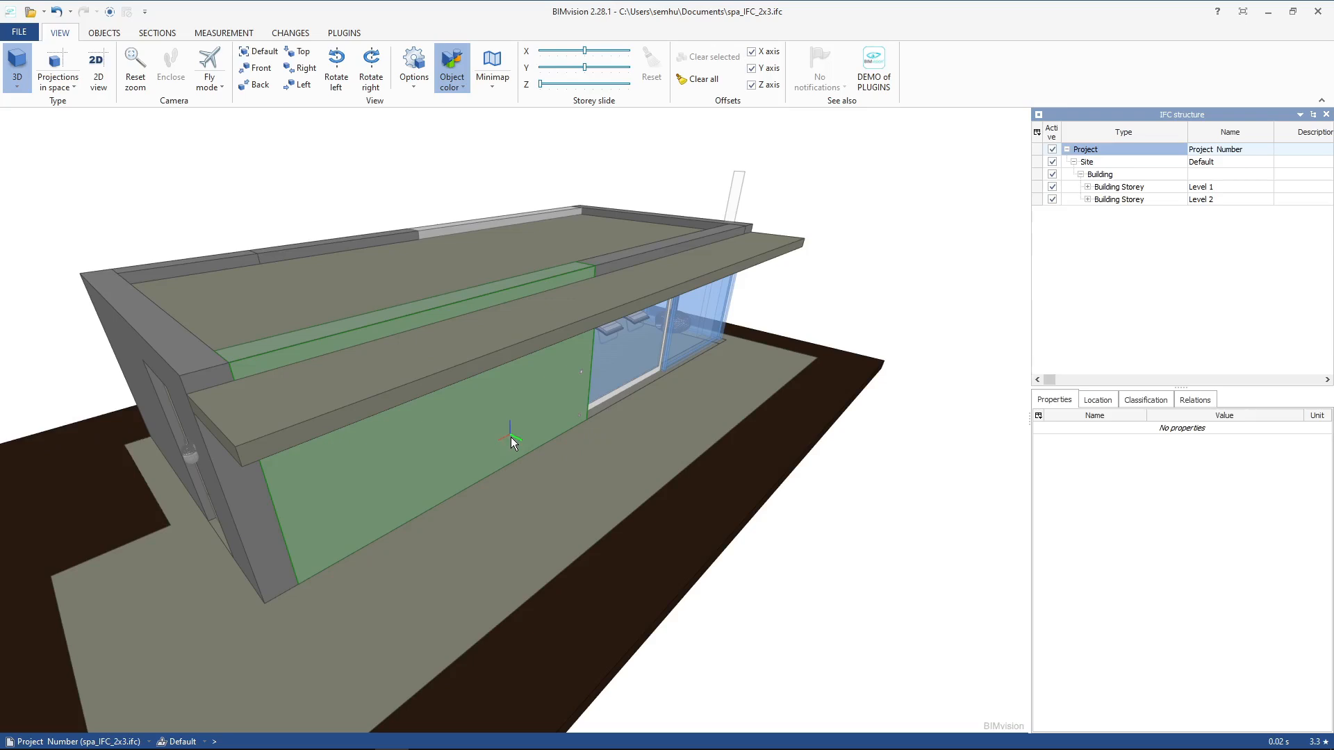
Cut the model with a horizontal section plane and show the Project's properties, confirming schema IFC2X3.
{"action": "left_click", "coordinate": [157, 32]}
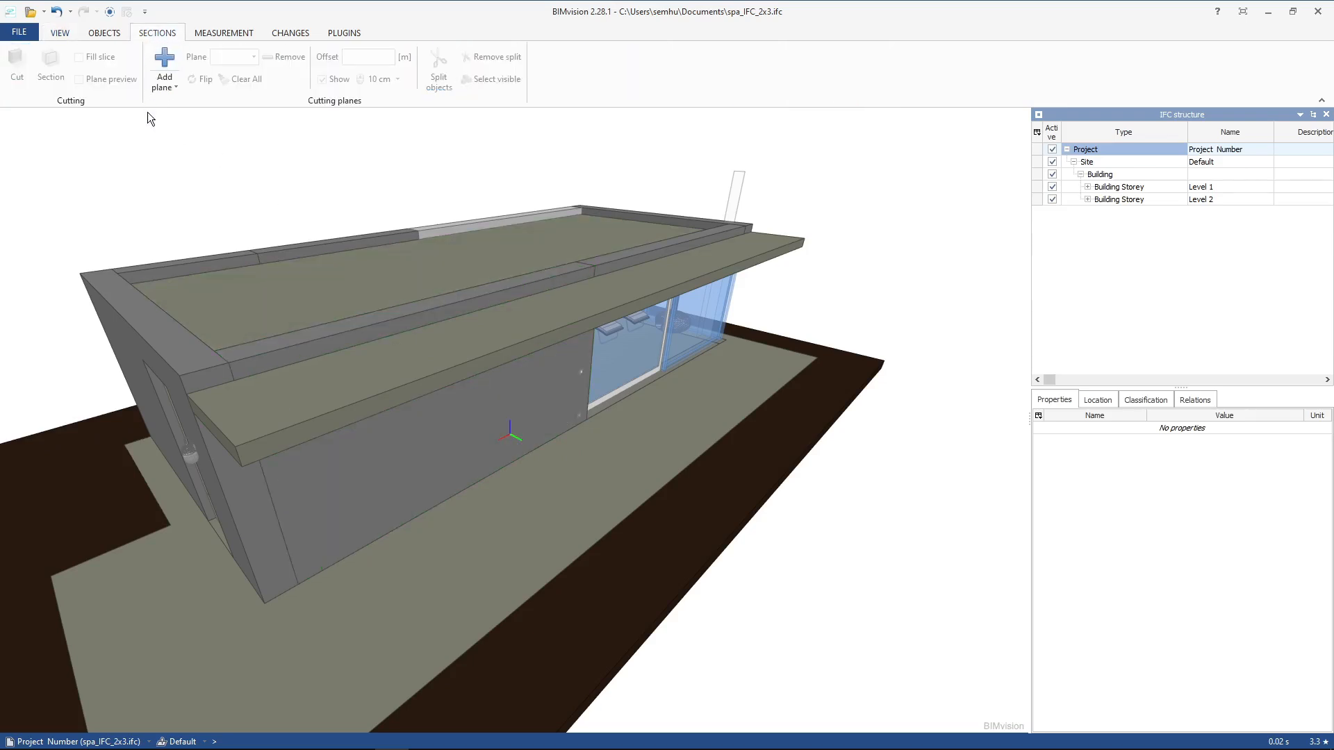
{"action": "left_click", "coordinate": [164, 70]}
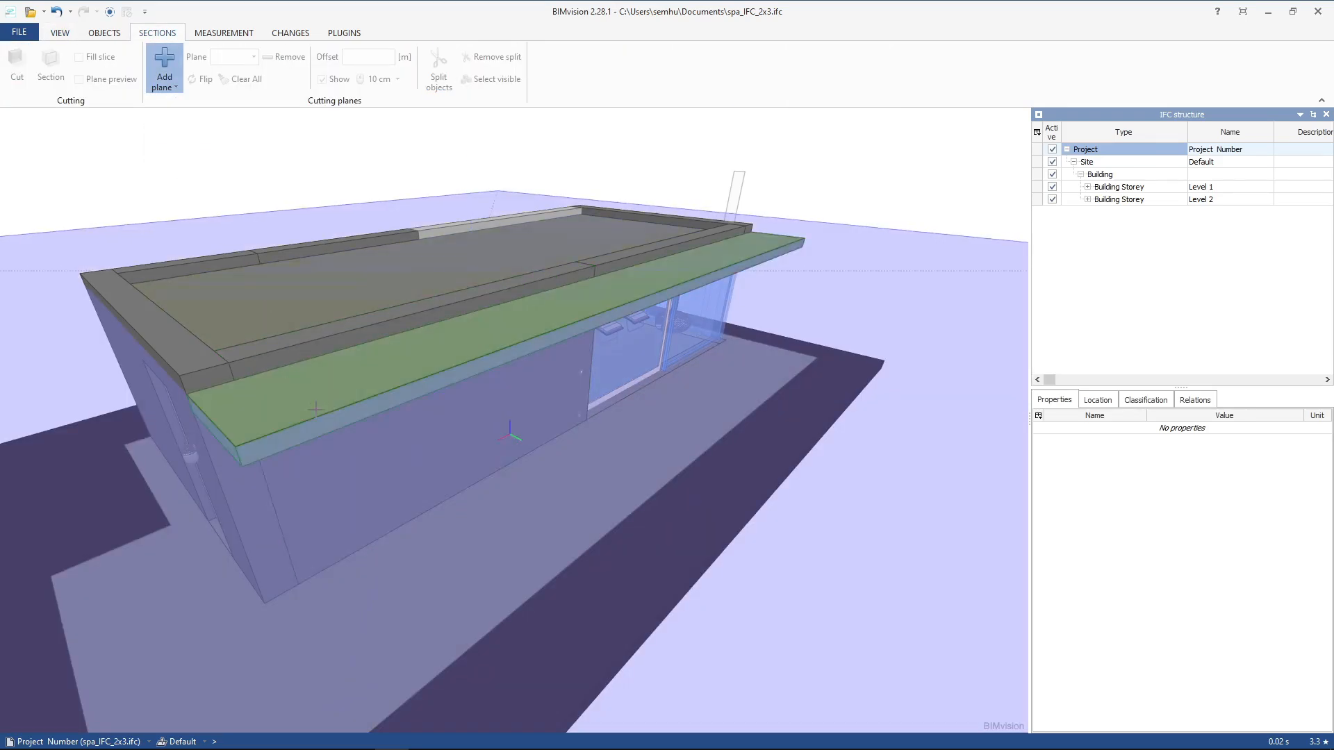
{"action": "left_click", "coordinate": [164, 77]}
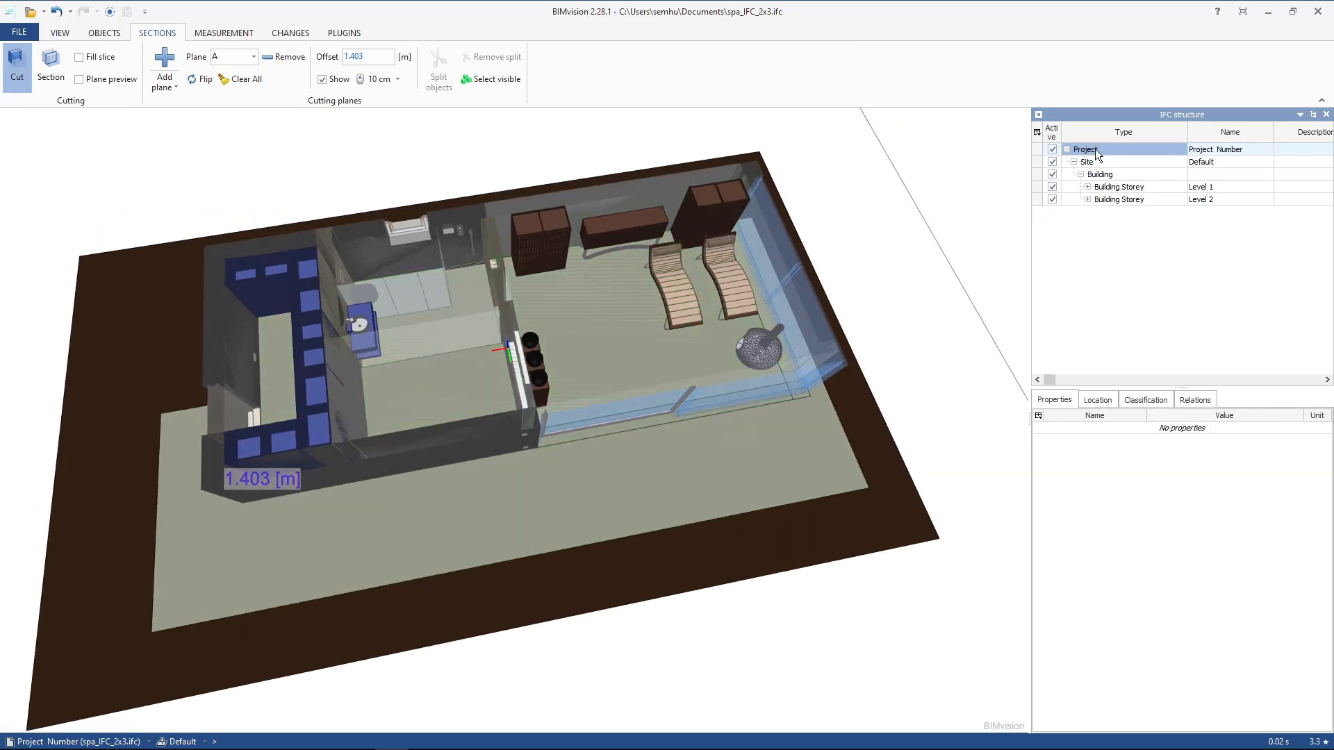
{"action": "left_click", "coordinate": [1085, 149]}
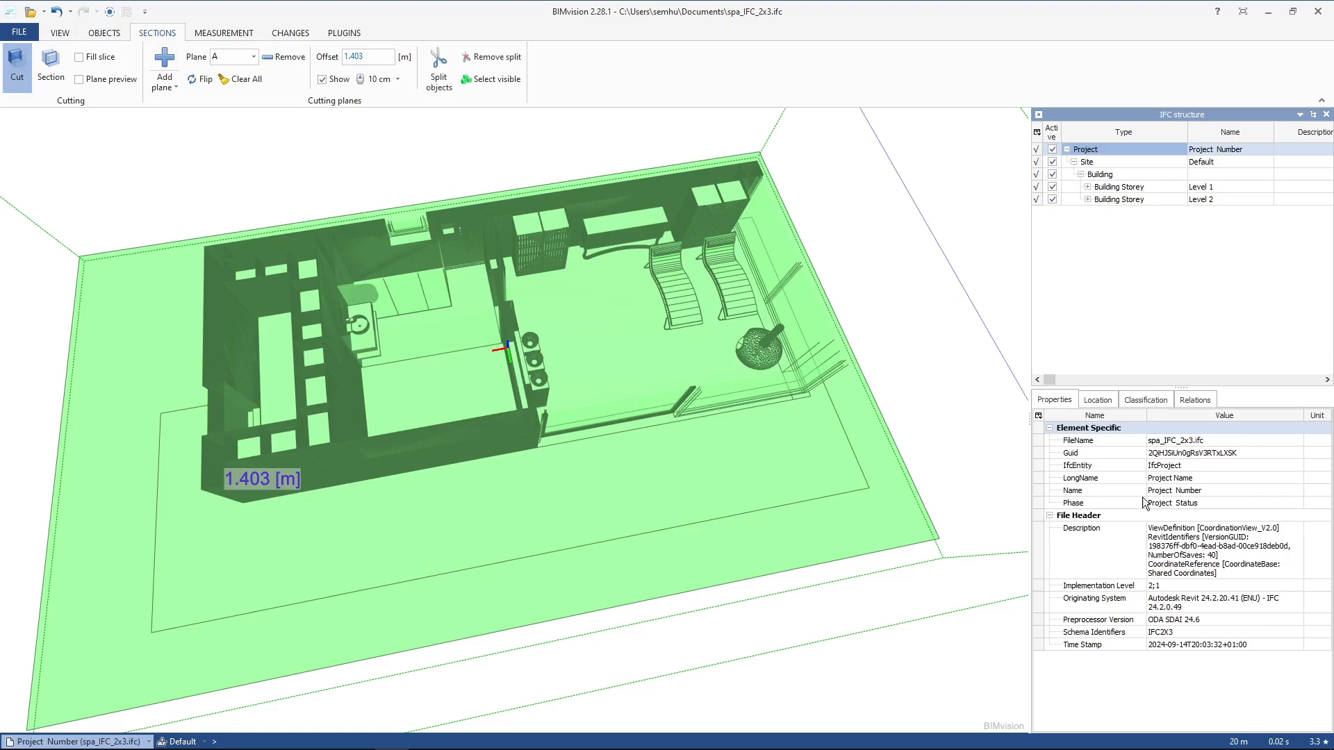
{"action": "mouse_move", "coordinate": [1147, 641]}
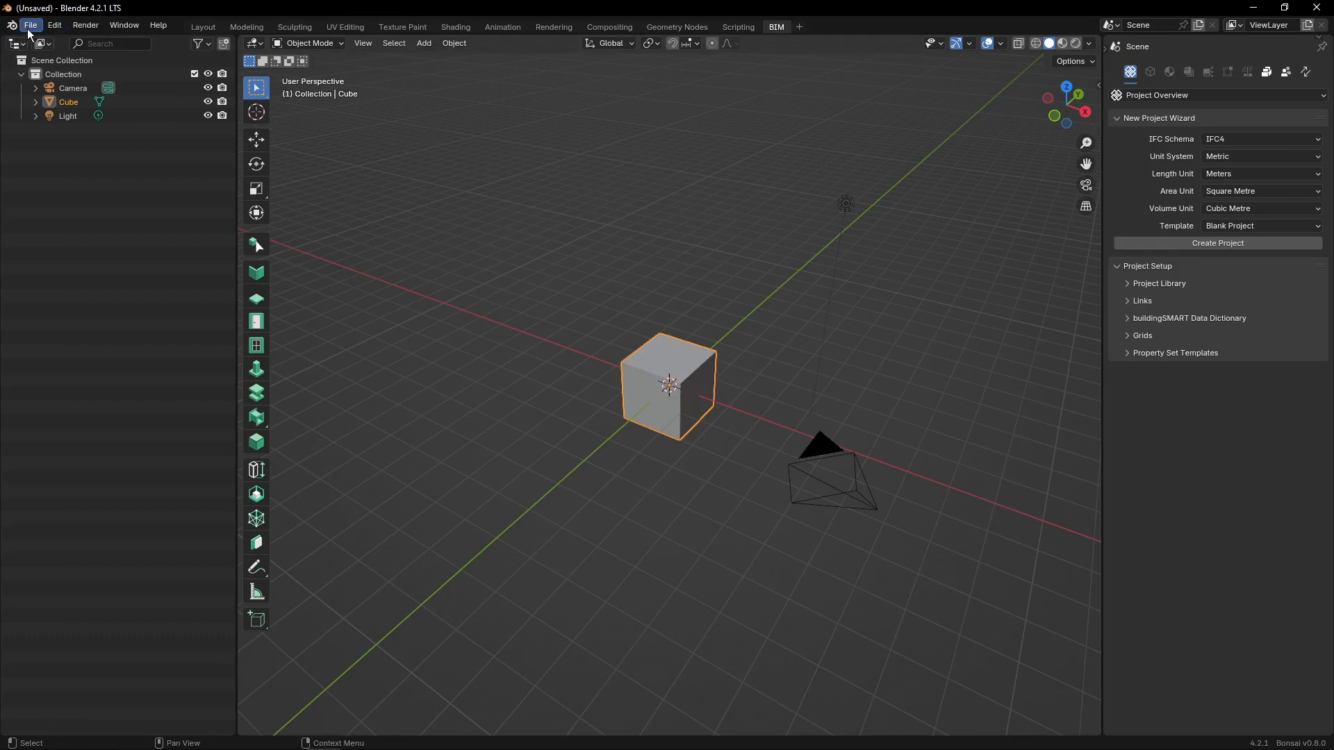
Start Open IFC Project and compare headers: spa_IFC_2x3.ifc reads IFC2X3, residential_building.ifc reads IFC4.
{"action": "left_click", "coordinate": [30, 25]}
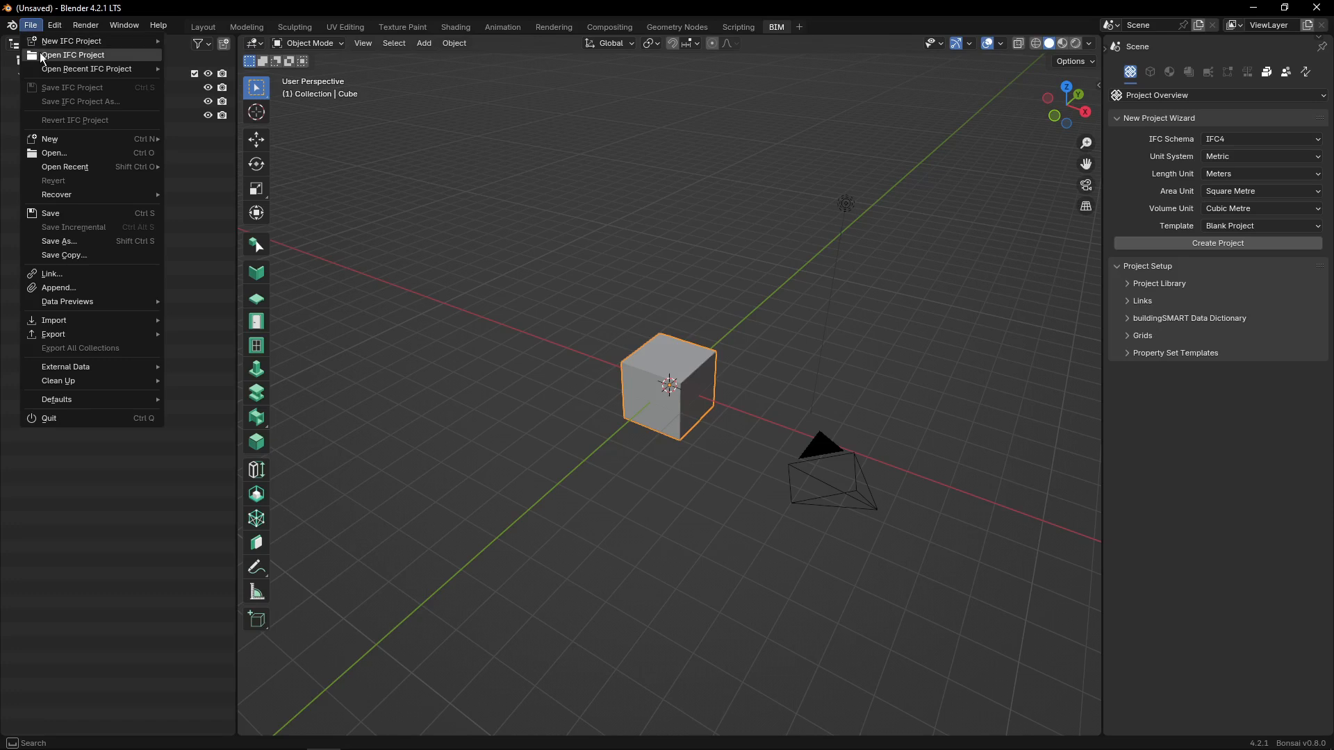
{"action": "left_click", "coordinate": [72, 54]}
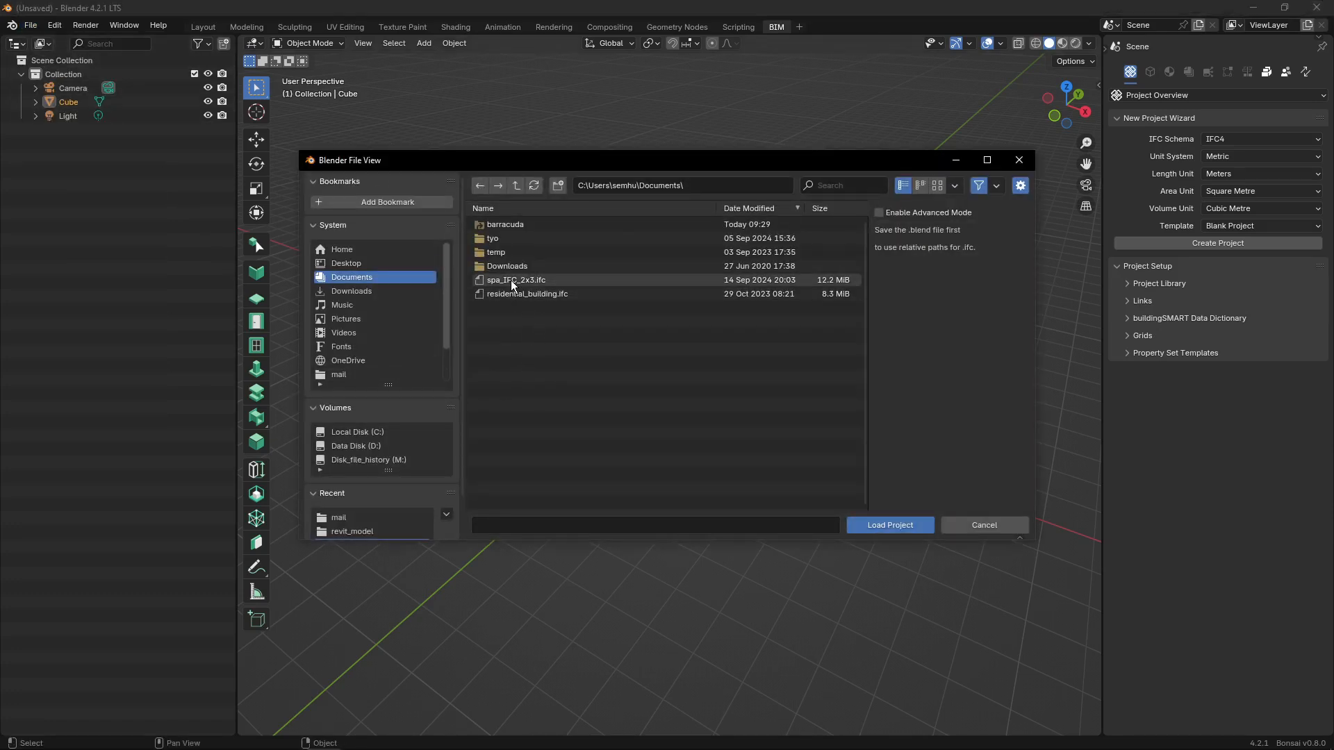
{"action": "left_click", "coordinate": [514, 280]}
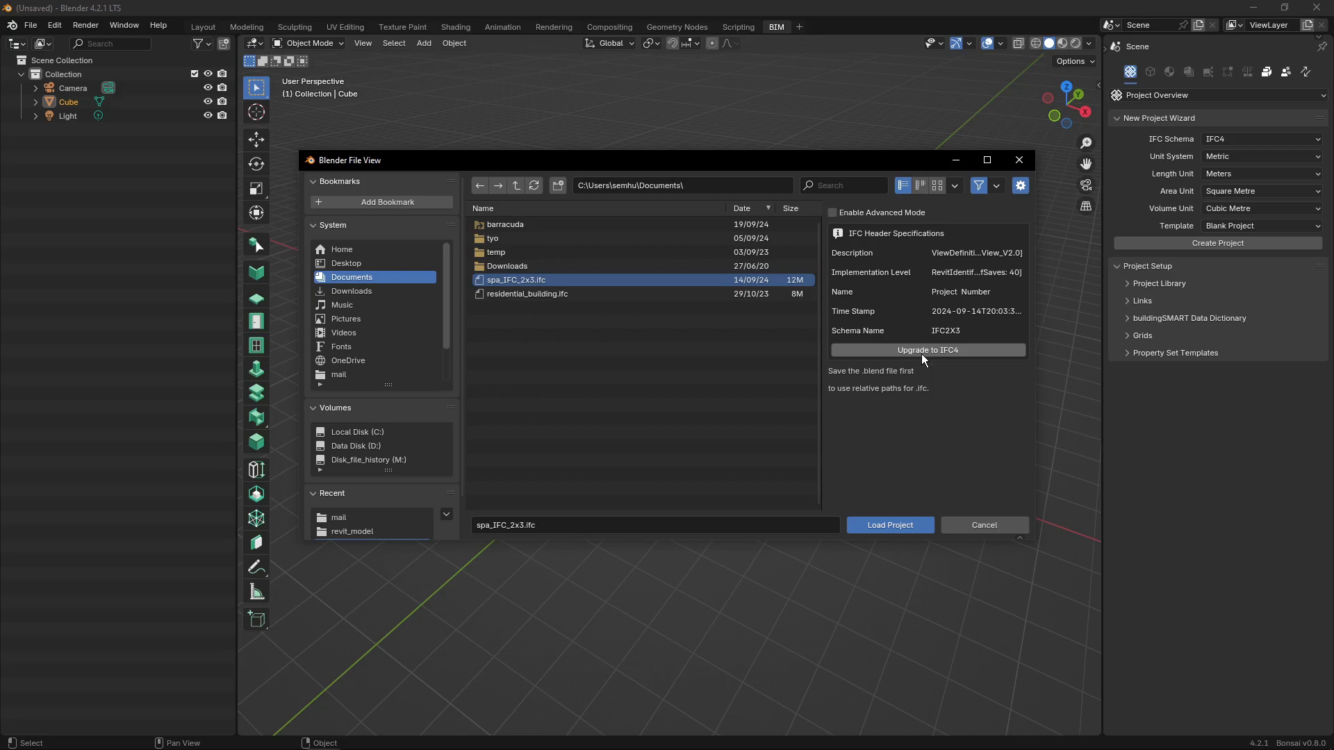
{"action": "mouse_move", "coordinate": [926, 358]}
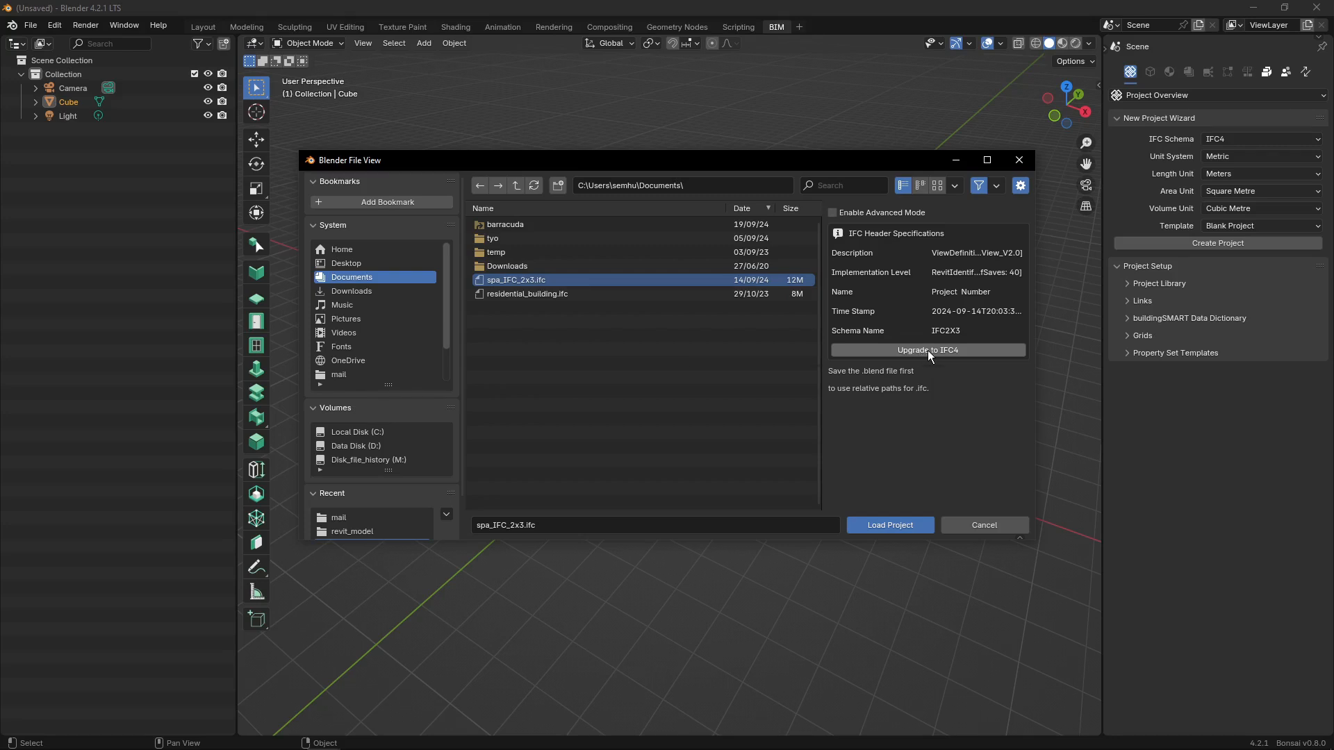
{"action": "mouse_move", "coordinate": [705, 350]}
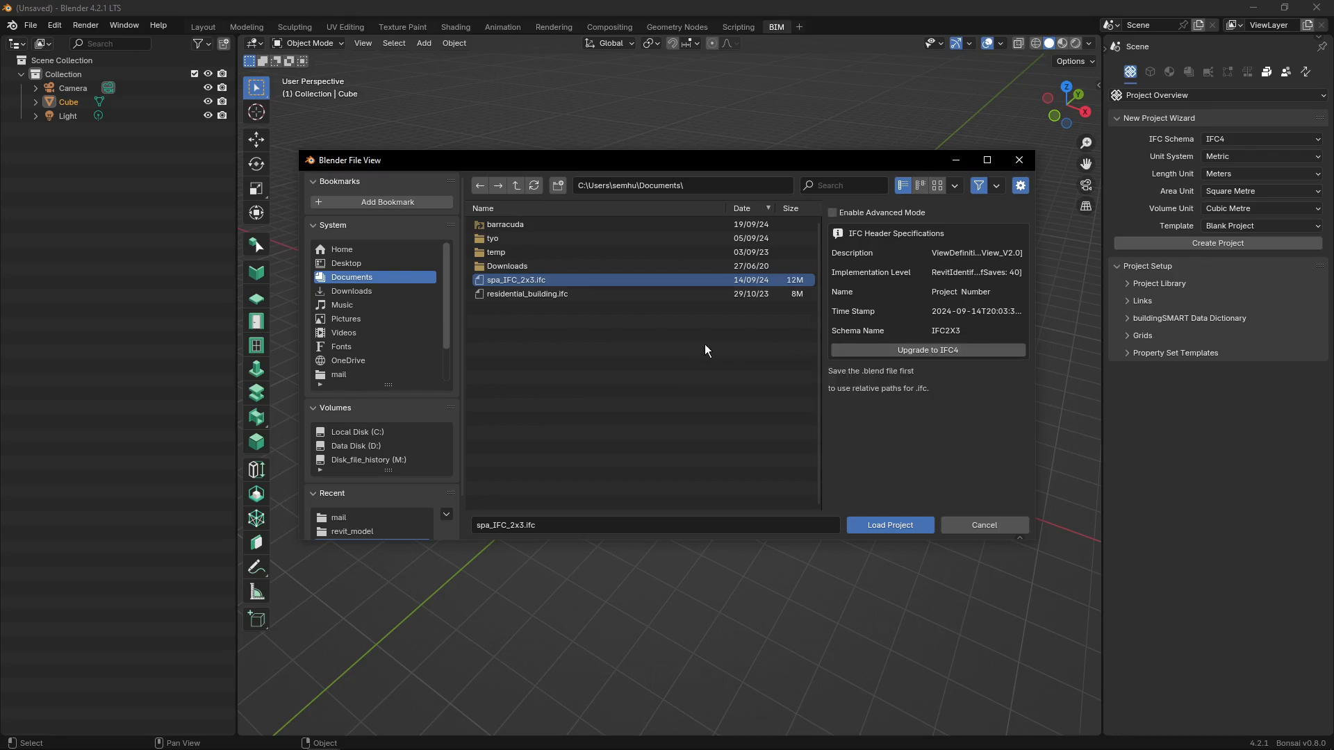
{"action": "mouse_move", "coordinate": [527, 294]}
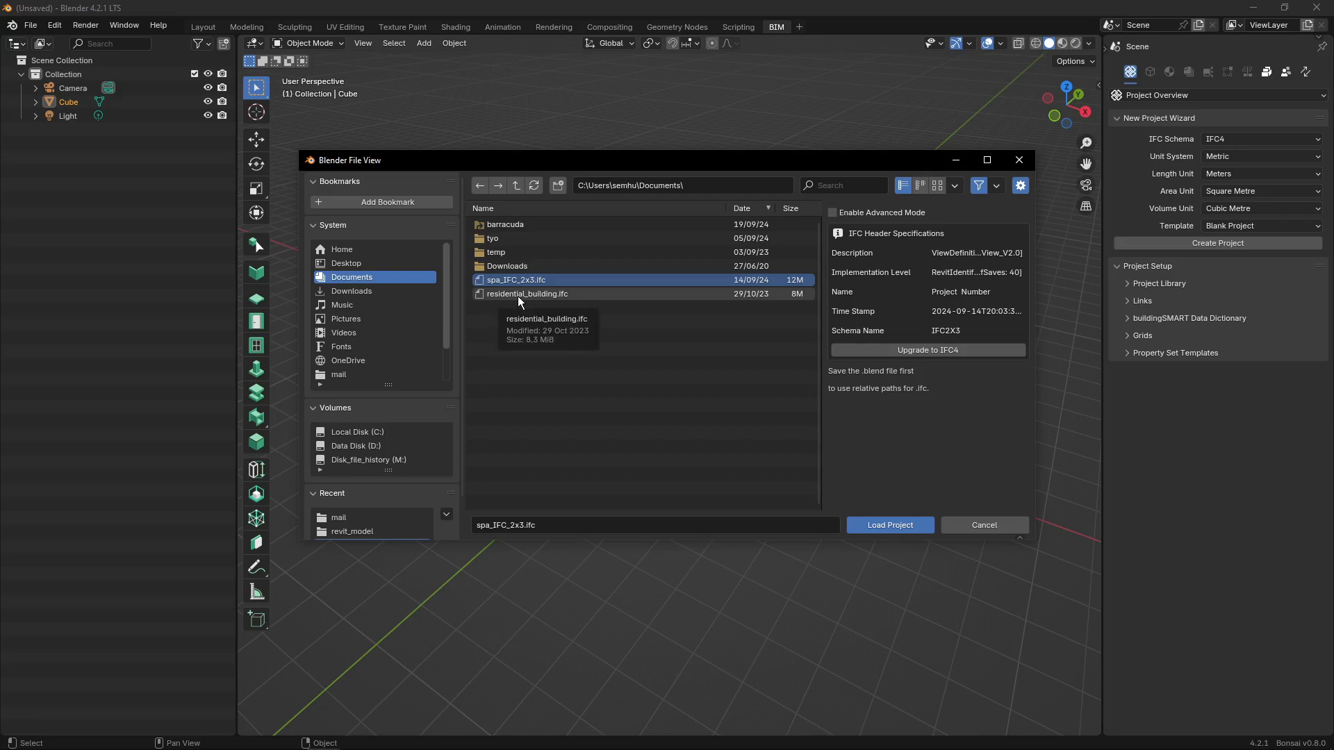
{"action": "left_click", "coordinate": [528, 293]}
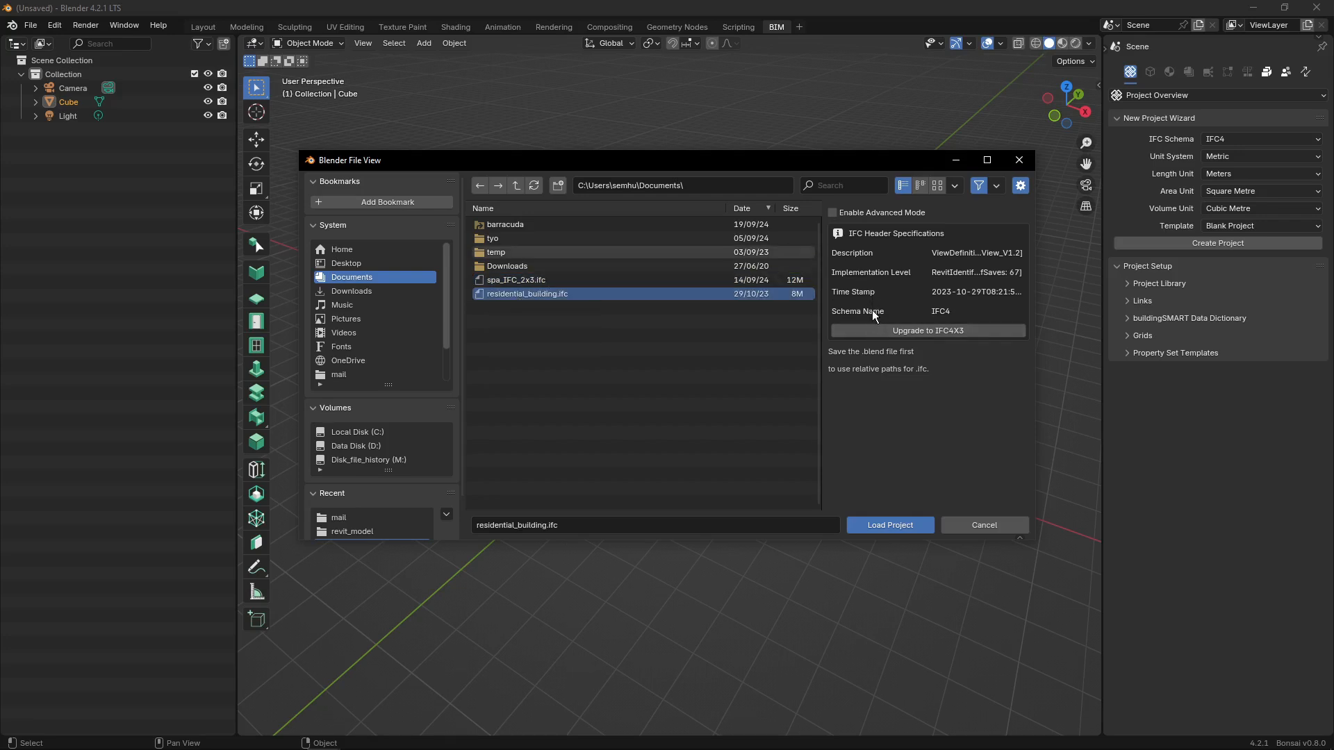
{"action": "mouse_move", "coordinate": [950, 317]}
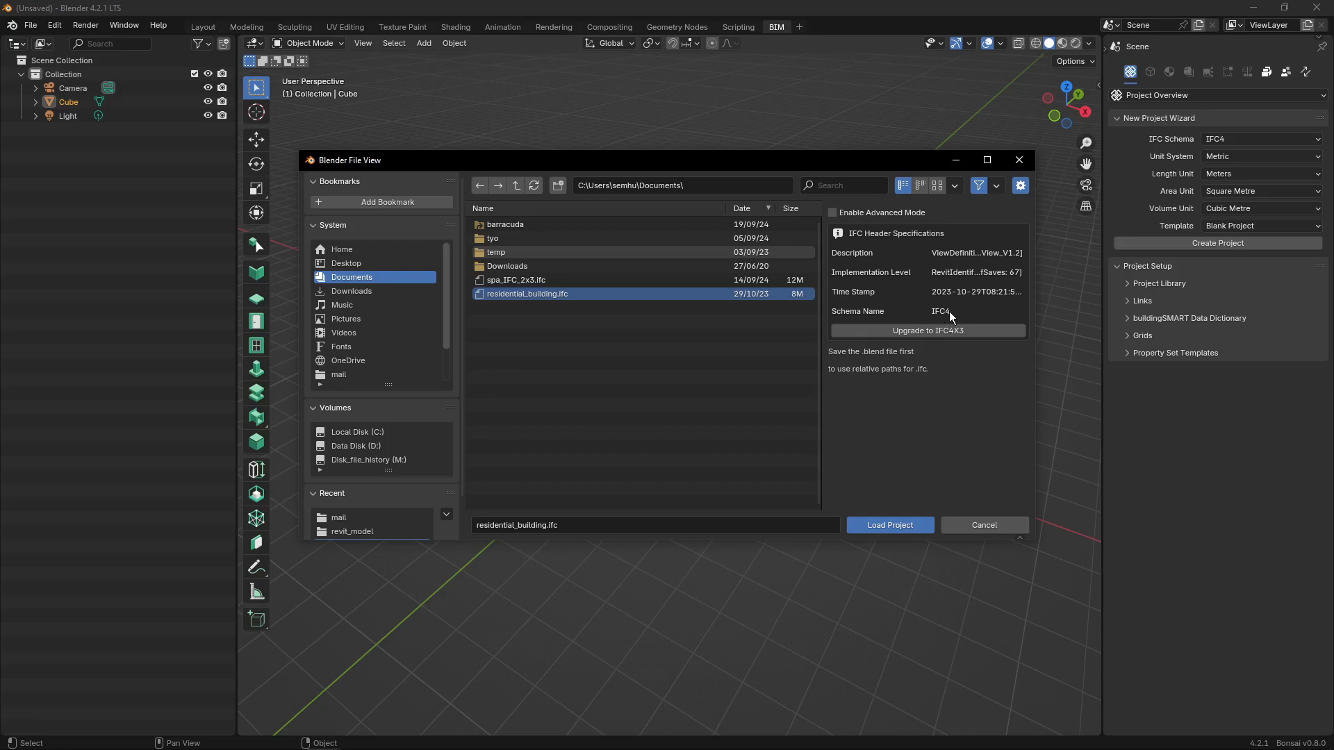
{"action": "mouse_move", "coordinate": [920, 339]}
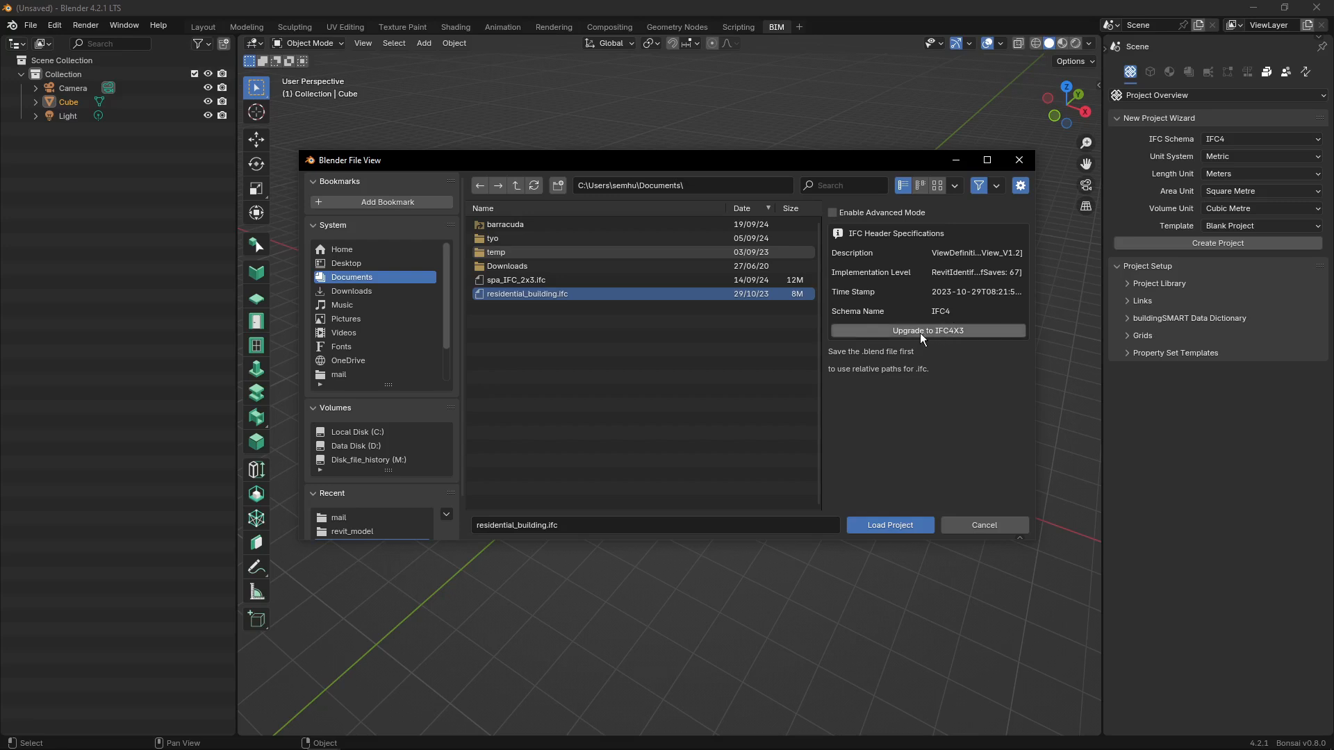
{"action": "mouse_move", "coordinate": [951, 335]}
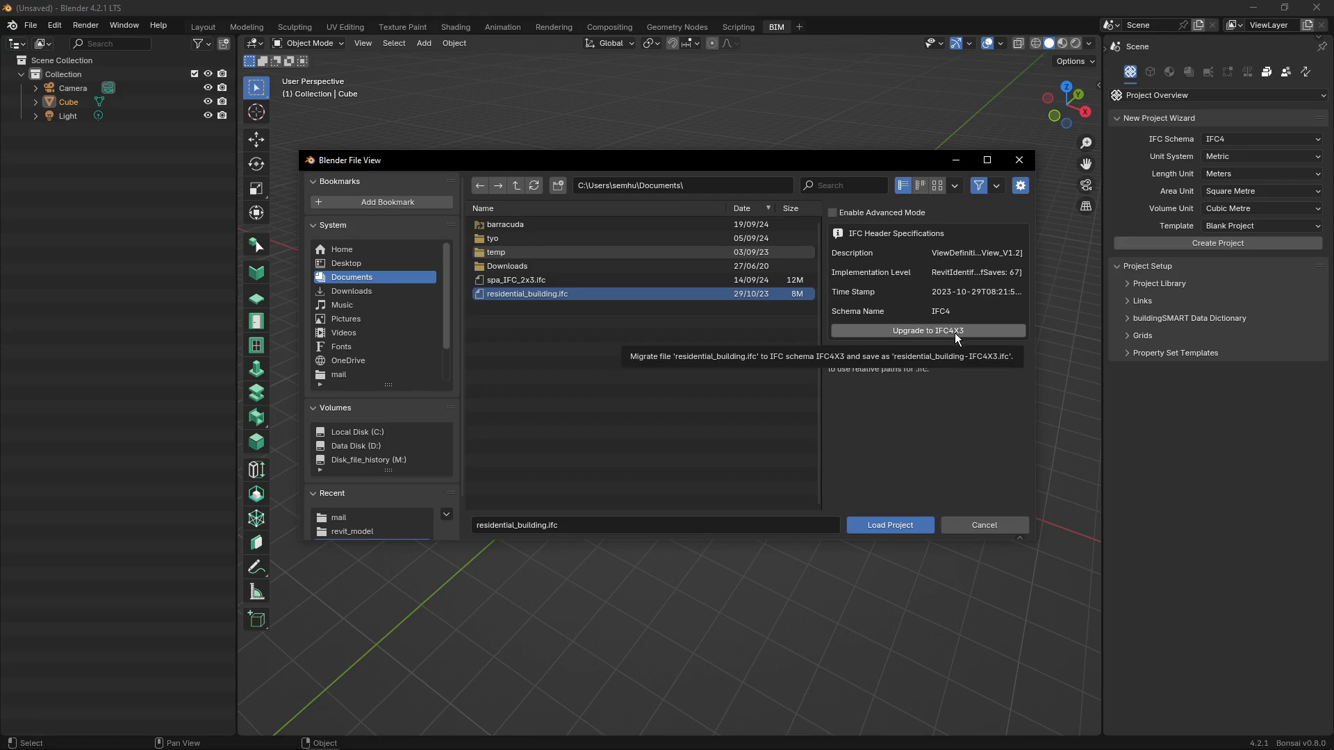
{"action": "mouse_move", "coordinate": [760, 300]}
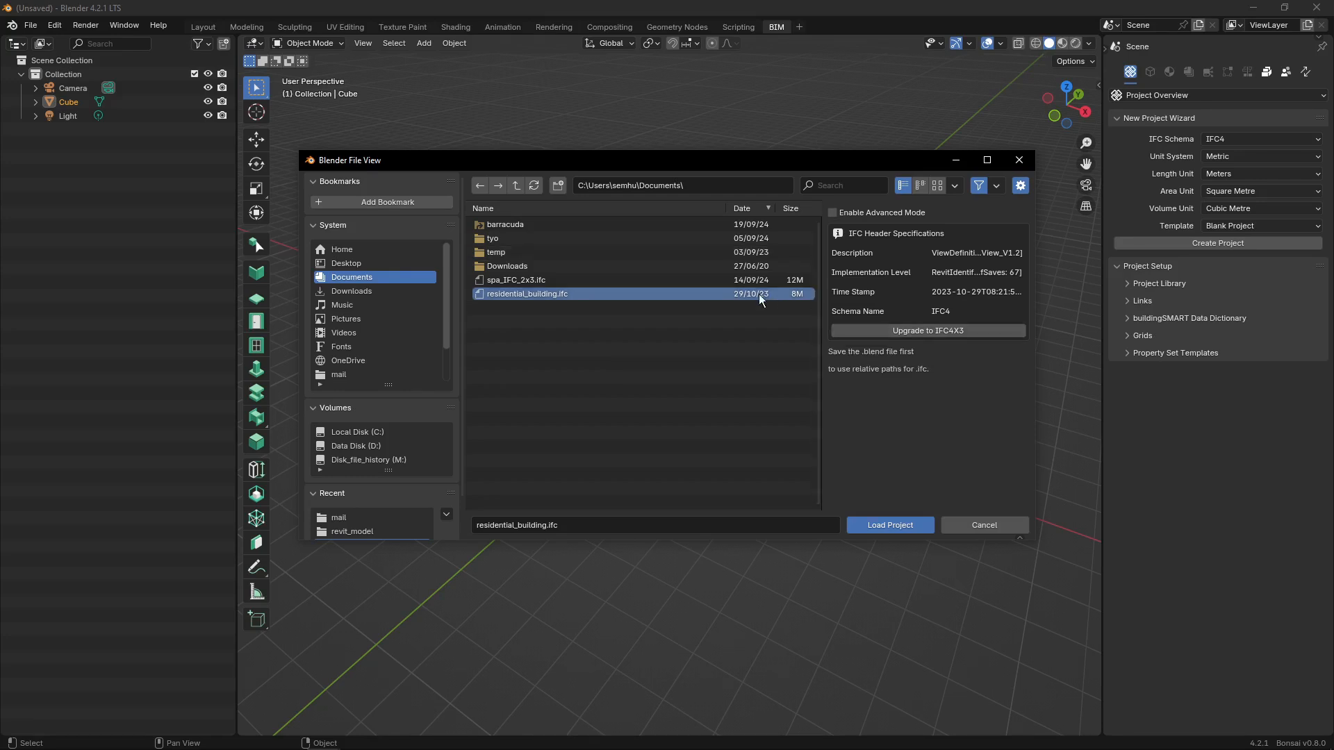
Reselect spa_IFC_2x3.ifc and run Upgrade to IFC4, letting the file chooser close.
{"action": "left_click", "coordinate": [515, 280]}
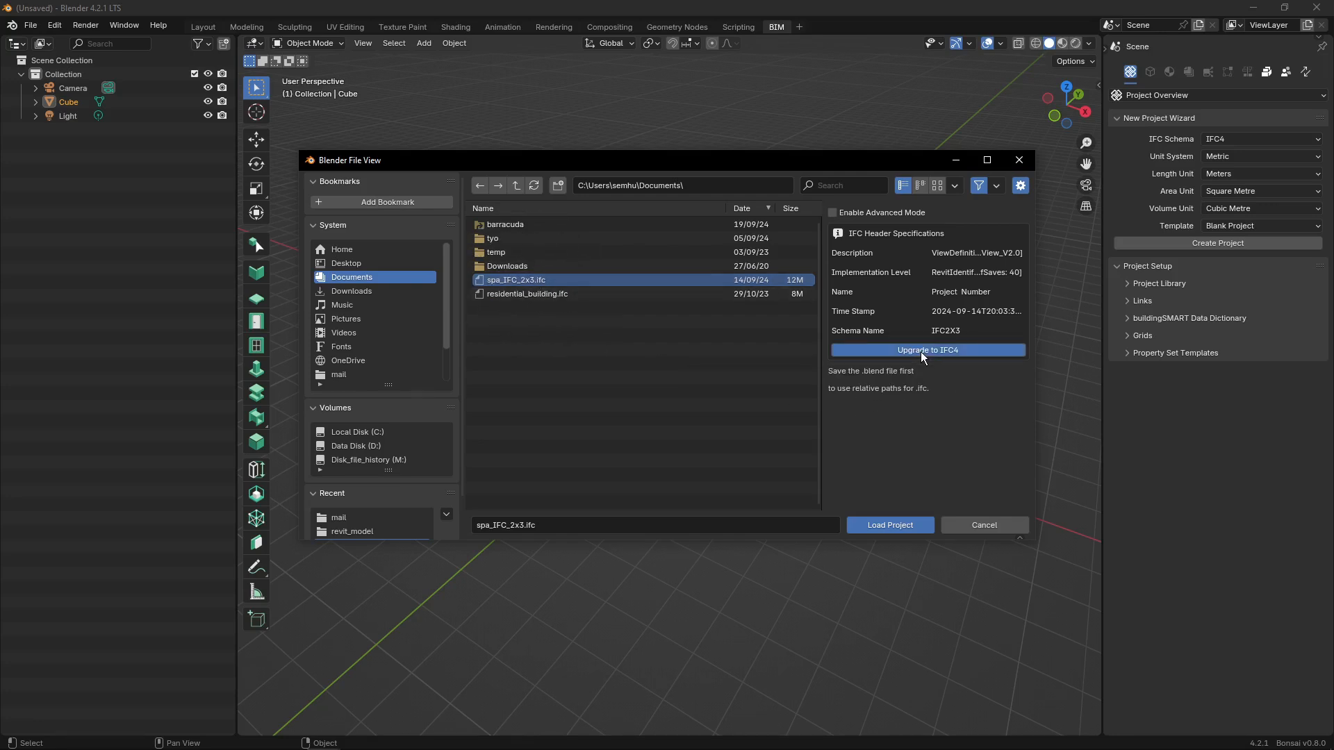
{"action": "mouse_move", "coordinate": [790, 382]}
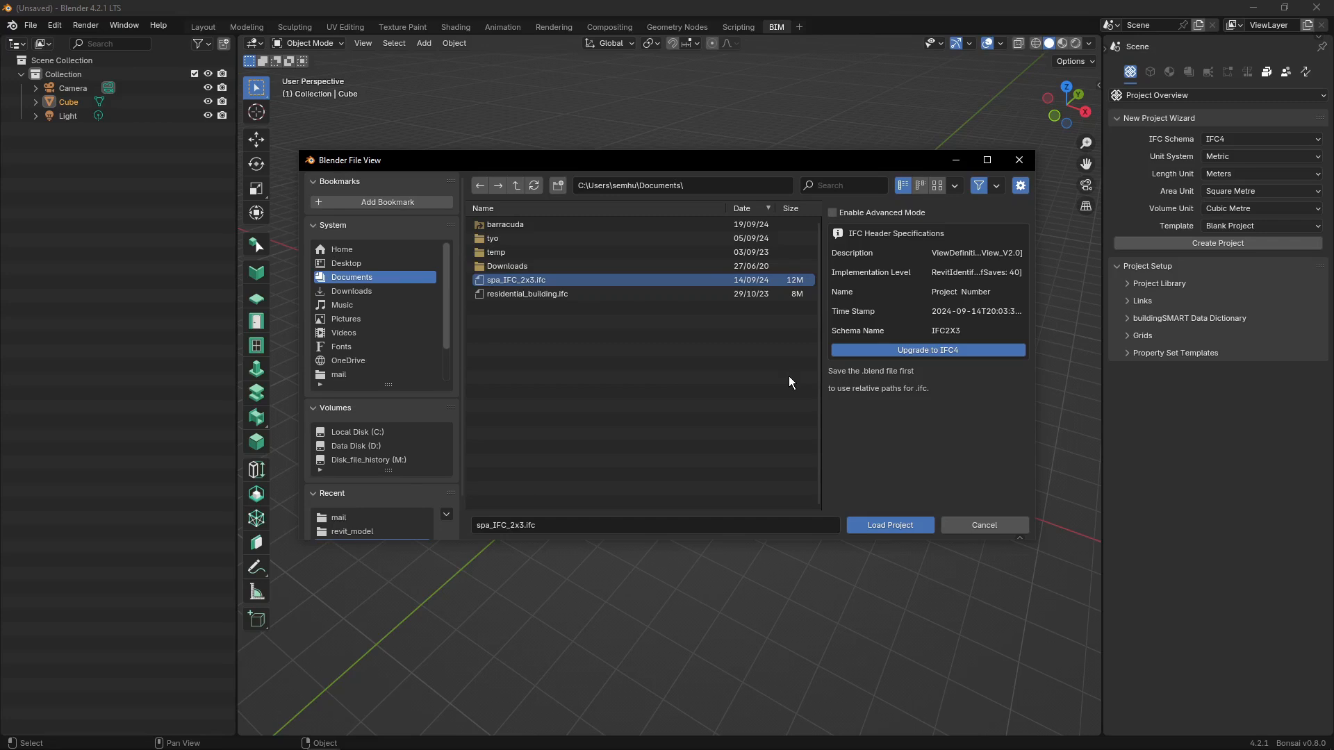
{"action": "left_click", "coordinate": [889, 525]}
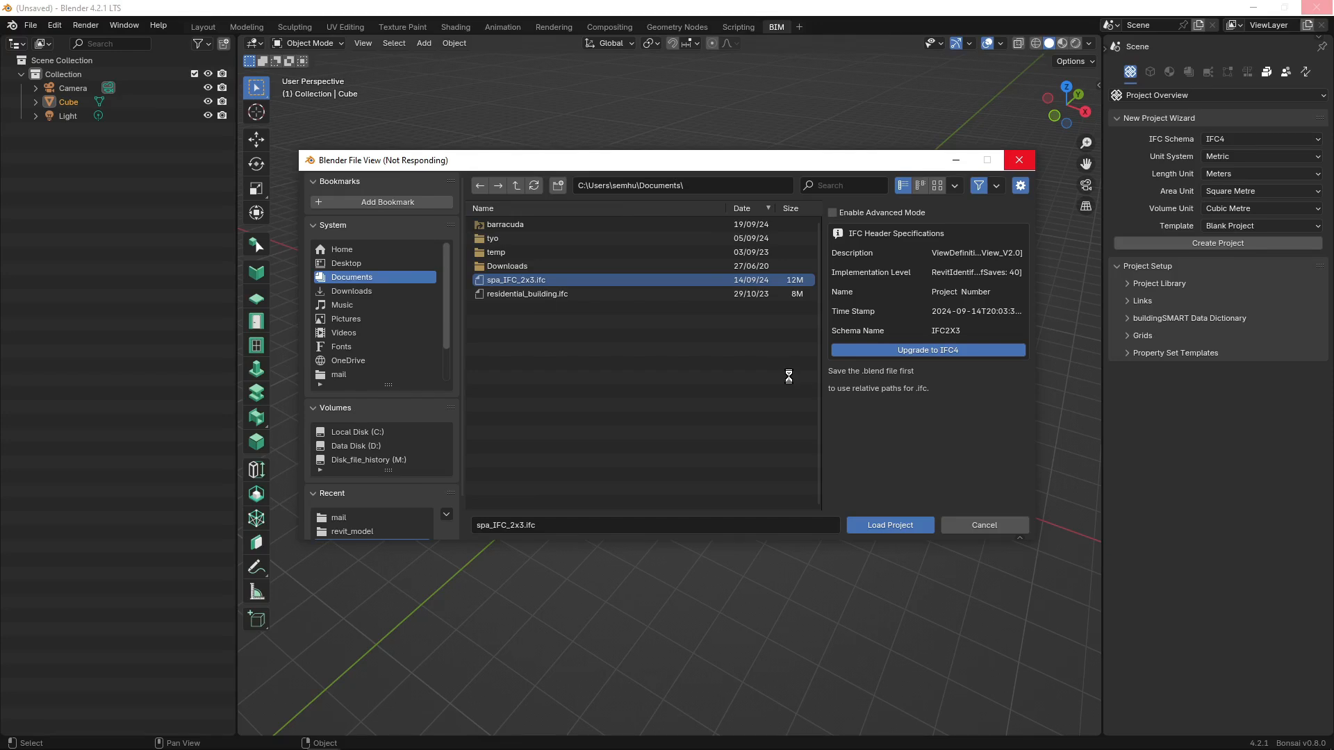
{"action": "left_click", "coordinate": [982, 525]}
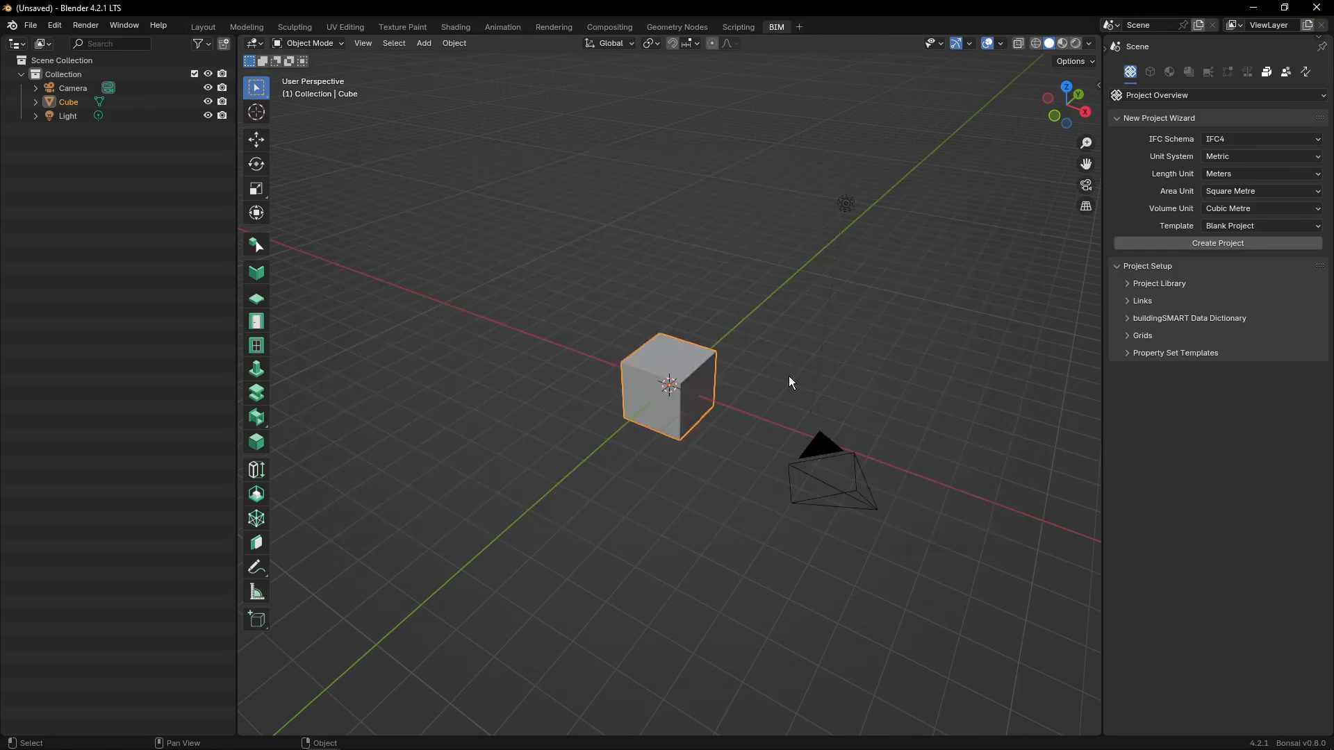
{"action": "mouse_move", "coordinate": [552, 278]}
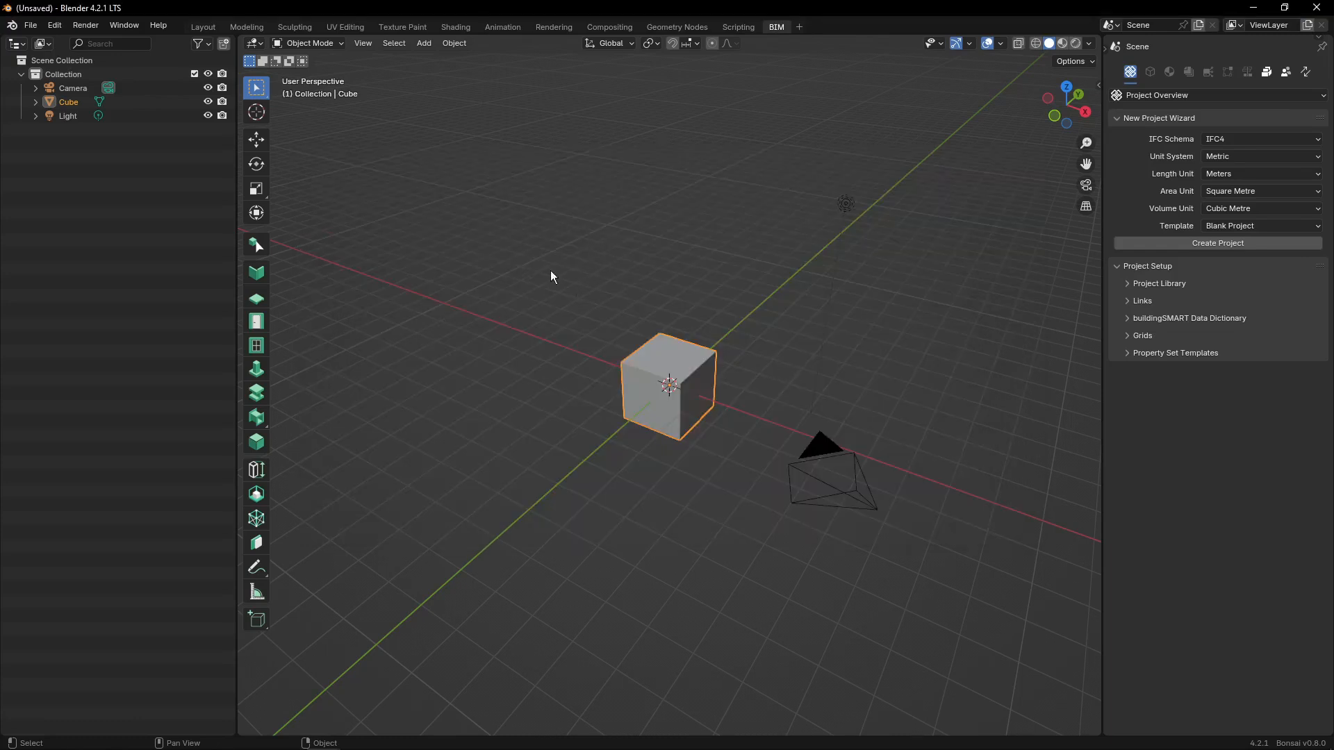
{"action": "mouse_move", "coordinate": [509, 258]}
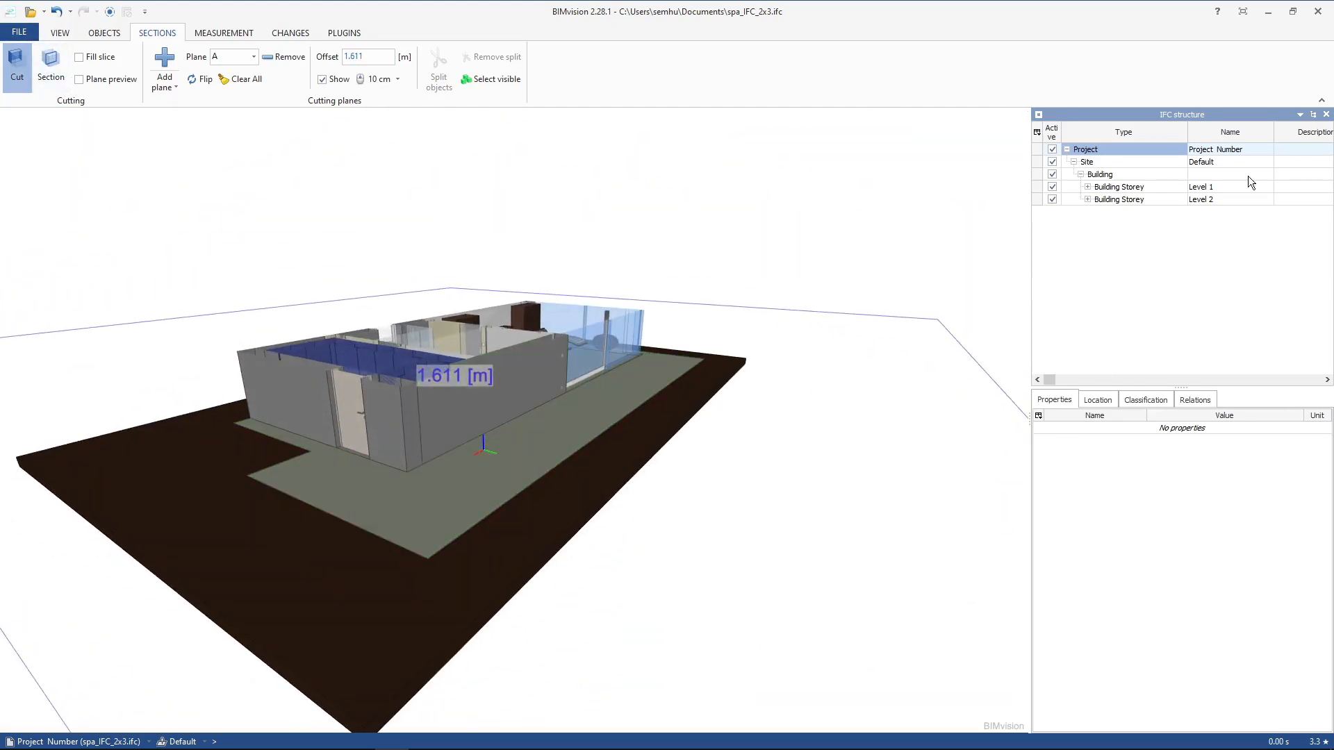
Load the upgraded spa_IFC_2x3-IFC4.ifc model in BIMvision.
{"action": "left_click", "coordinate": [1085, 149]}
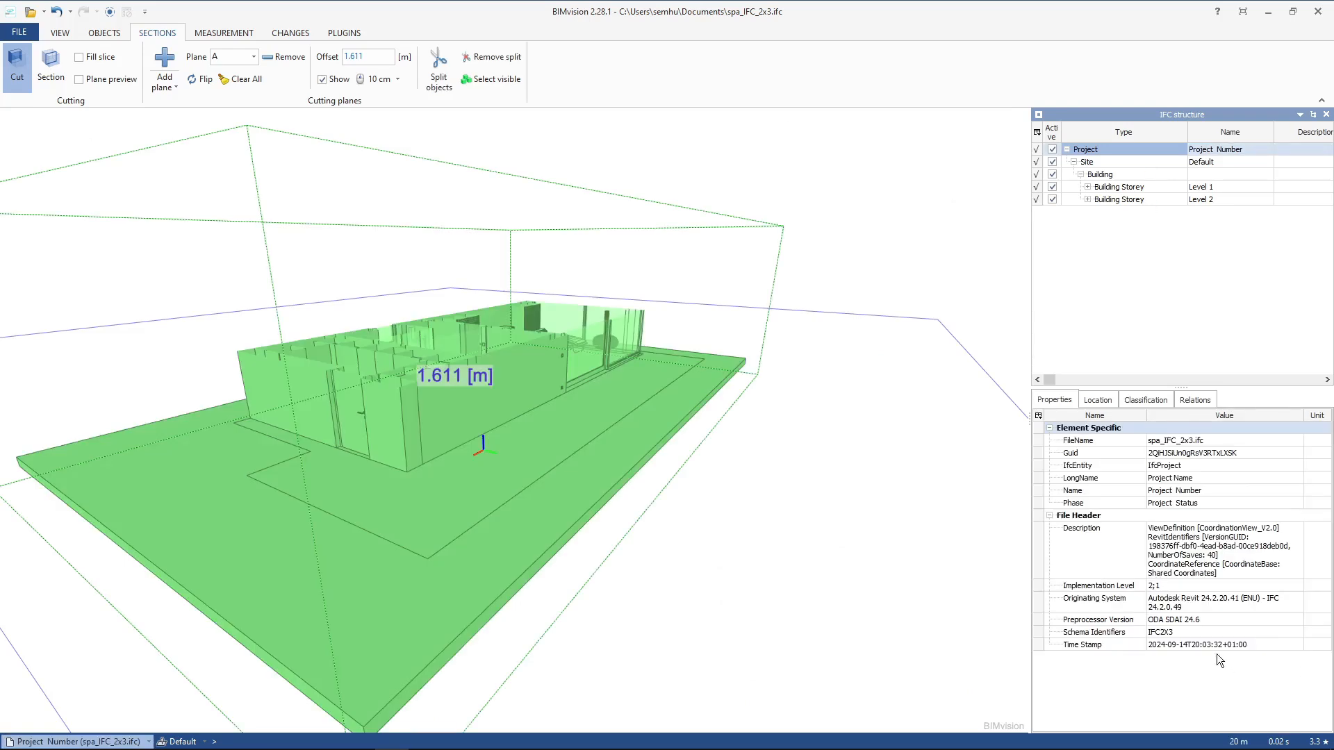
{"action": "mouse_move", "coordinate": [34, 46]}
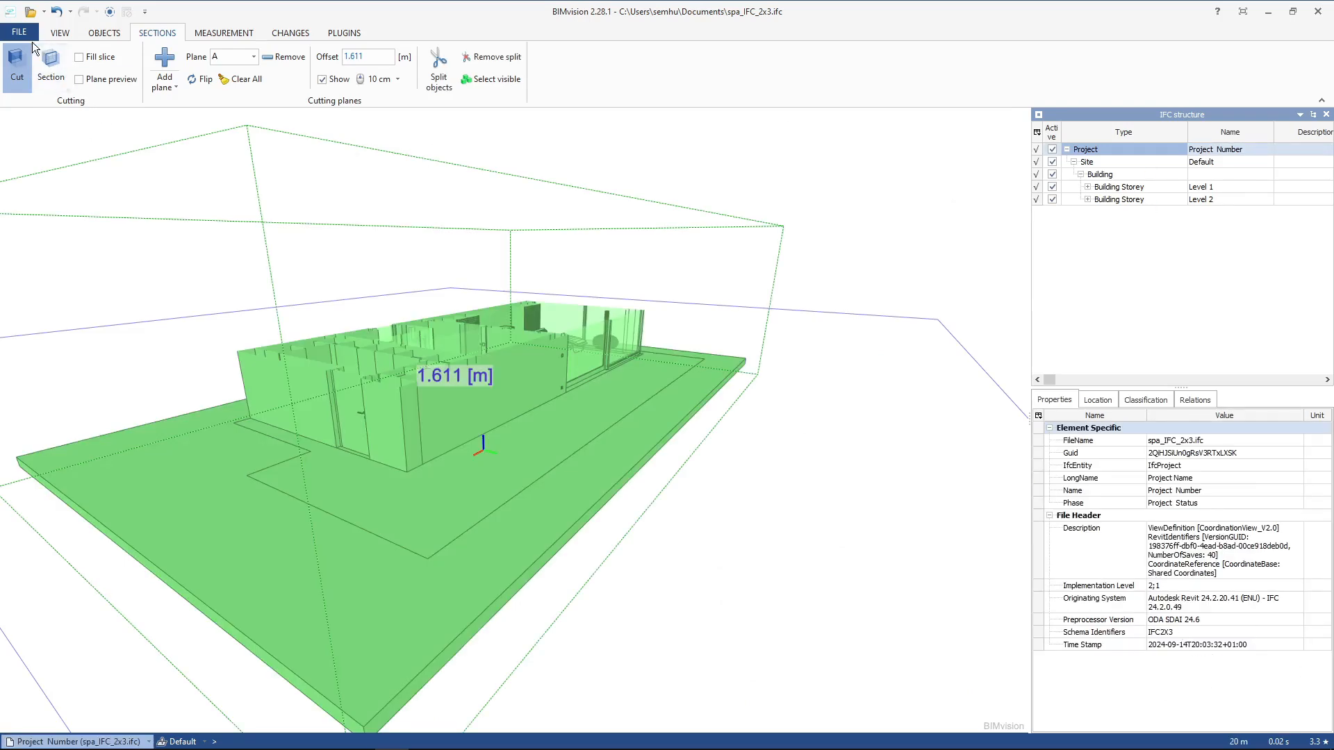
{"action": "left_click", "coordinate": [31, 11]}
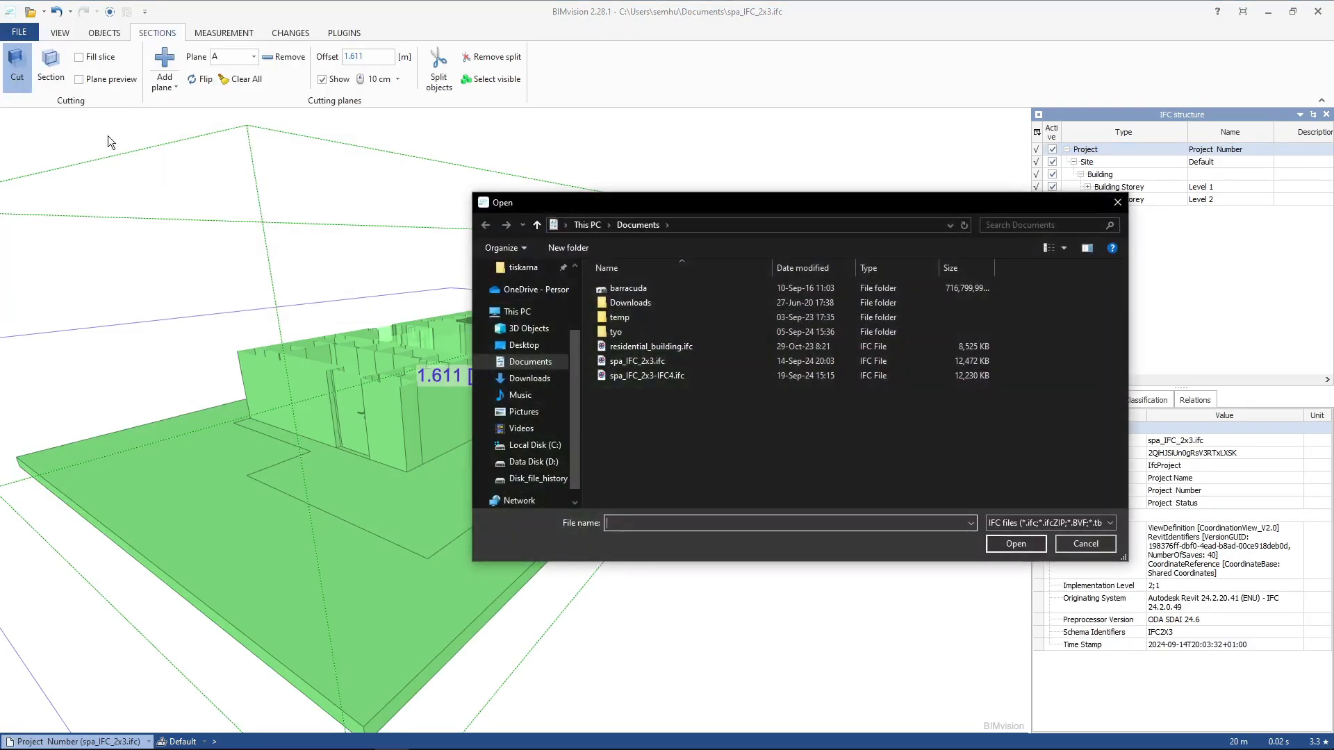
{"action": "mouse_move", "coordinate": [661, 422]}
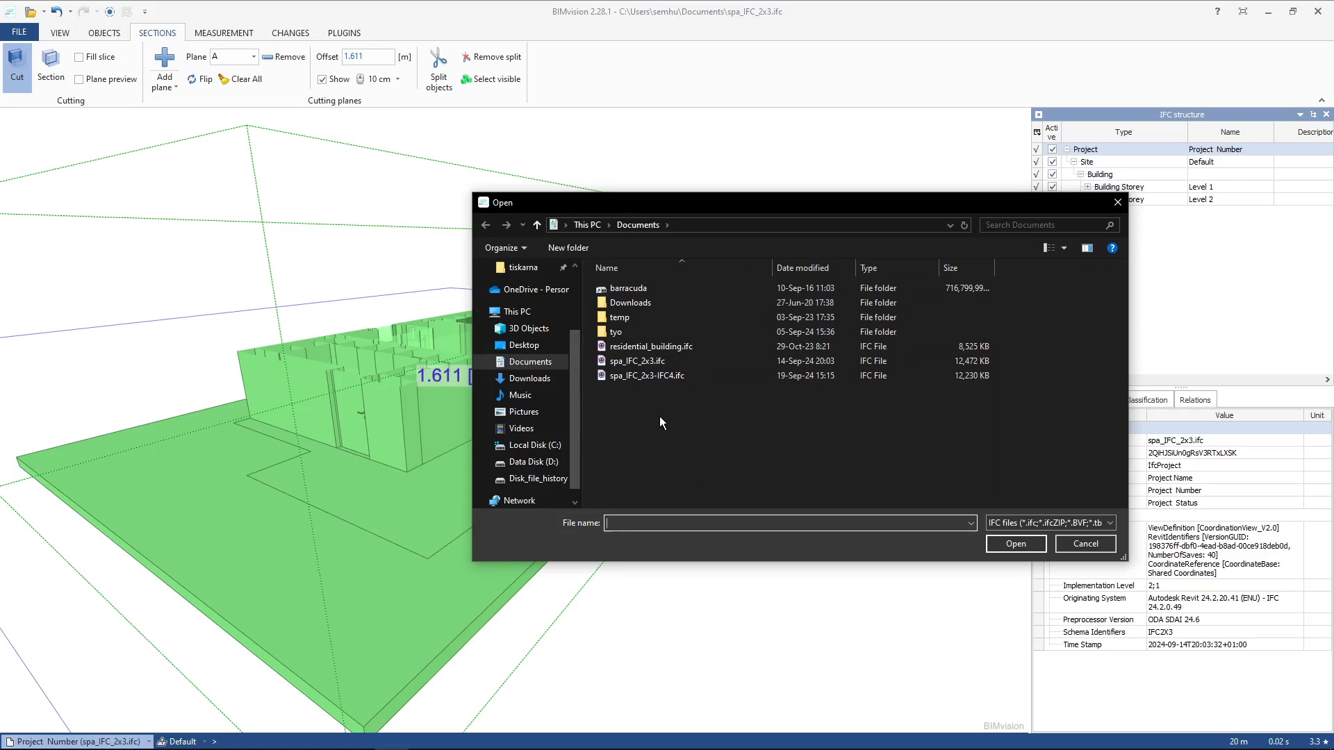
{"action": "left_click", "coordinate": [644, 375]}
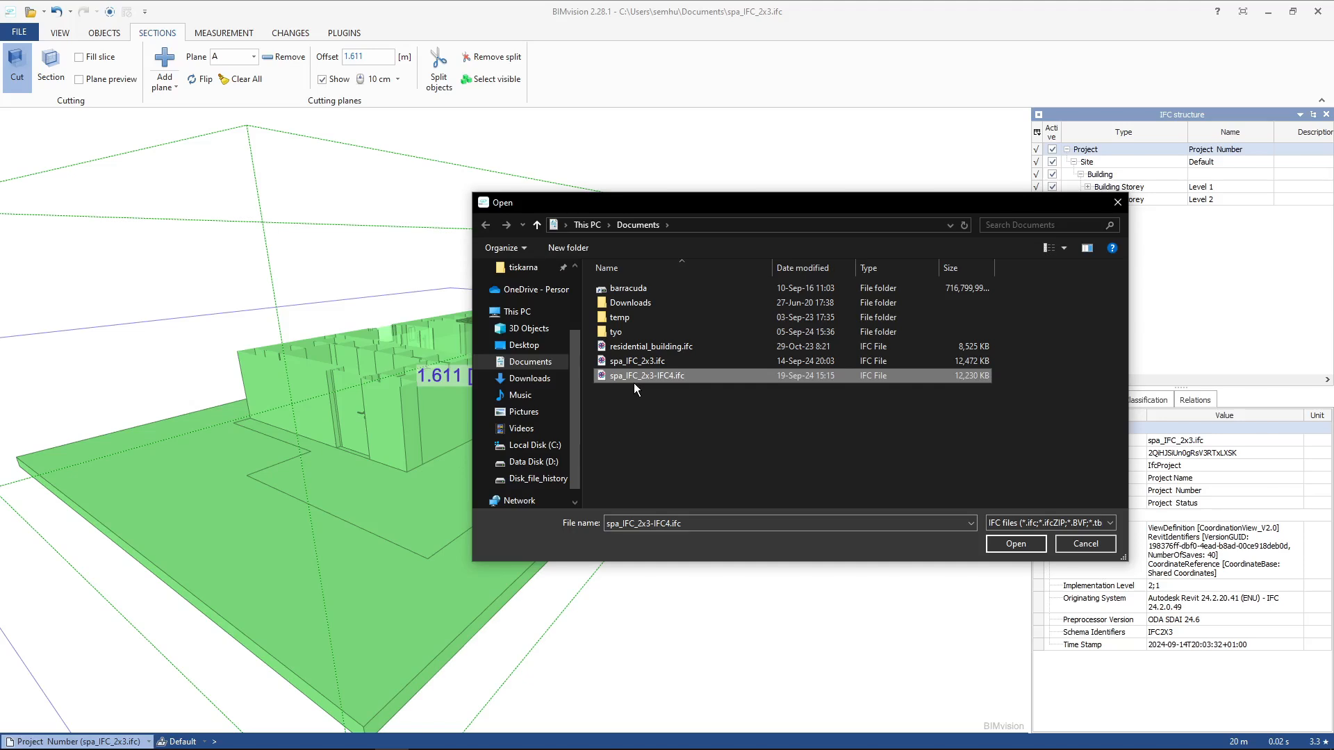
{"action": "mouse_move", "coordinate": [651, 385]}
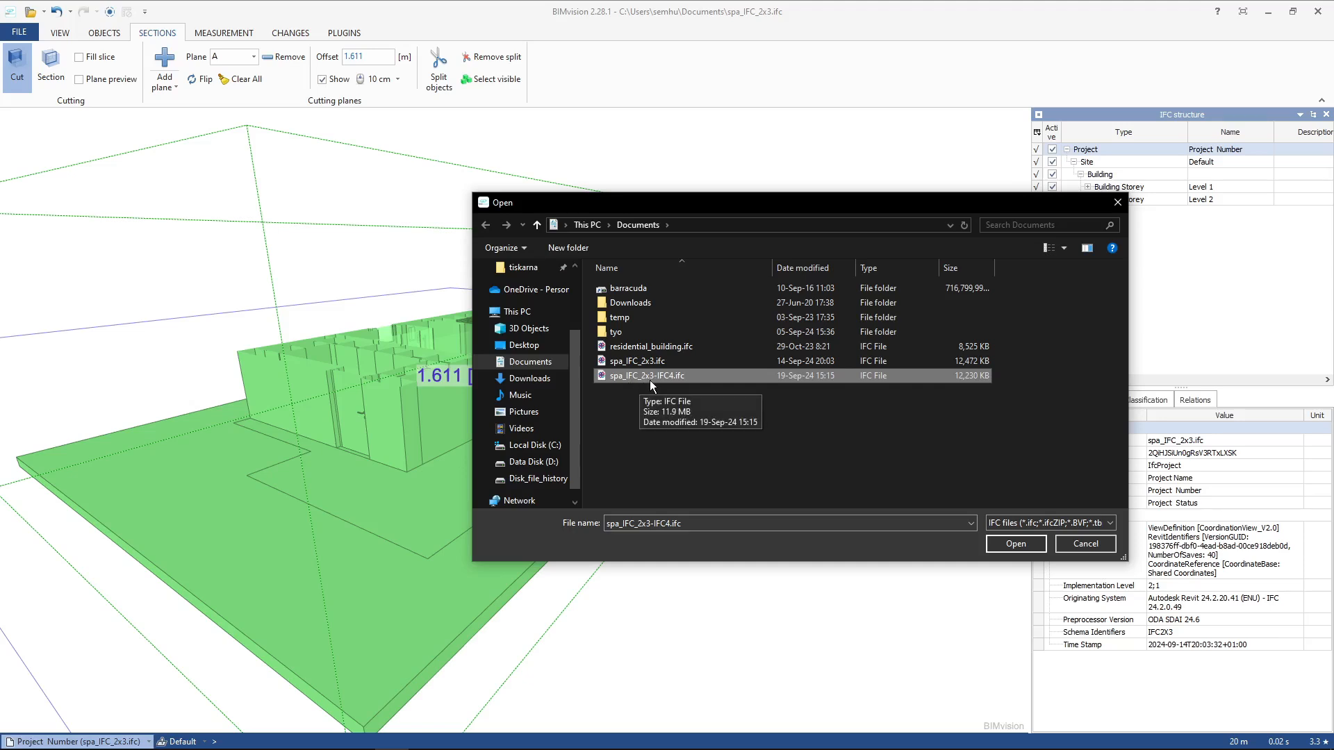
{"action": "mouse_move", "coordinate": [704, 403]}
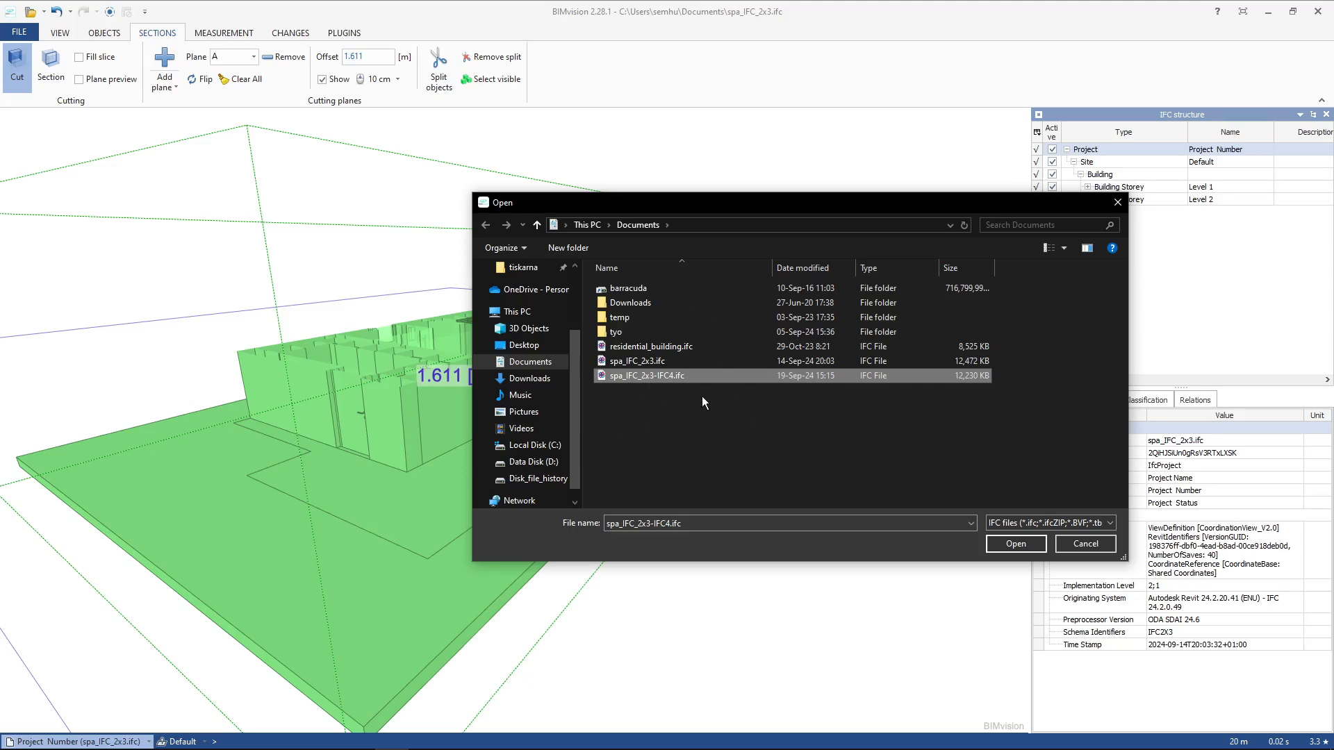
{"action": "left_click", "coordinate": [1016, 543]}
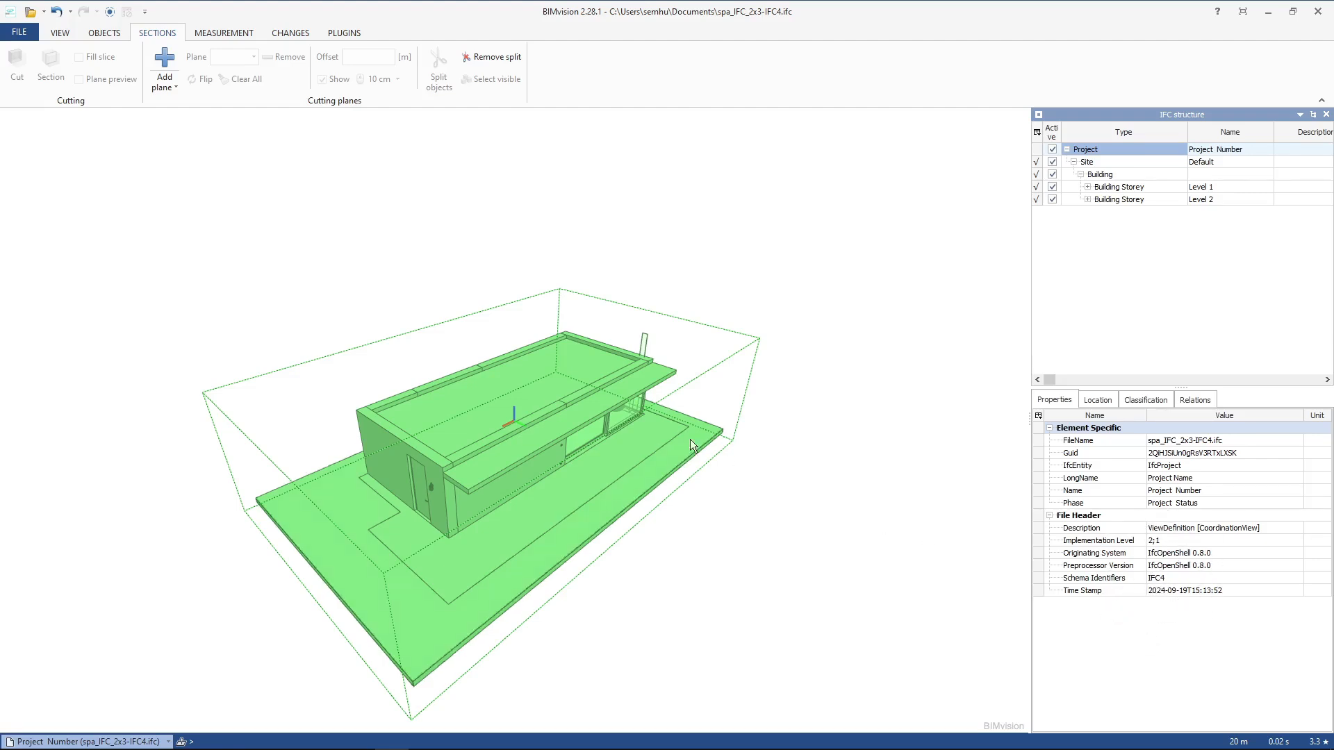
{"action": "mouse_move", "coordinate": [164, 69]}
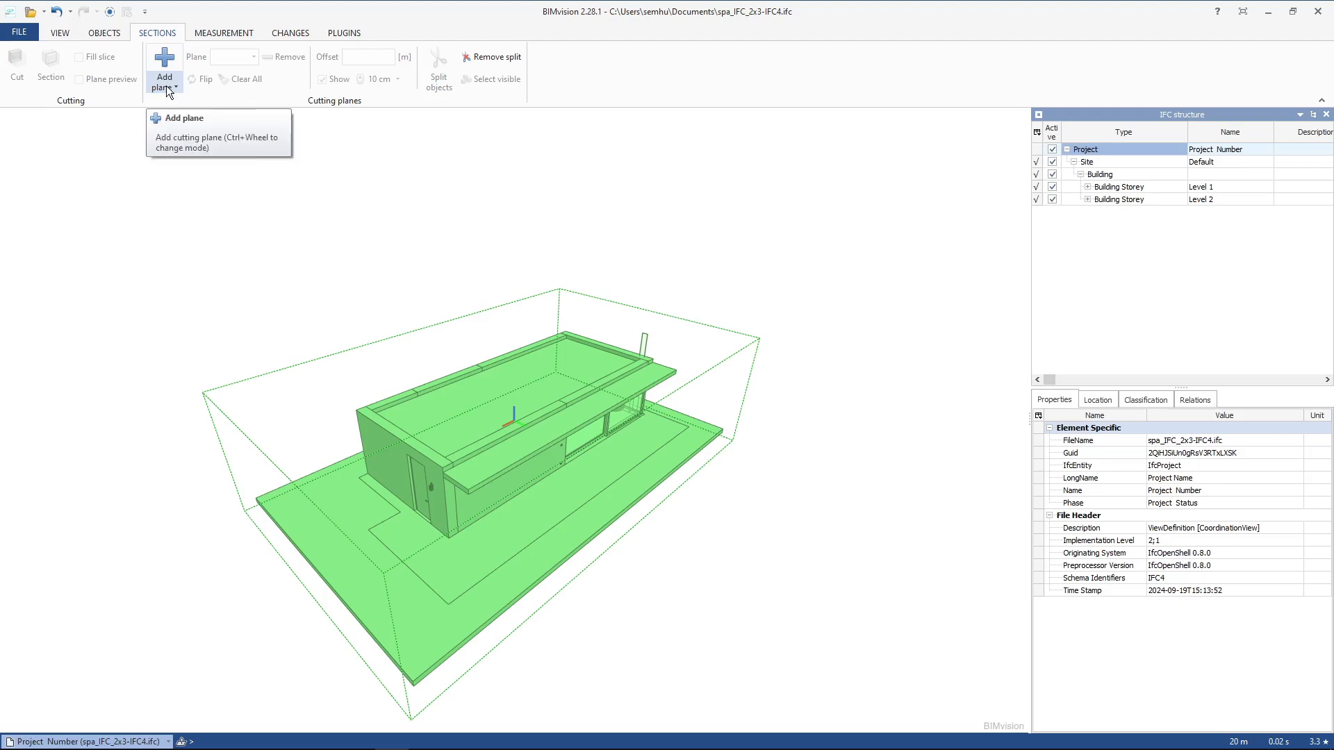
Cut the model with a section plane and select Project to confirm the header reports IFC4.
{"action": "left_click", "coordinate": [164, 68]}
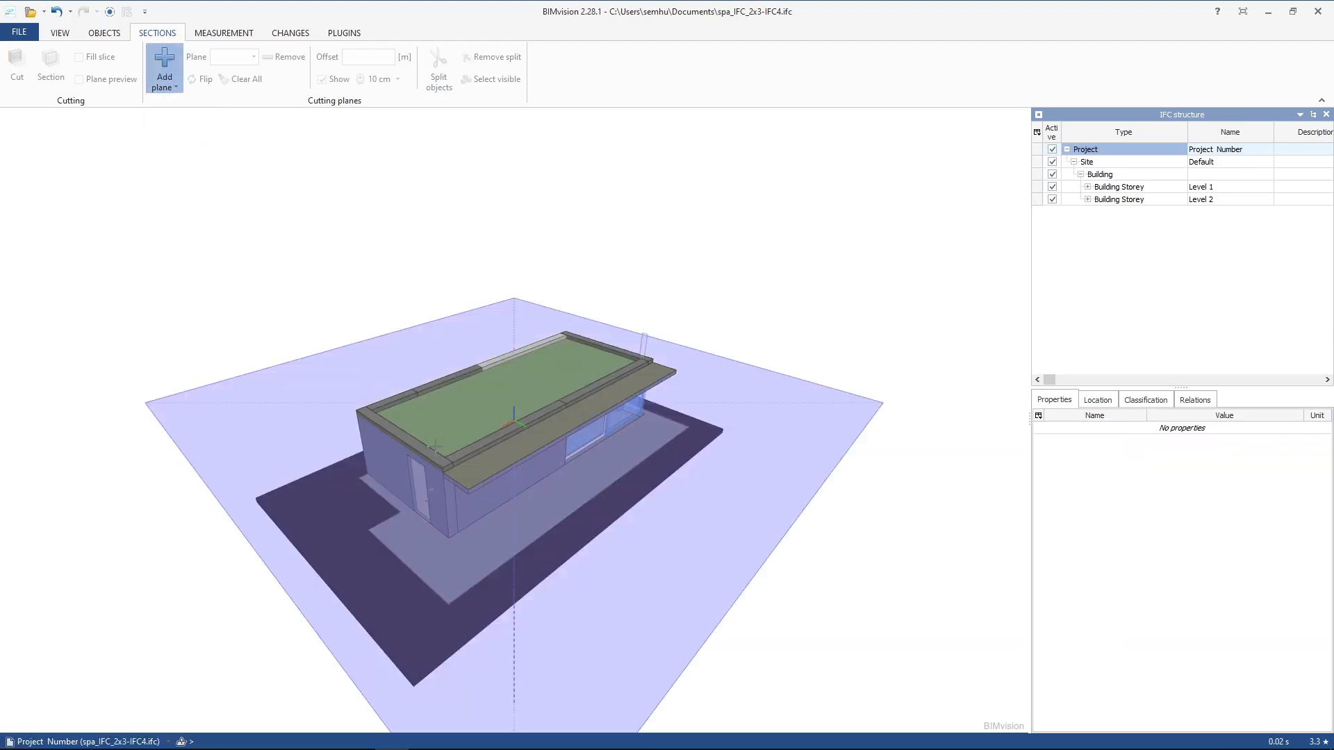
{"action": "left_click", "coordinate": [164, 68]}
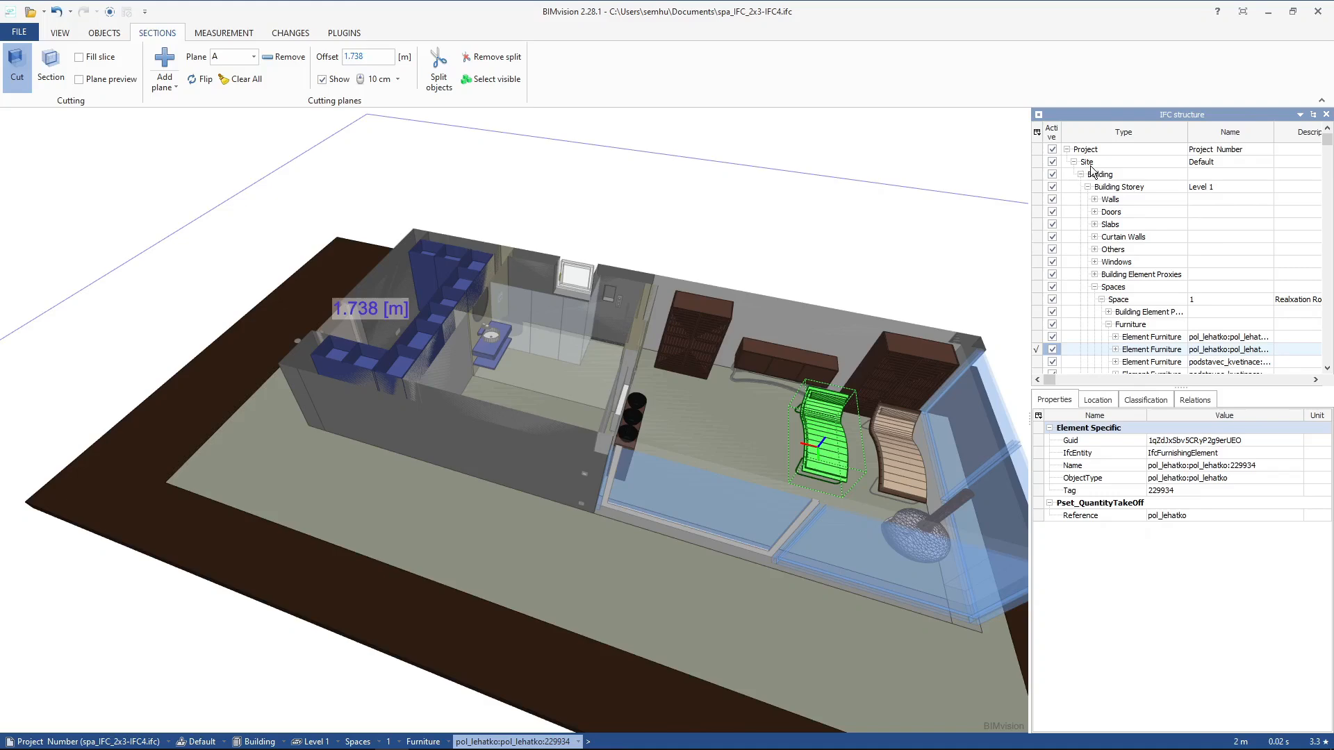
{"action": "left_click", "coordinate": [1085, 149]}
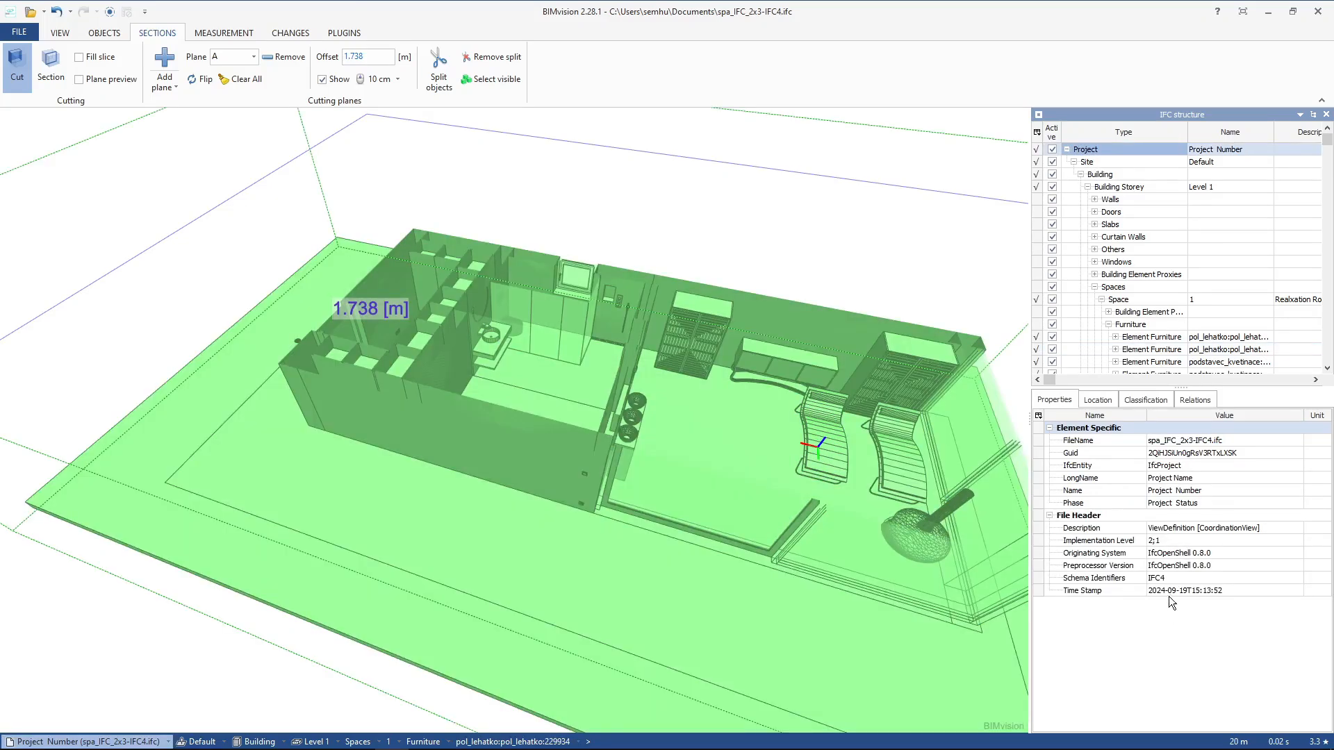
{"action": "mouse_move", "coordinate": [1157, 587]}
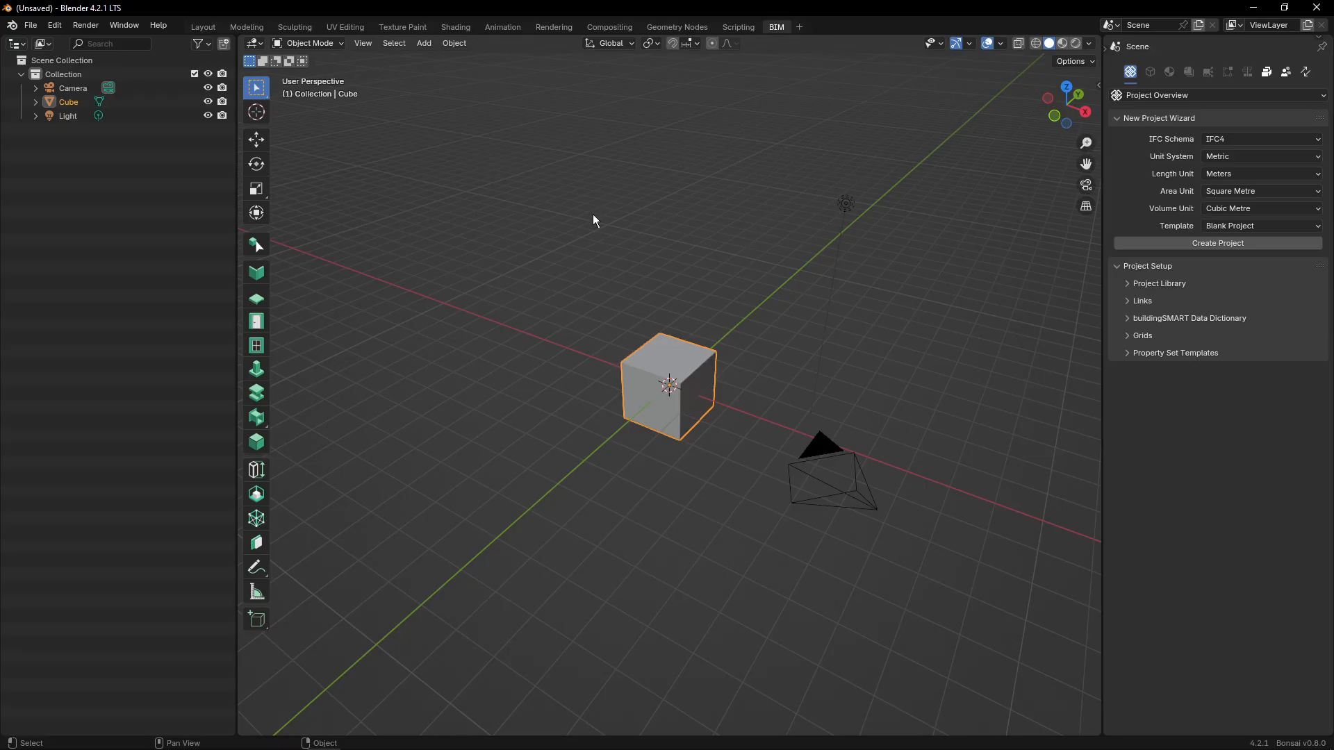
{"action": "mouse_move", "coordinate": [335, 119]}
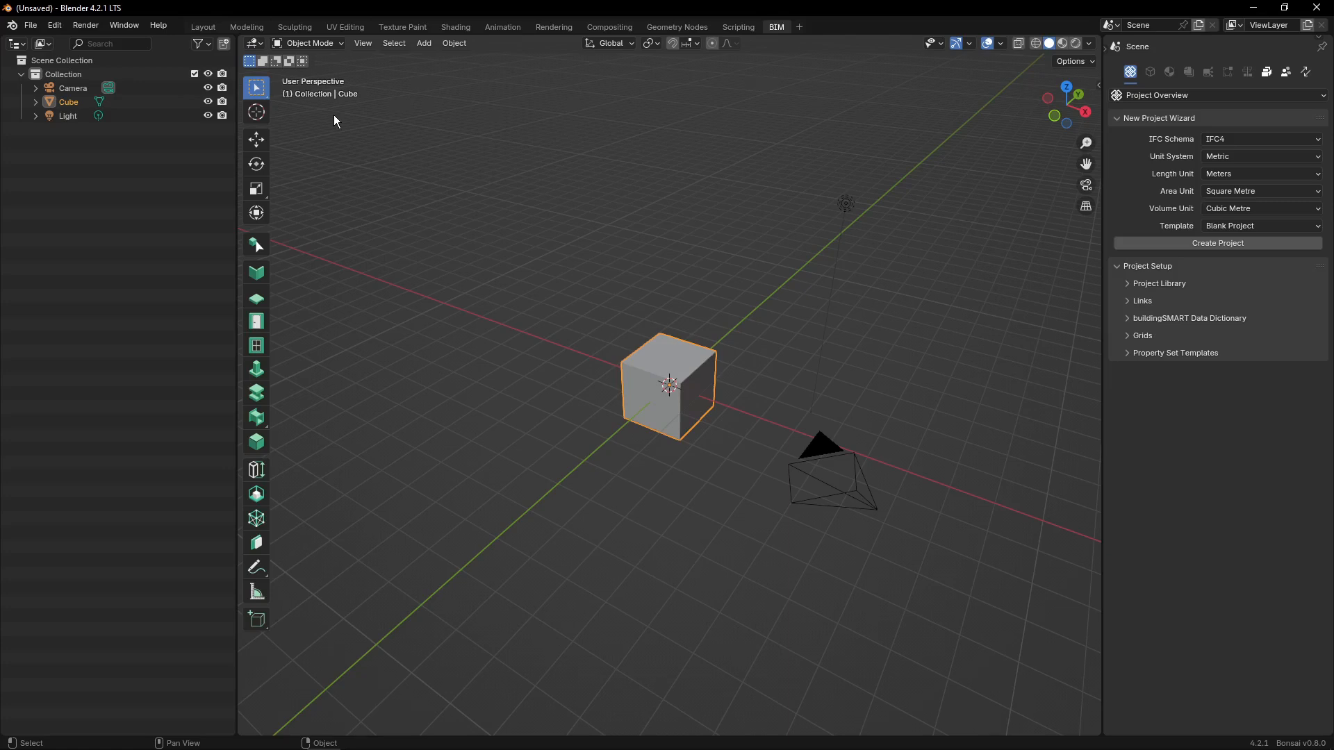
Show the Patch tools under Quality and Coordination and list the available recipes.
{"action": "left_click", "coordinate": [29, 25]}
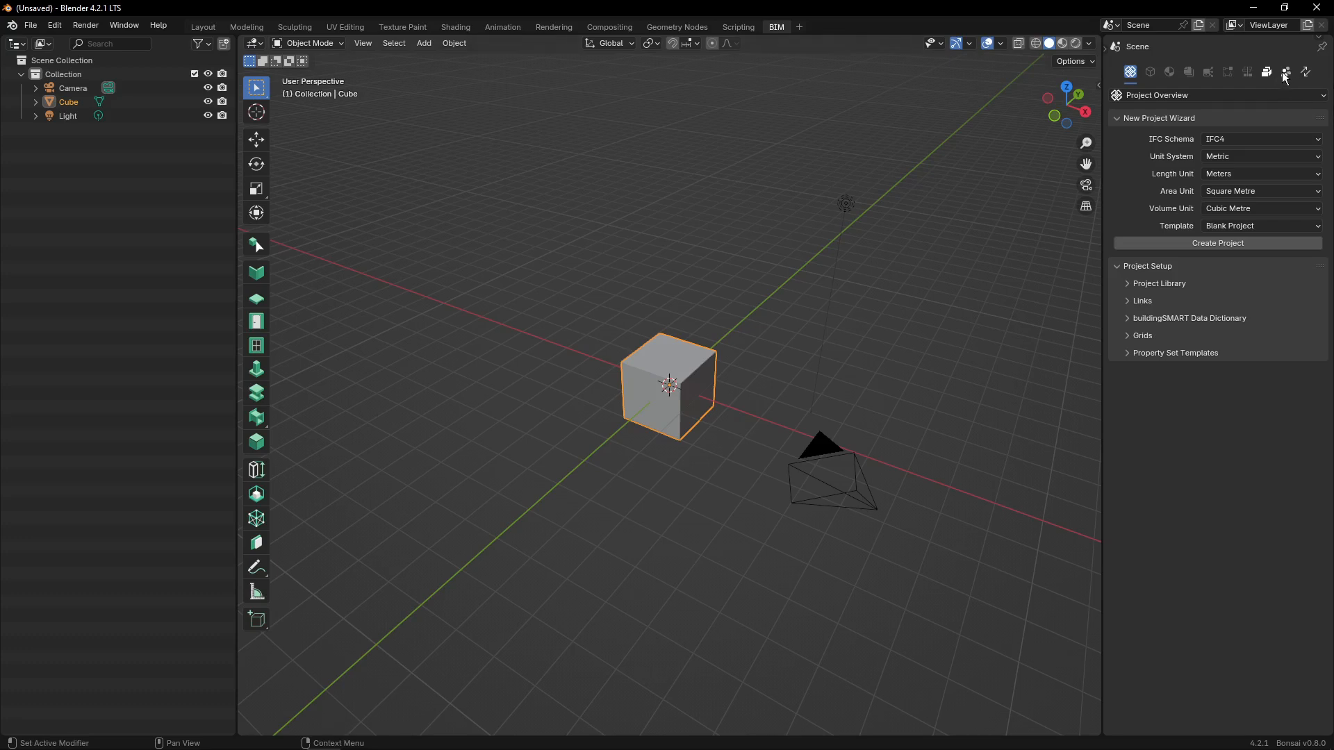
{"action": "mouse_move", "coordinate": [1287, 72]}
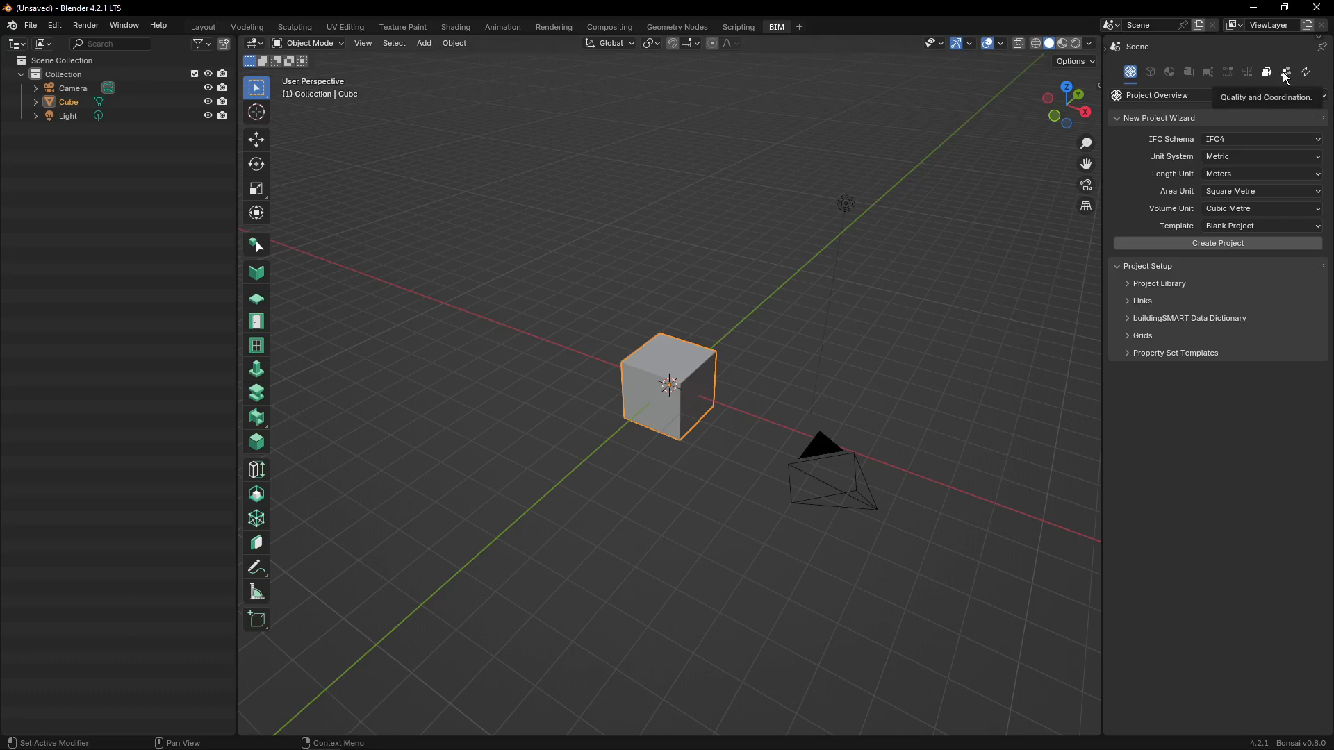
{"action": "mouse_move", "coordinate": [1287, 75]}
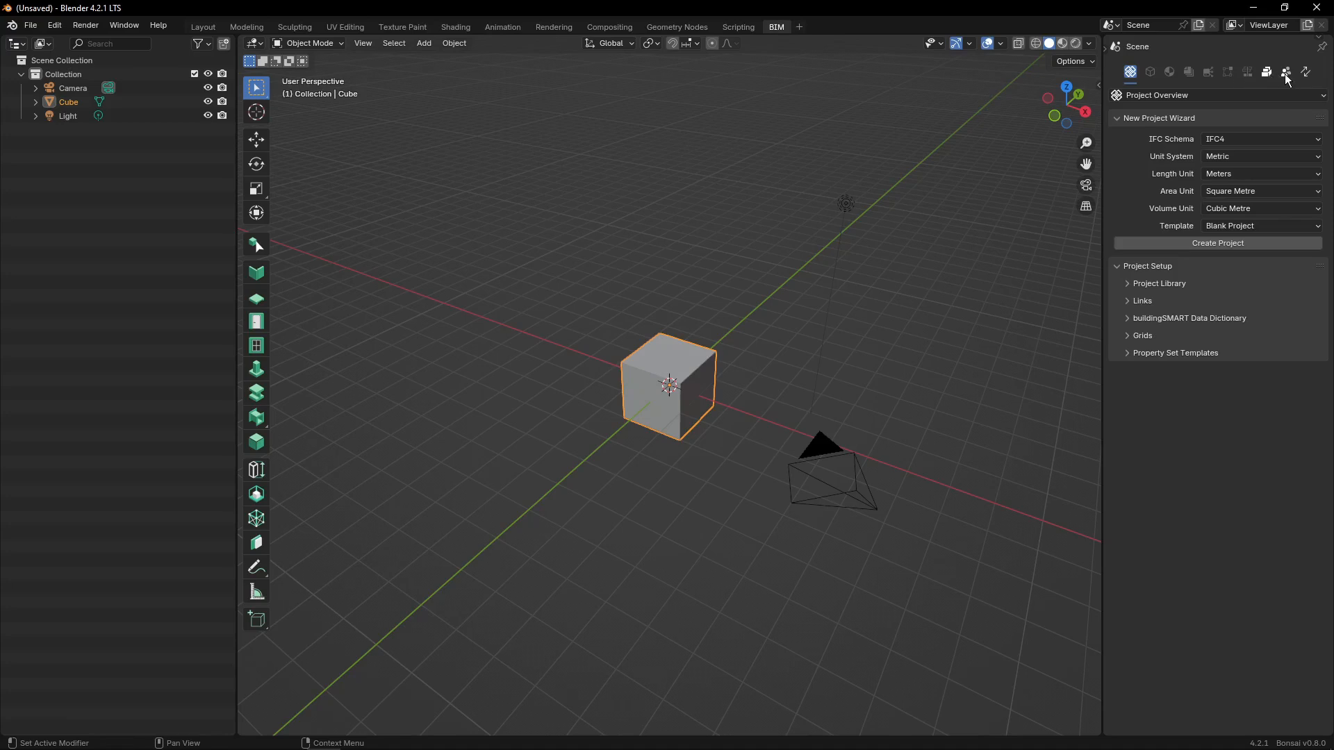
{"action": "left_click", "coordinate": [1286, 71]}
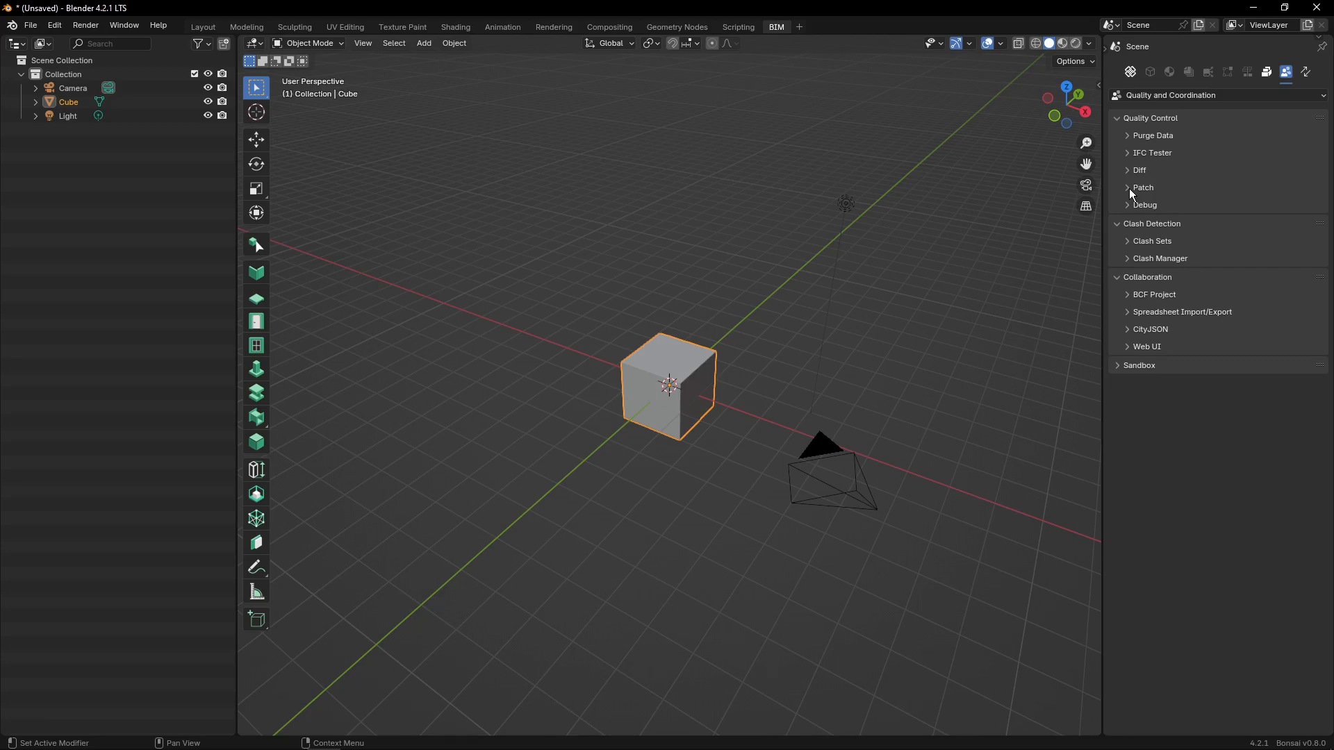
{"action": "left_click", "coordinate": [1128, 187]}
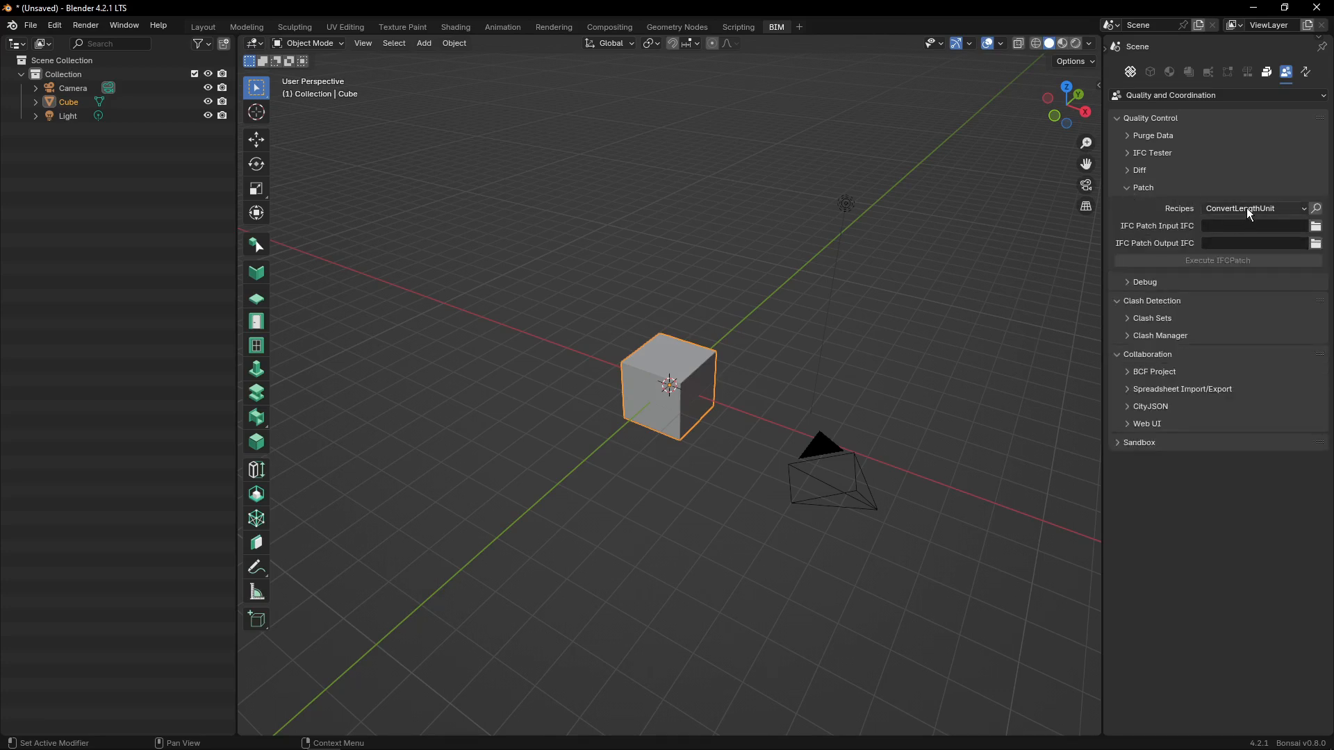
{"action": "left_click", "coordinate": [1251, 209]}
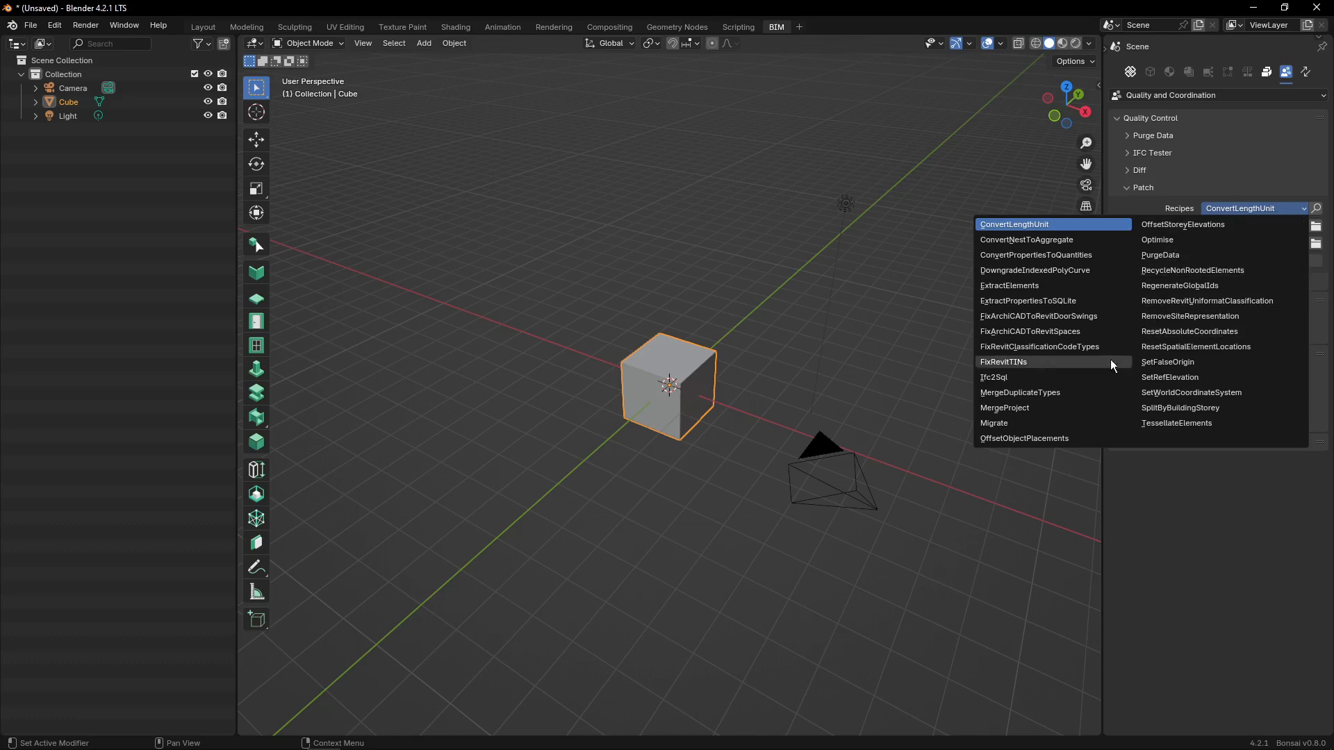
{"action": "mouse_move", "coordinate": [1130, 357]}
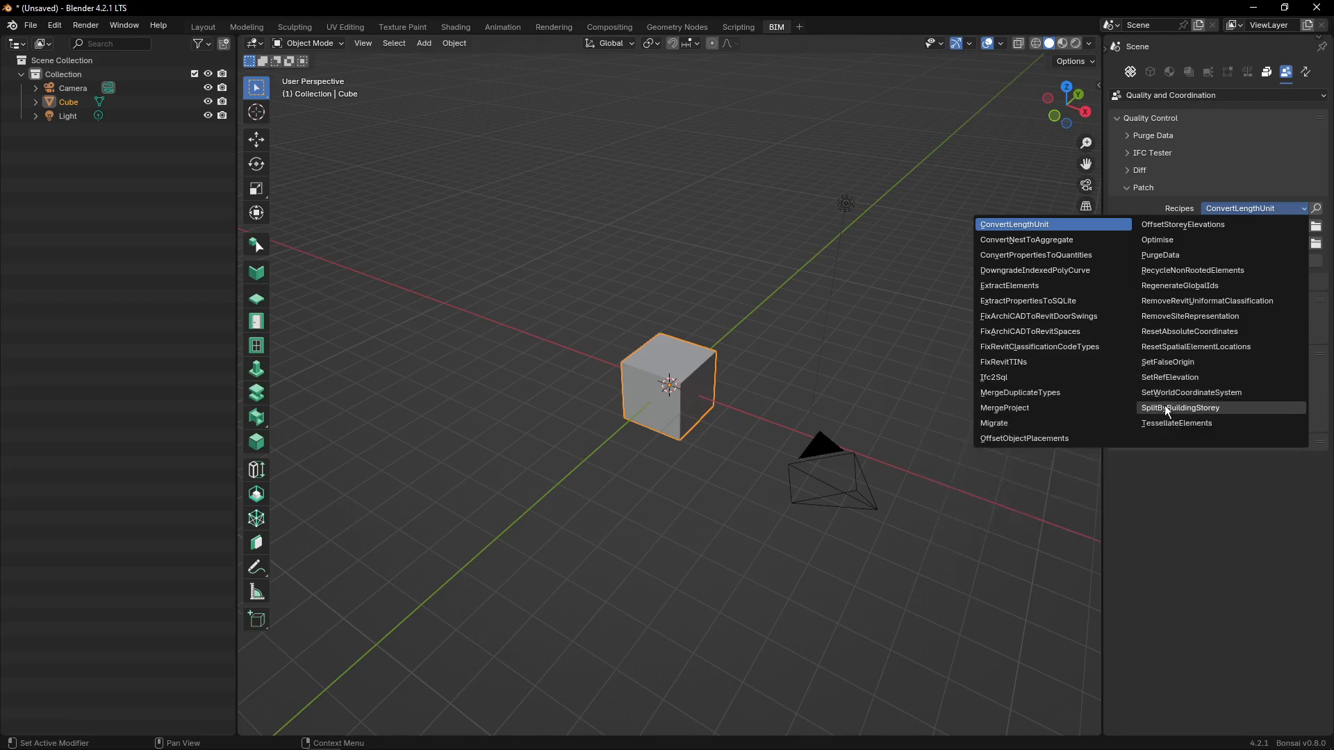
{"action": "mouse_move", "coordinate": [992, 423]}
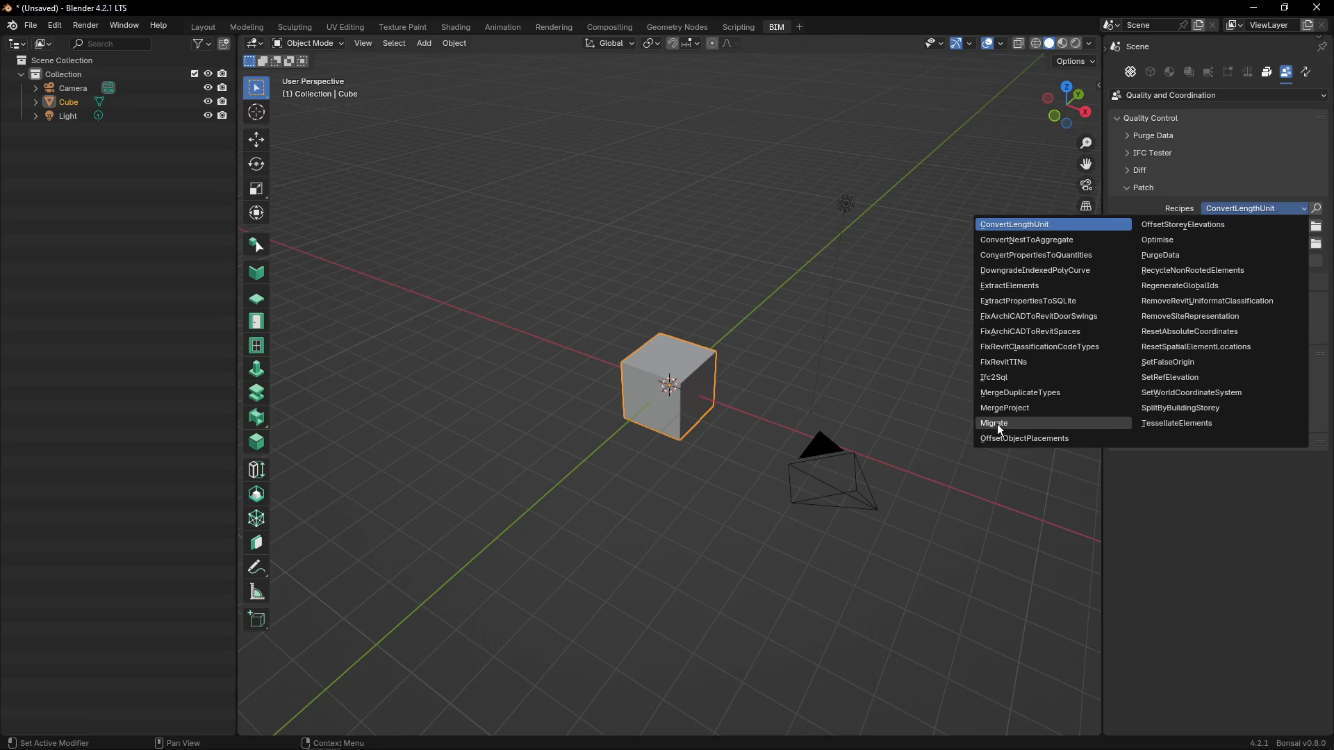
Choose the Migrate recipe with spa_IFC_2x3-IFC4.ifc as the patch input file.
{"action": "left_click", "coordinate": [993, 422]}
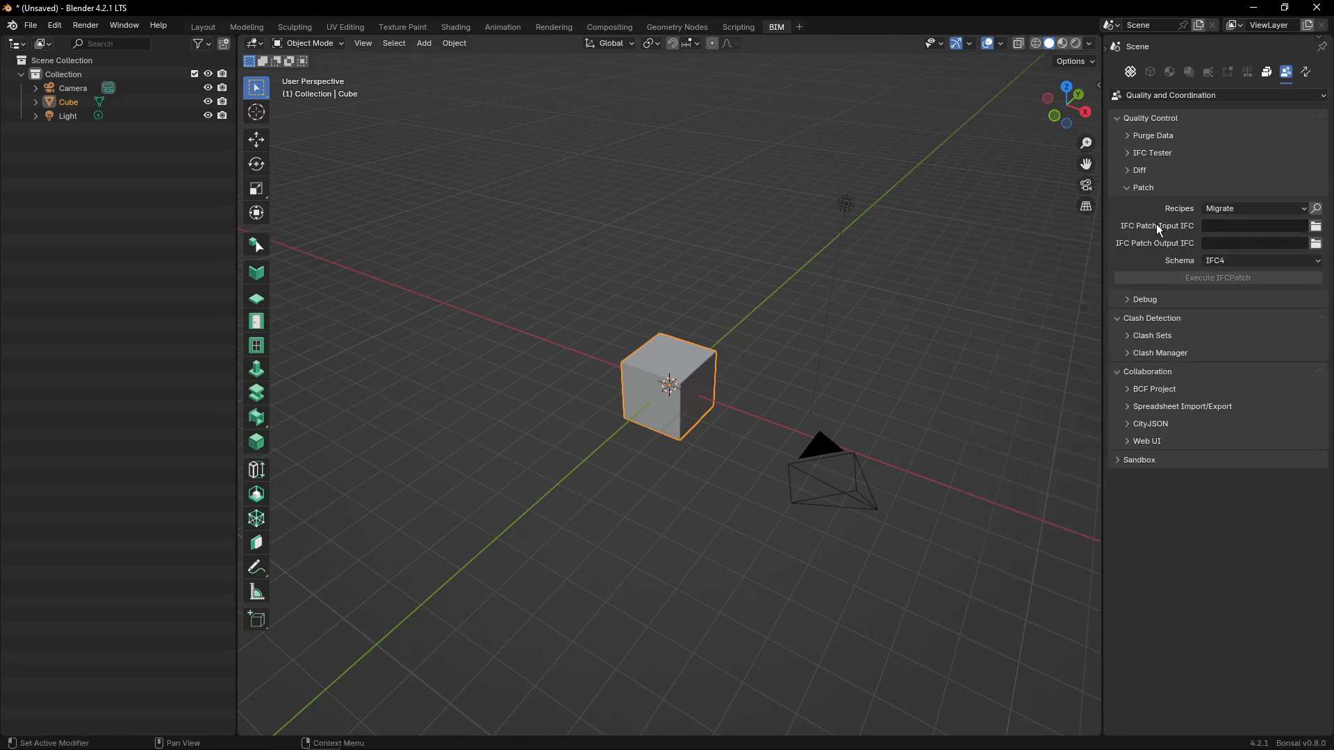
{"action": "mouse_move", "coordinate": [1249, 238]}
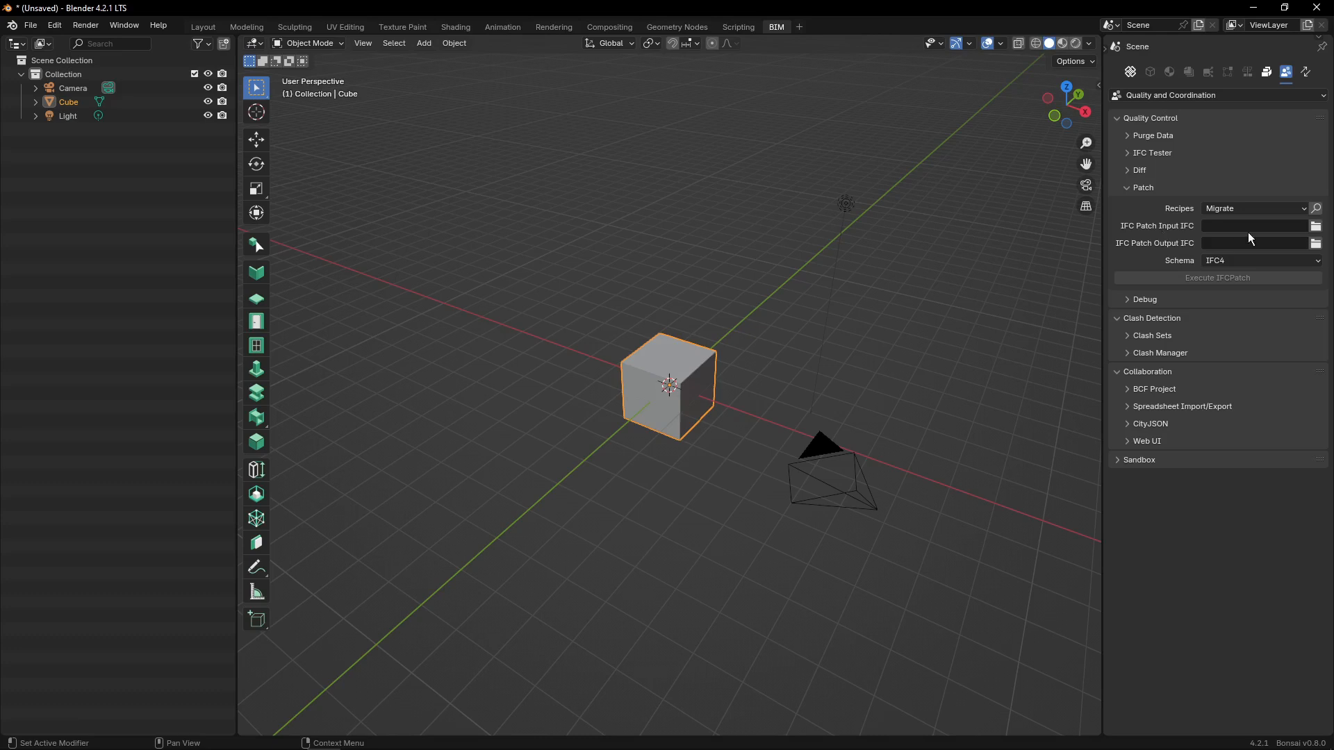
{"action": "left_click", "coordinate": [1316, 225]}
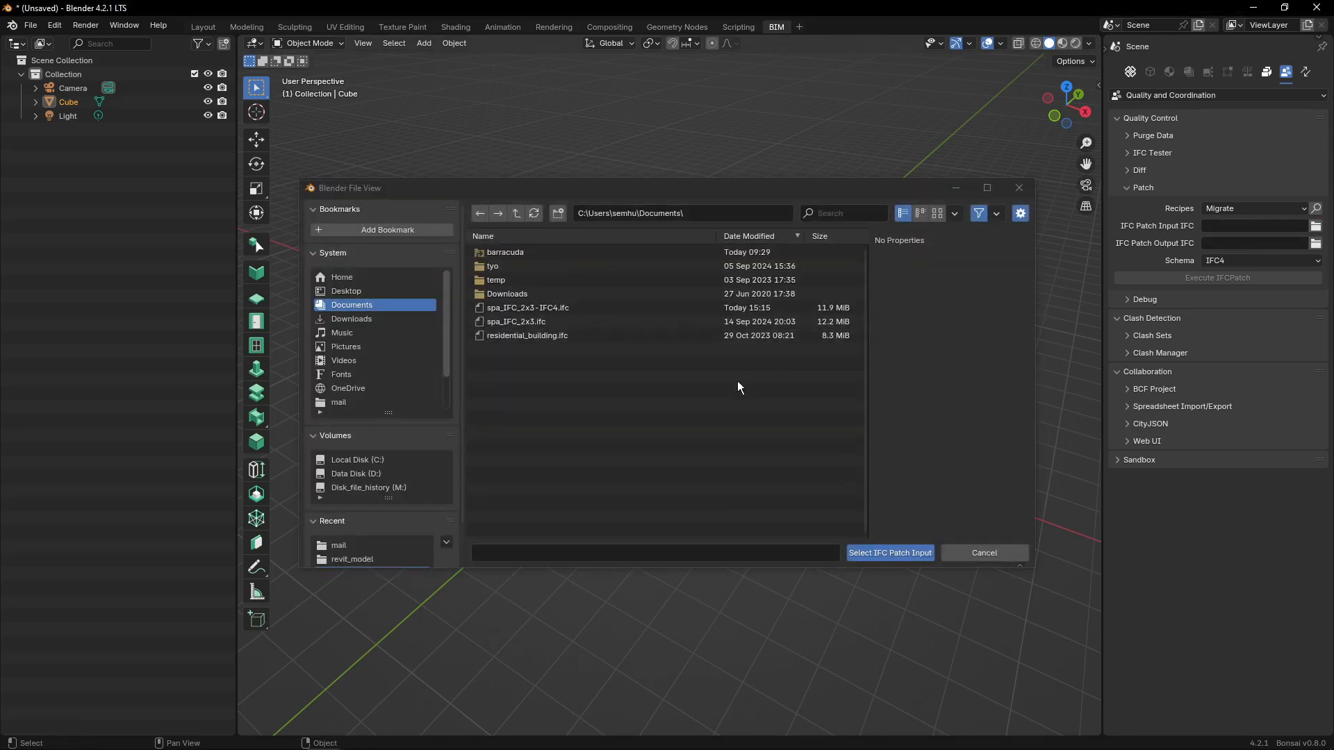
{"action": "left_click", "coordinate": [528, 307]}
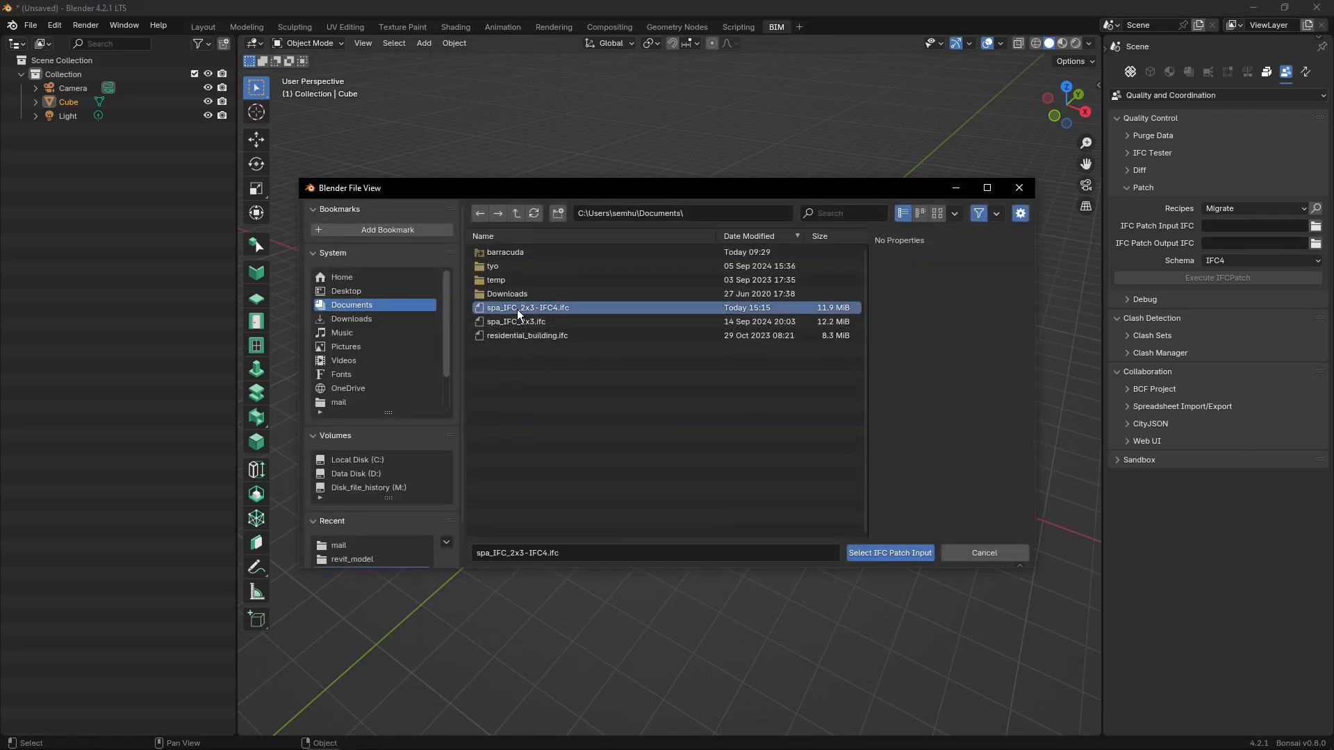
{"action": "mouse_move", "coordinate": [556, 313]}
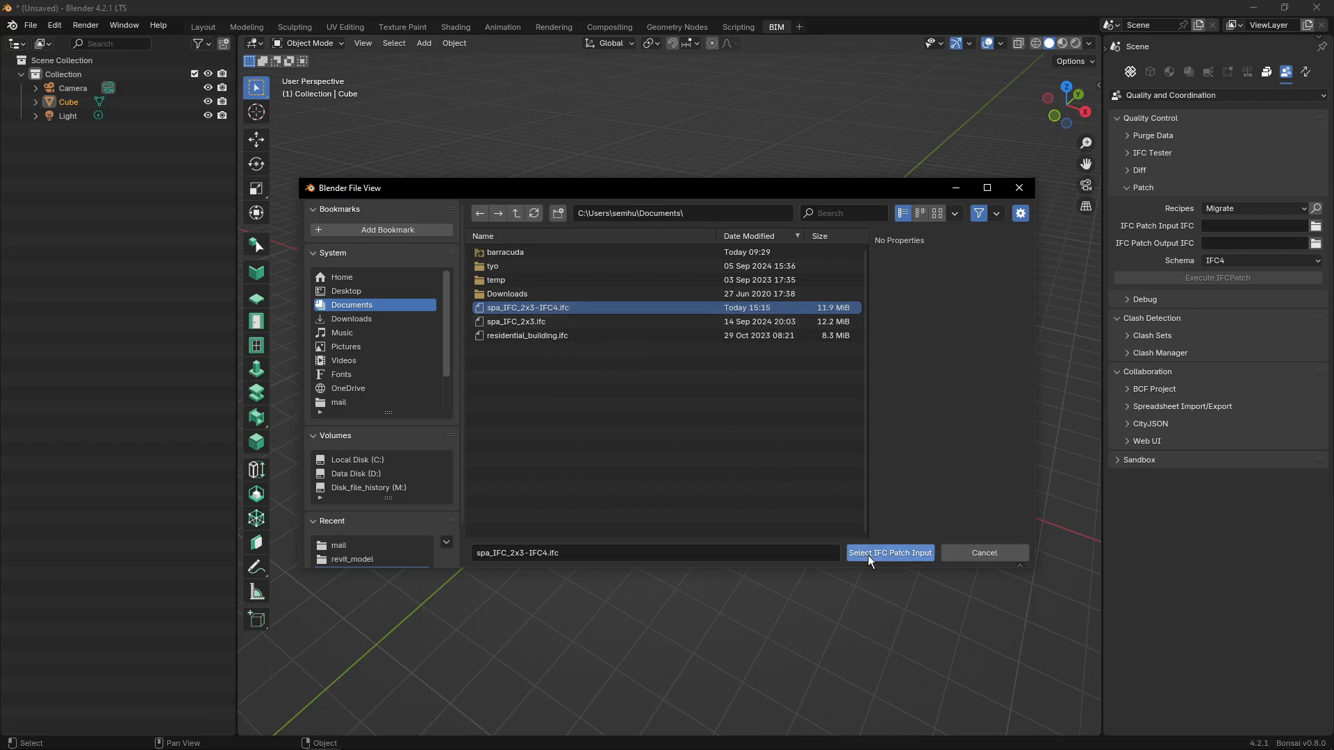
{"action": "left_click", "coordinate": [889, 552]}
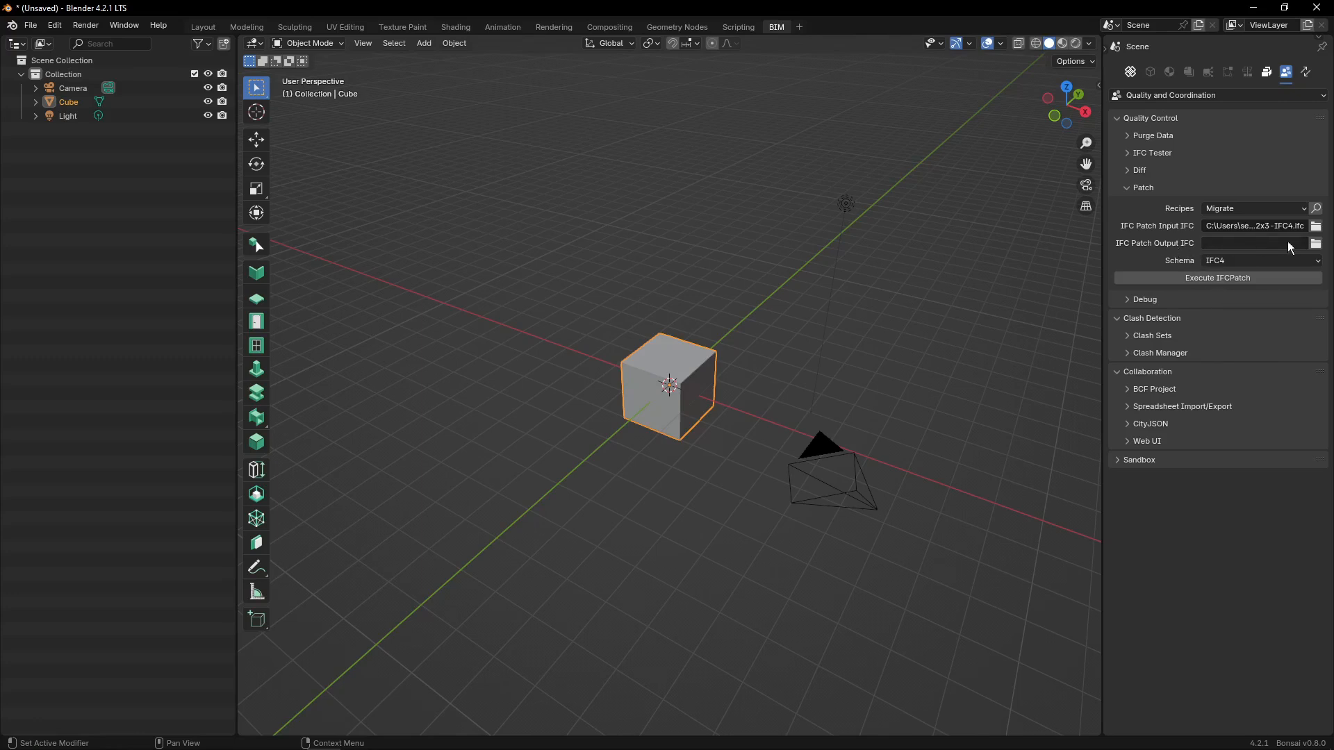
Set the patch output to downgraded-2x3.ifc in Documents.
{"action": "left_click", "coordinate": [1316, 242]}
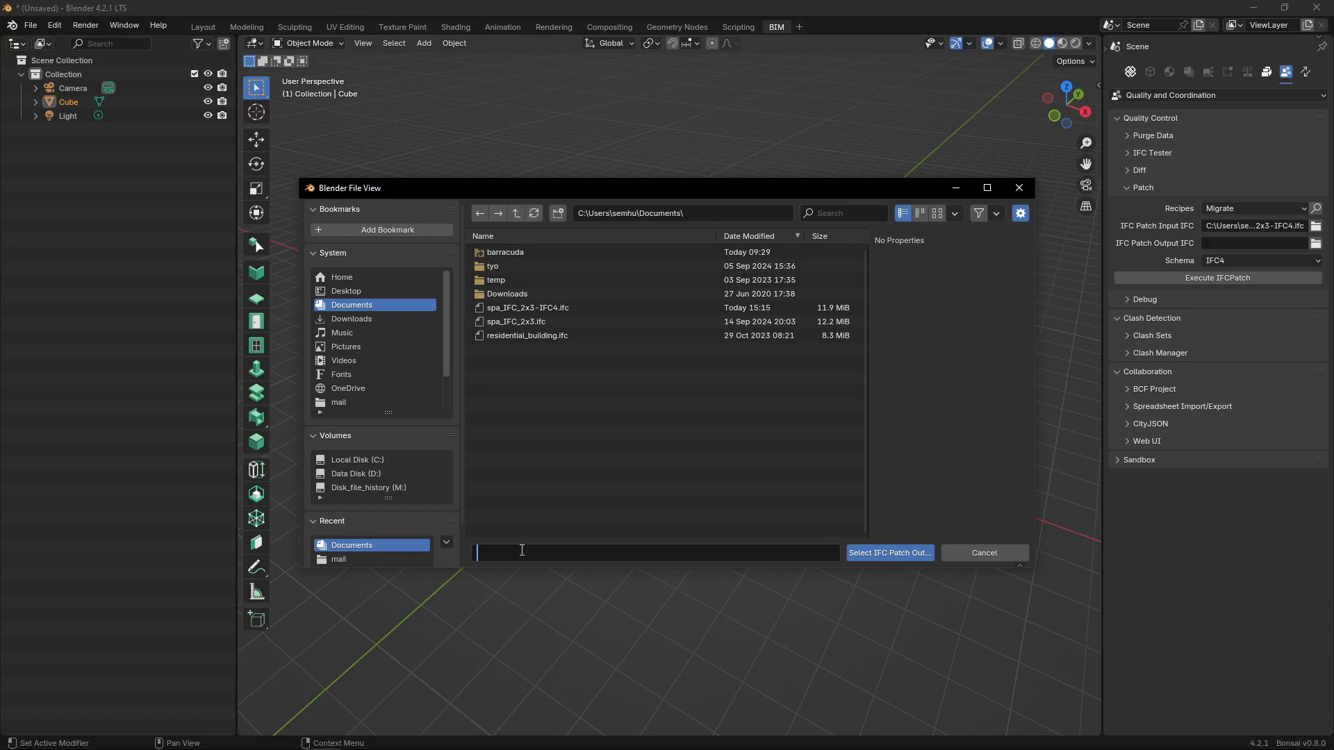
{"action": "type", "text": "downg"}
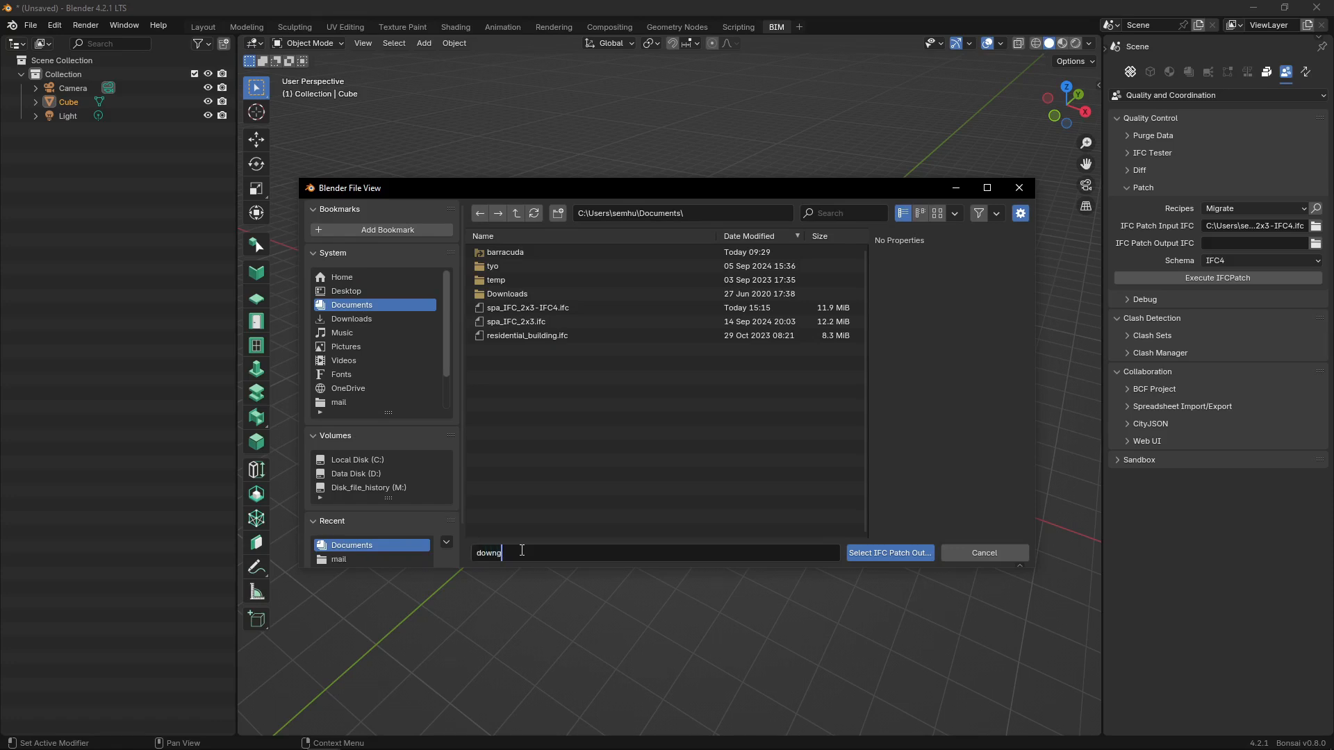
{"action": "type", "text": "raded"}
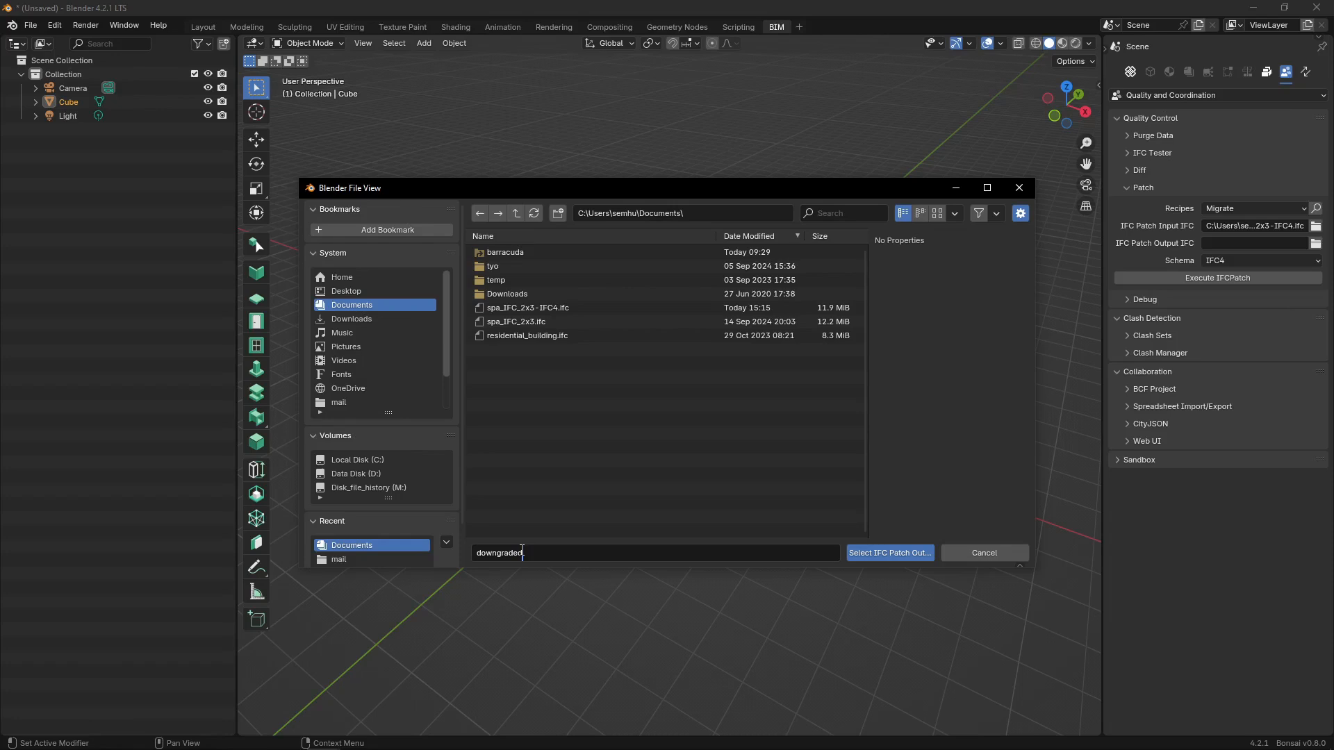
{"action": "type", "text": "-2x3"}
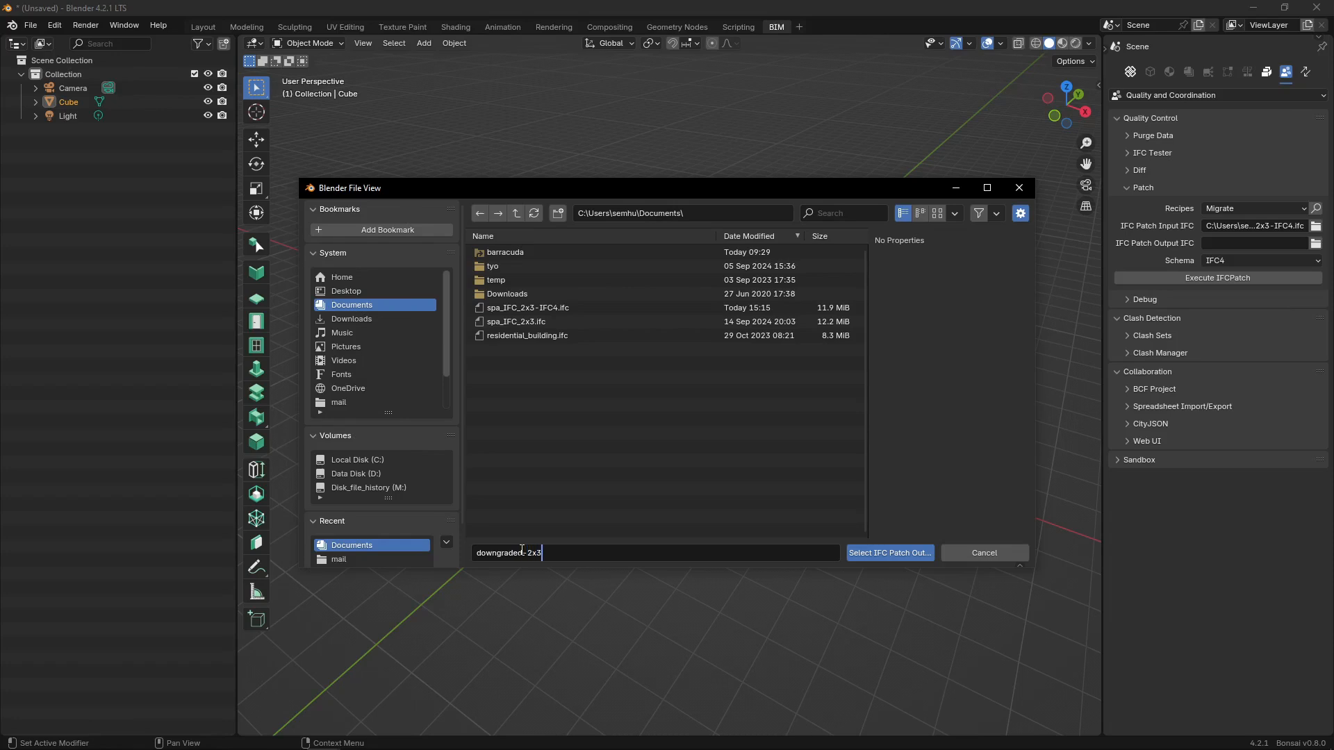
{"action": "type", "text": ".ifc"}
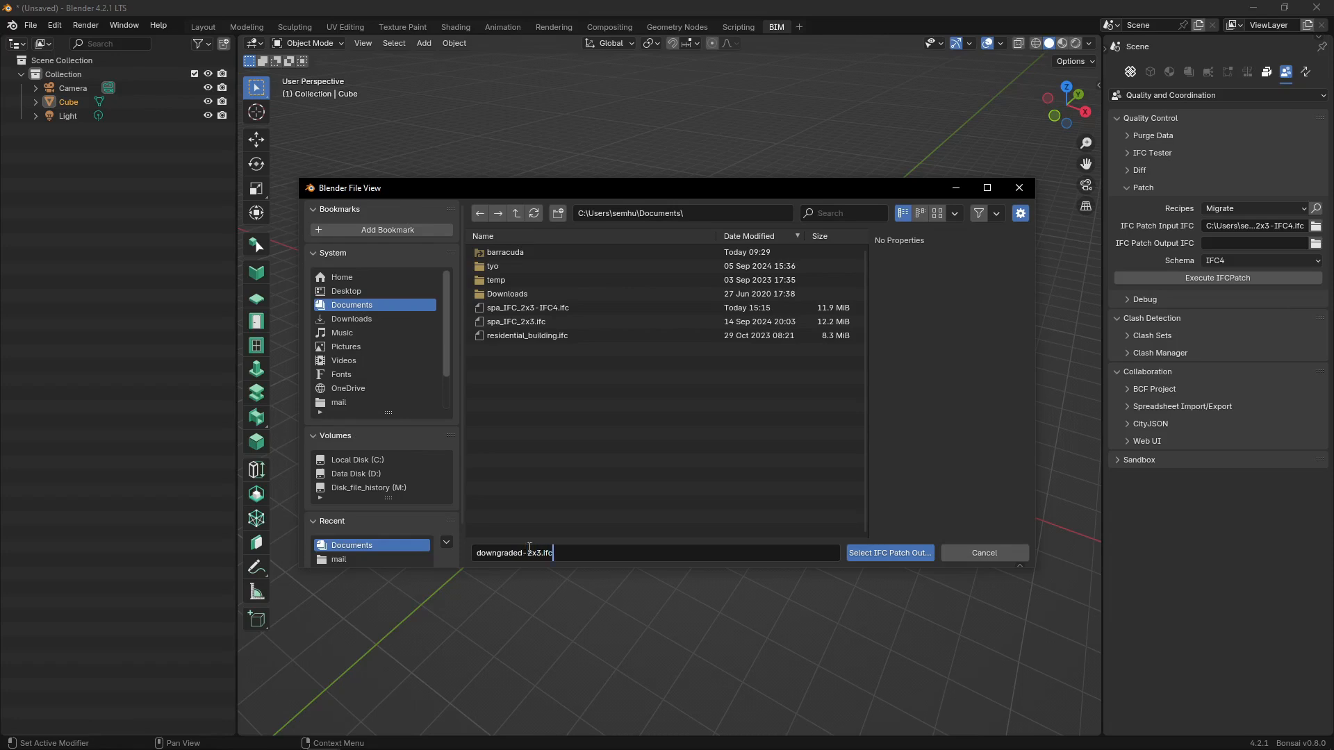
{"action": "left_click", "coordinate": [888, 551]}
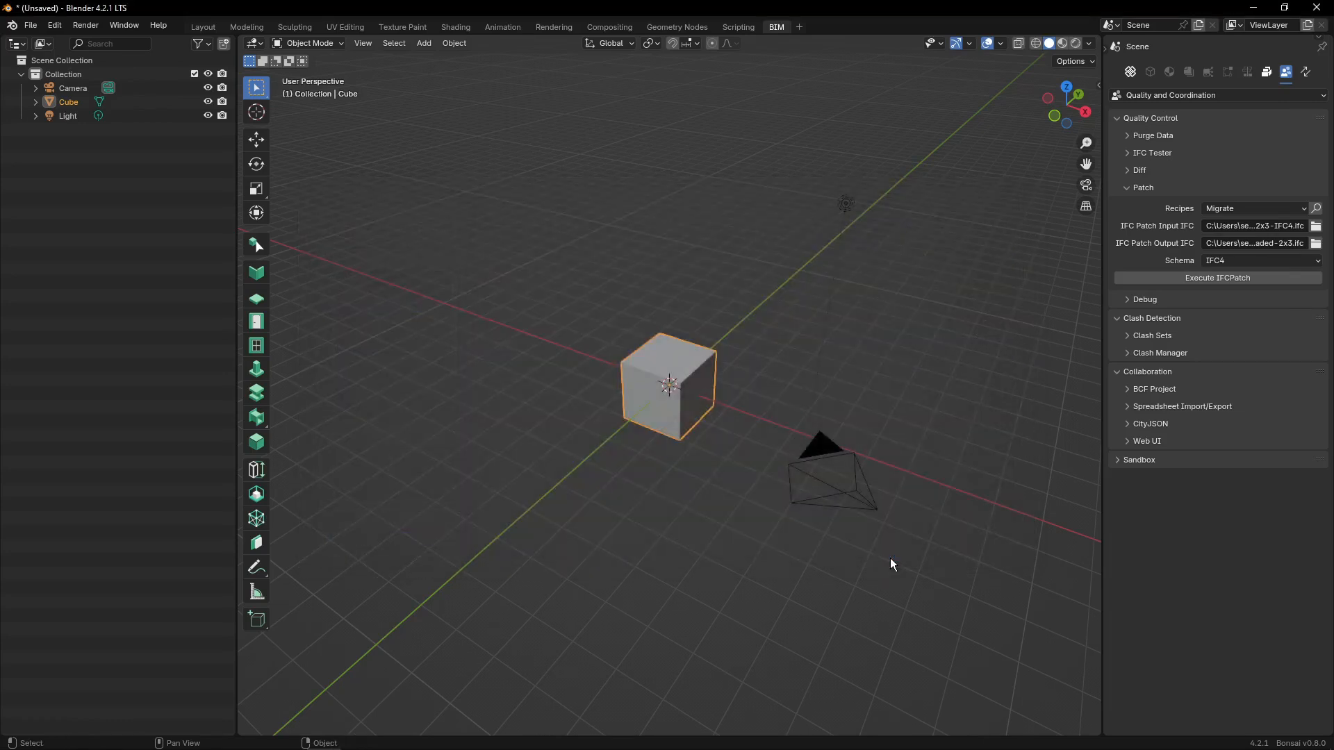
Set the target schema to IFC2X3 and execute the IFCPatch migration.
{"action": "left_click", "coordinate": [1259, 260]}
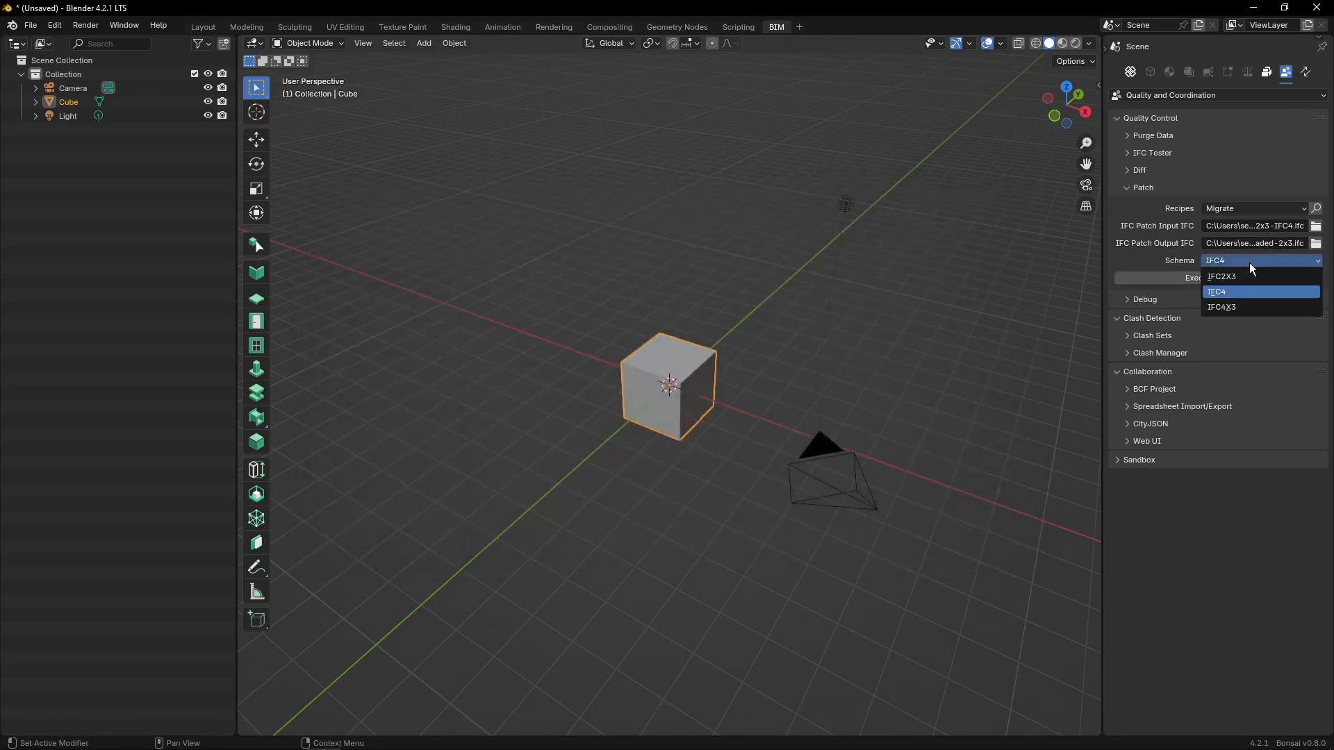
{"action": "mouse_move", "coordinate": [1230, 287]}
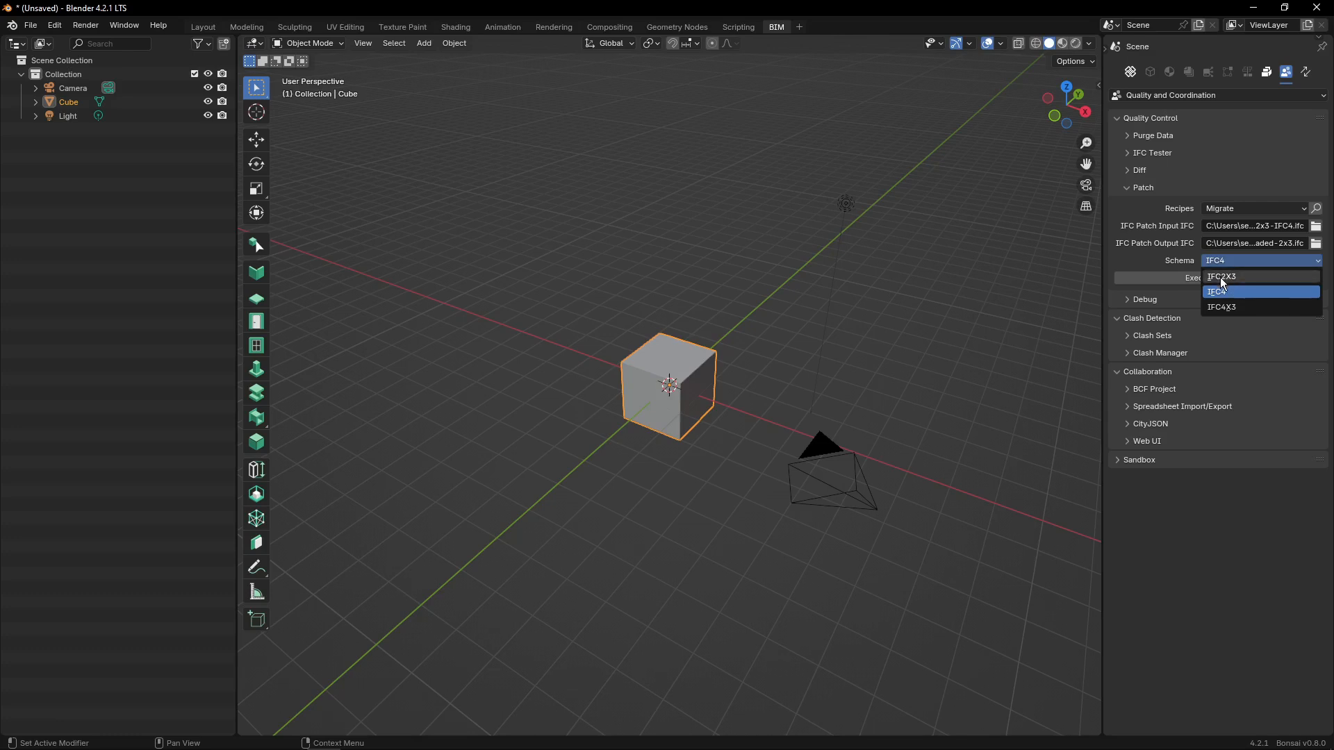
{"action": "left_click", "coordinate": [1221, 276]}
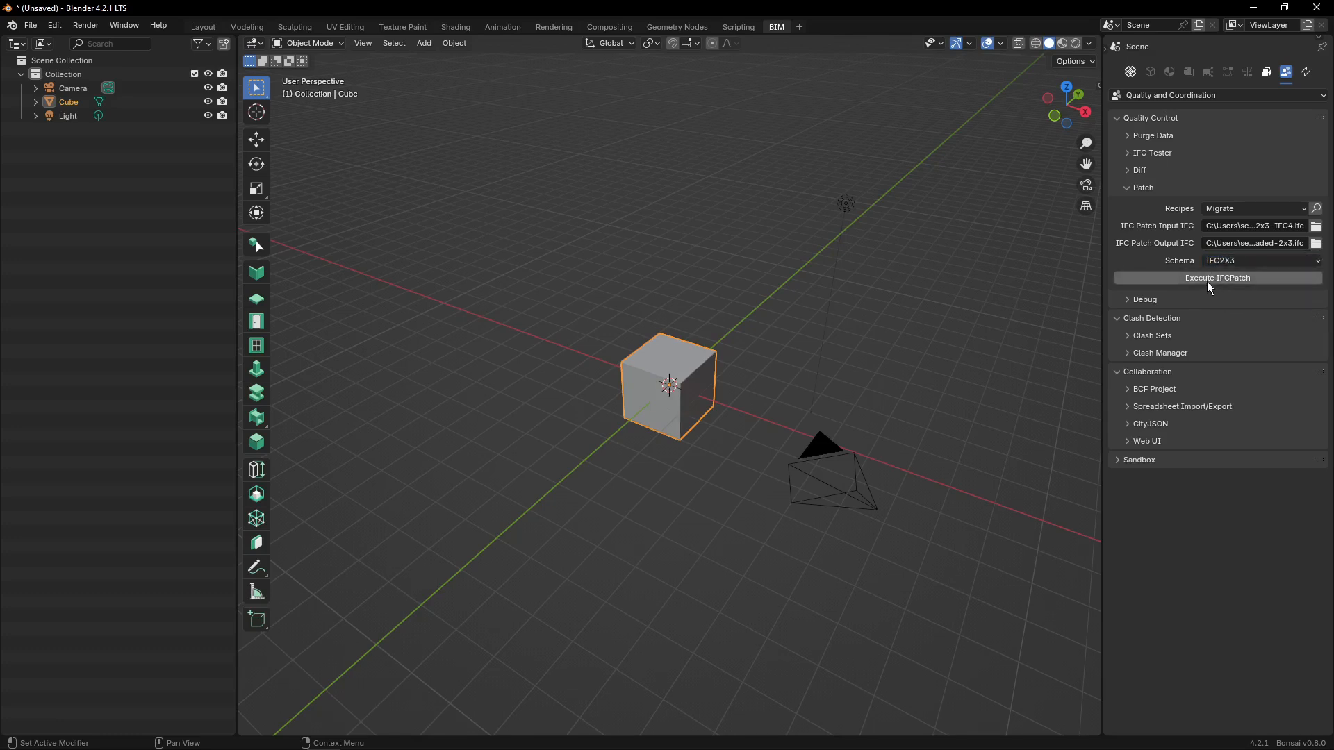
{"action": "mouse_move", "coordinate": [1218, 278]}
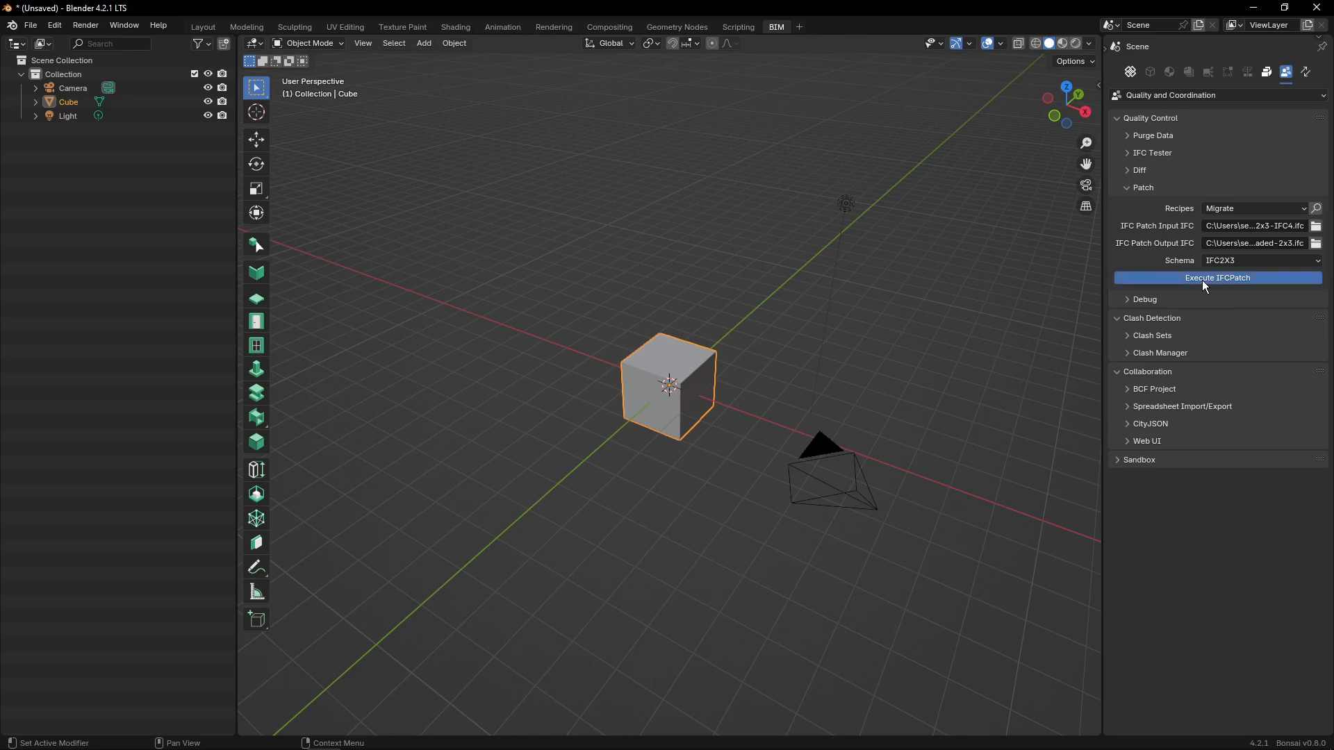
{"action": "left_click", "coordinate": [1216, 278]}
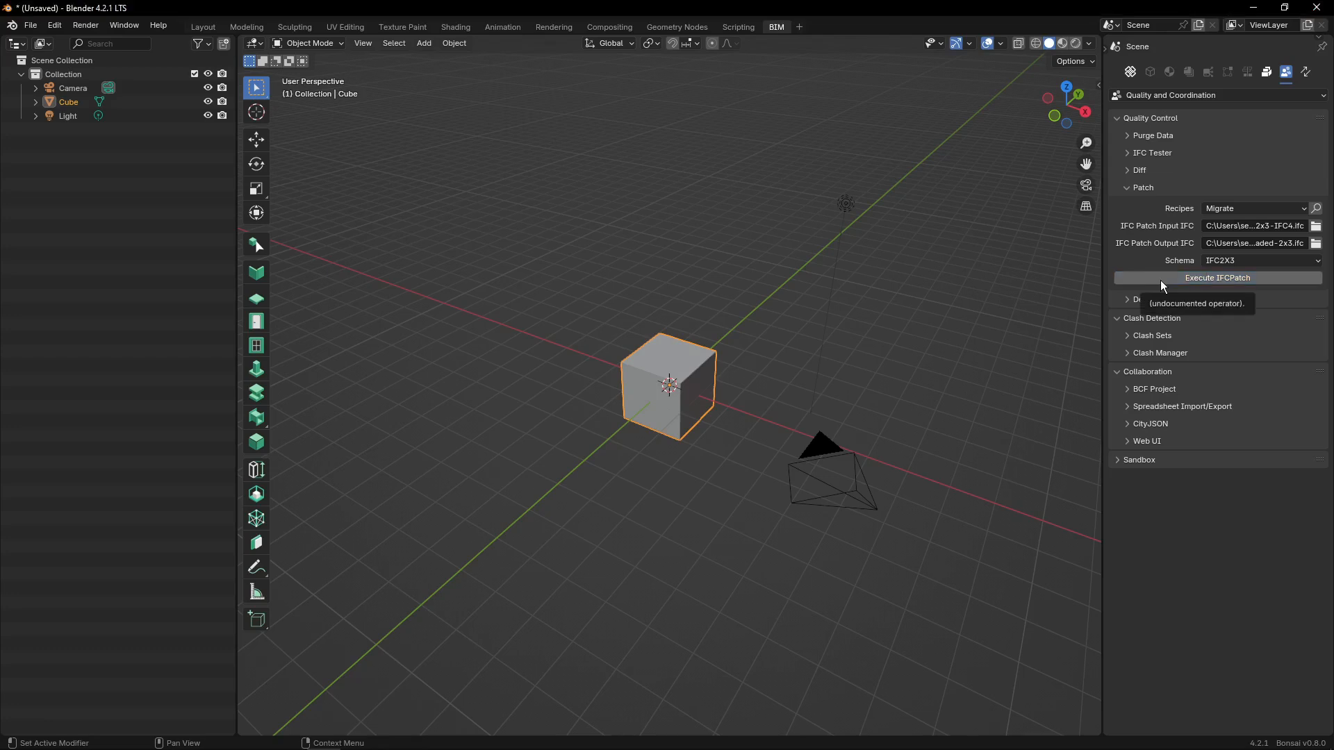
{"action": "left_click", "coordinate": [1316, 225]}
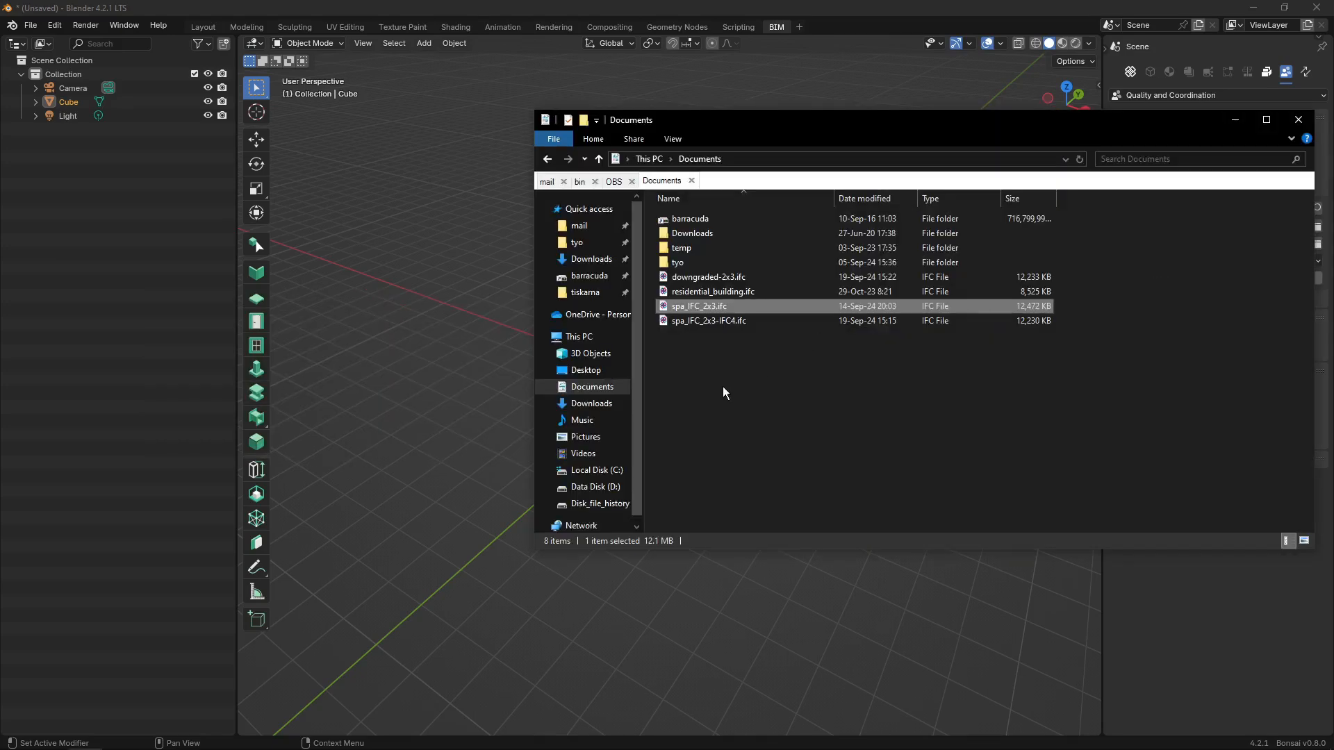
Open the newly created downgraded-2x3.ifc from Documents.
{"action": "left_click", "coordinate": [708, 276]}
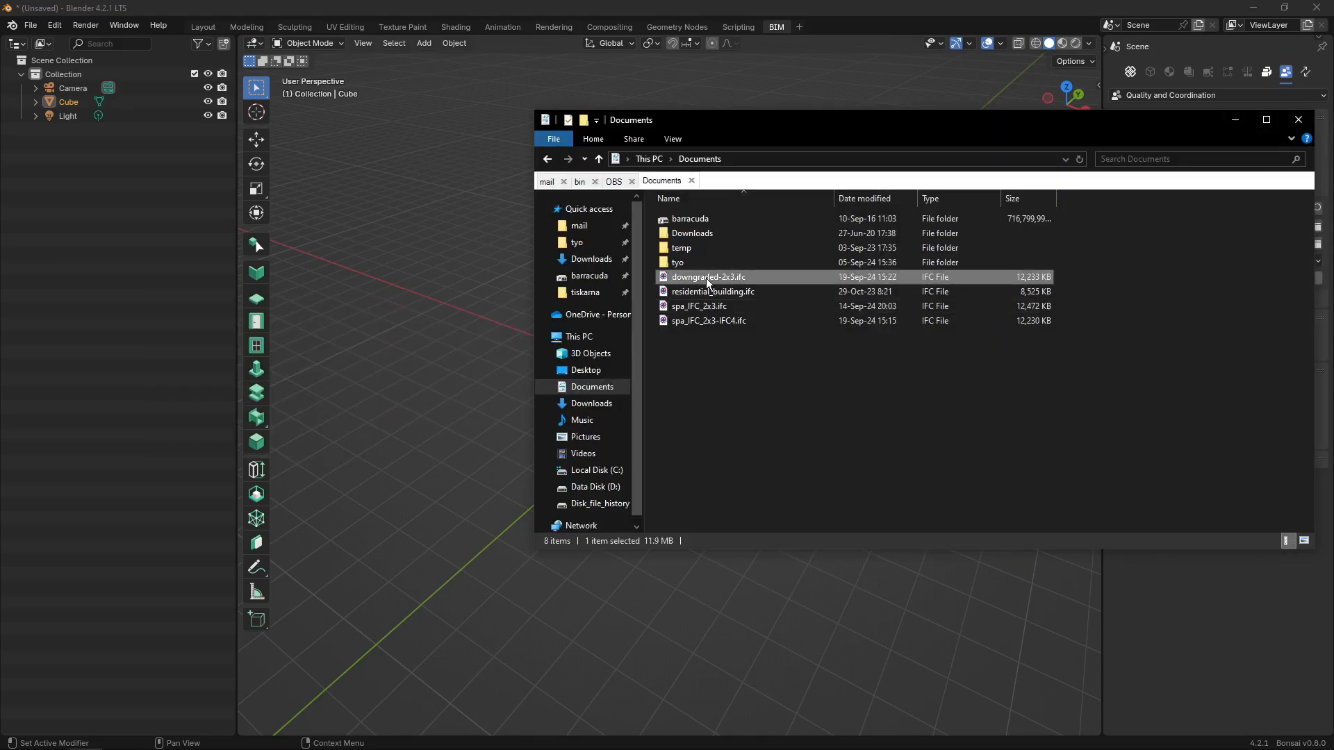
{"action": "mouse_move", "coordinate": [690, 285]}
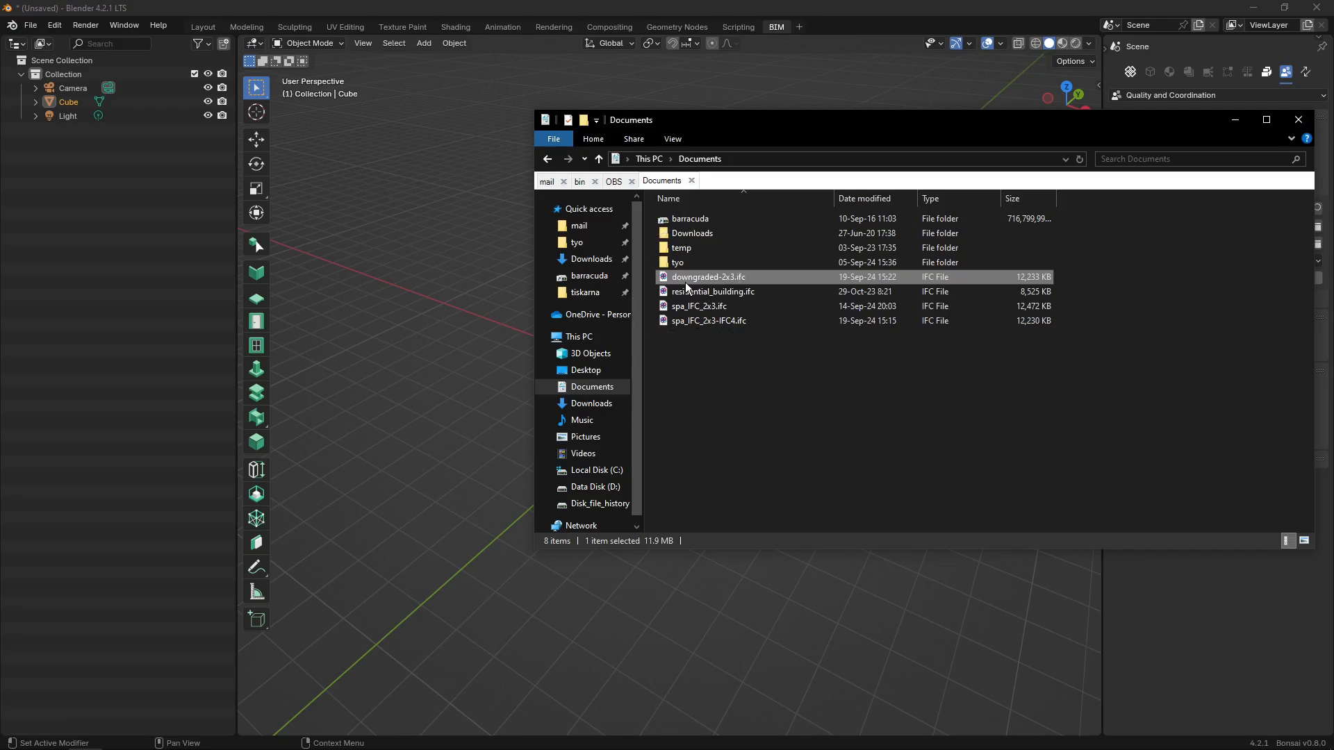
{"action": "double_click", "coordinate": [708, 321]}
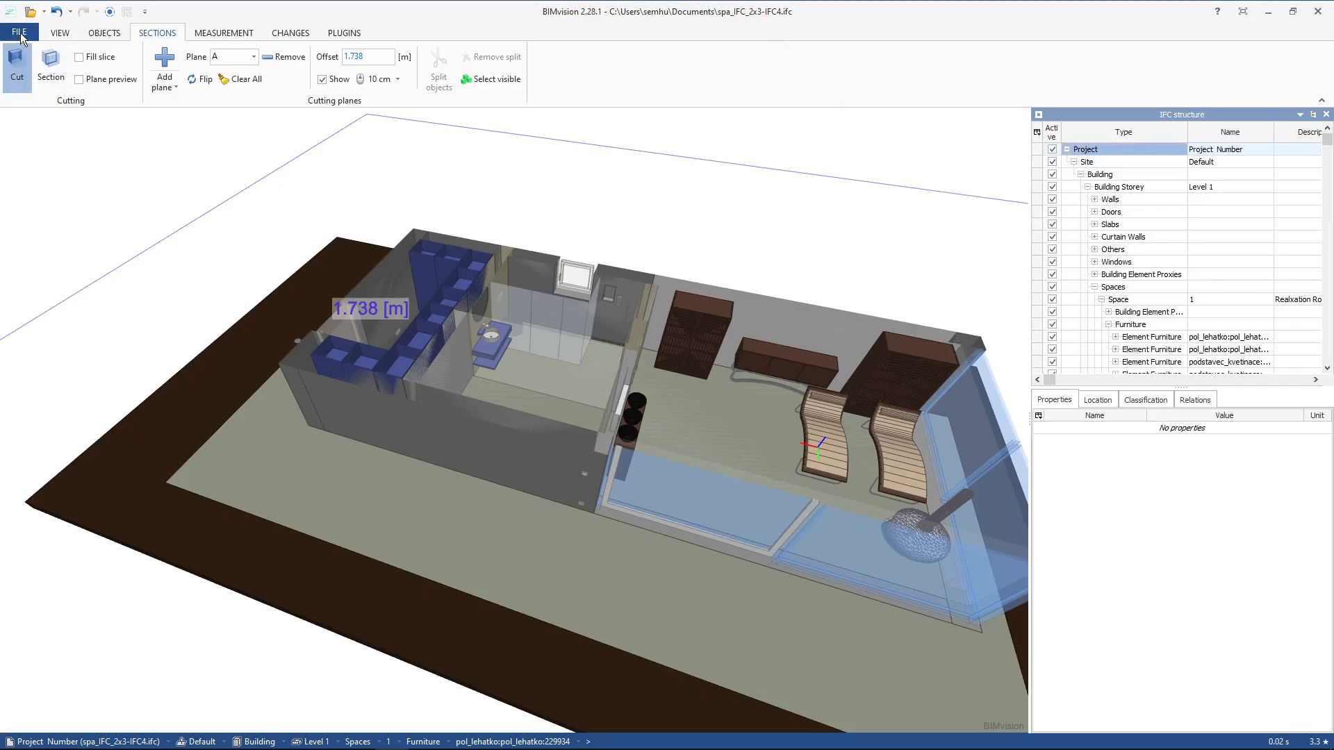
Load downgraded-2x3.ifc, confirm Schema Identifiers reads IFC2X3, and cut a section through the interior.
{"action": "left_click", "coordinate": [31, 11]}
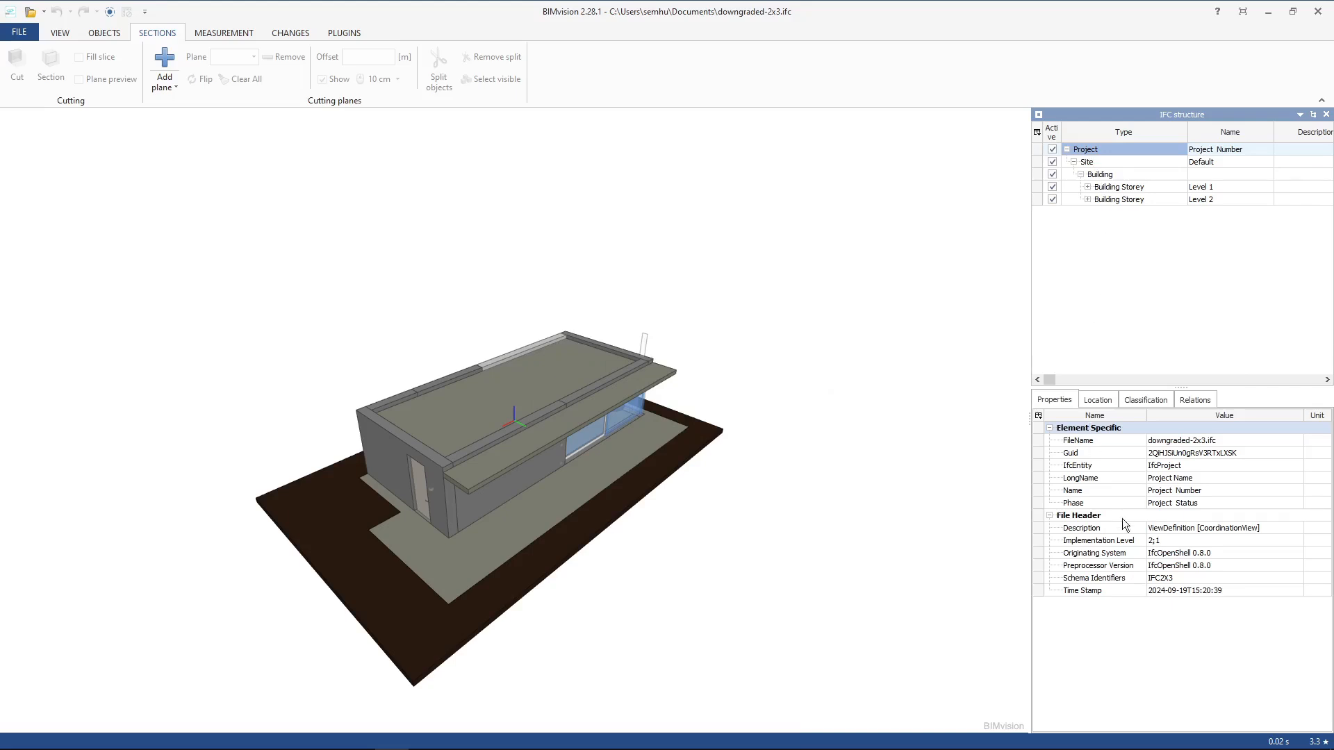
{"action": "left_click", "coordinate": [1159, 586]}
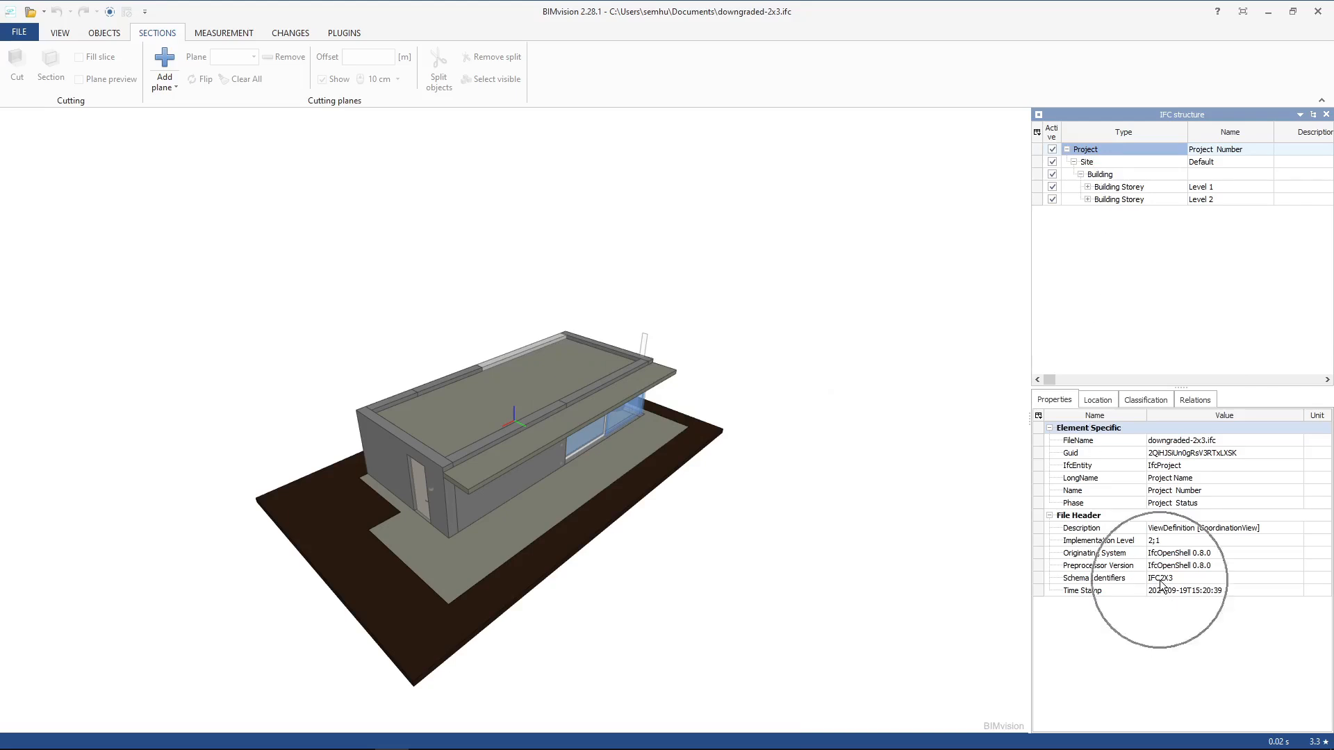
{"action": "left_click", "coordinate": [164, 69]}
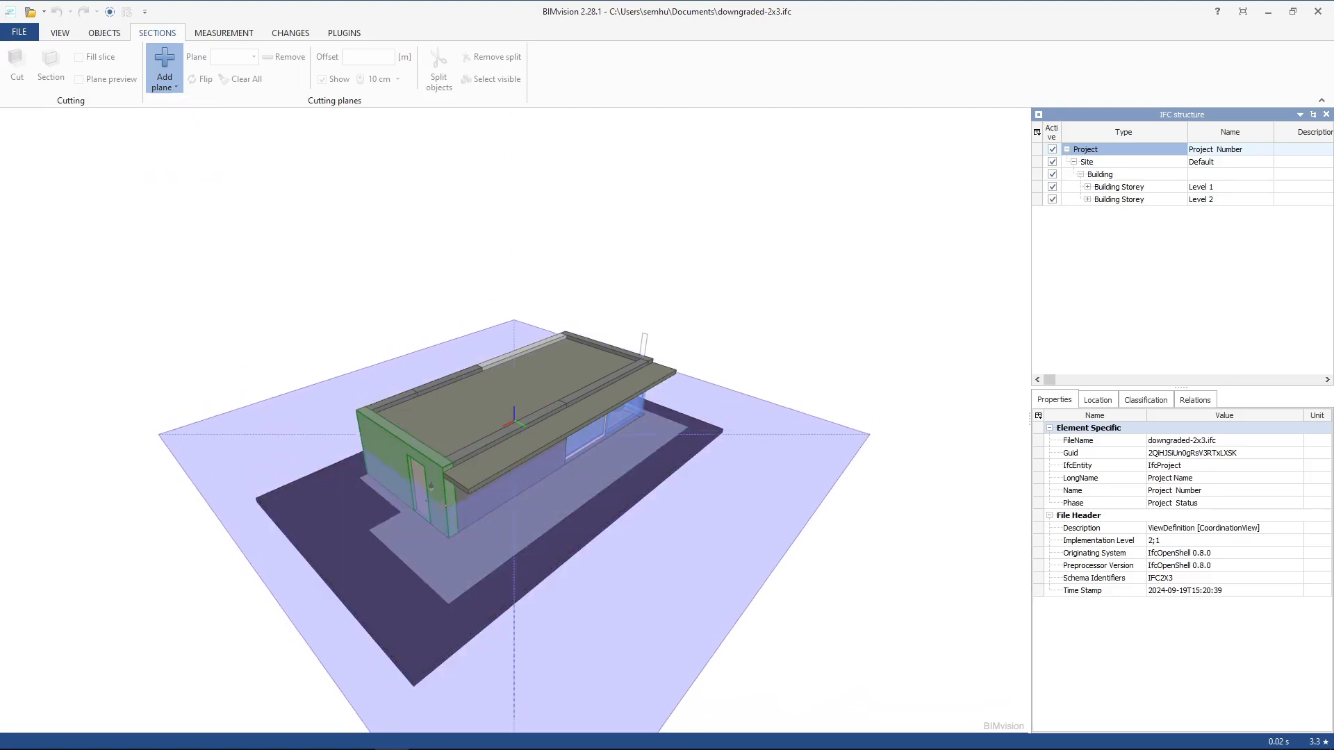
{"action": "left_click", "coordinate": [164, 68]}
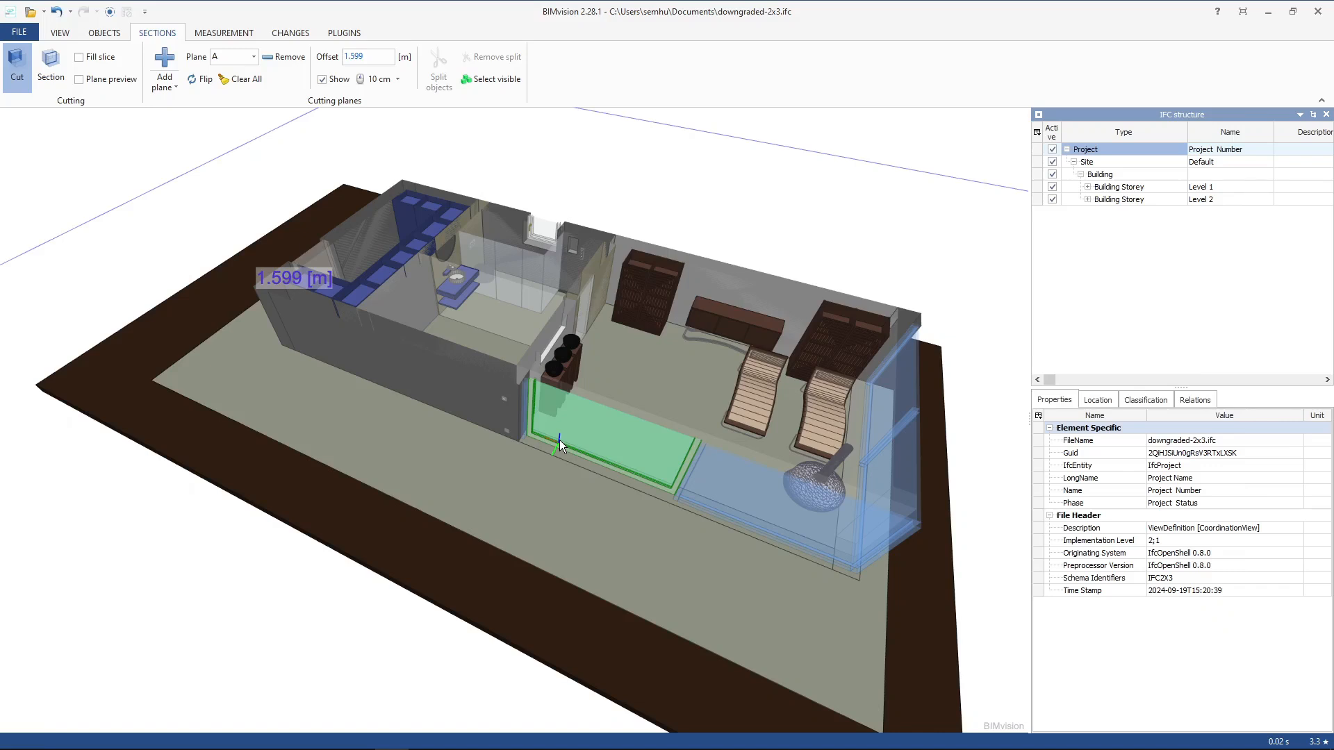
{"action": "left_click", "coordinate": [710, 225]}
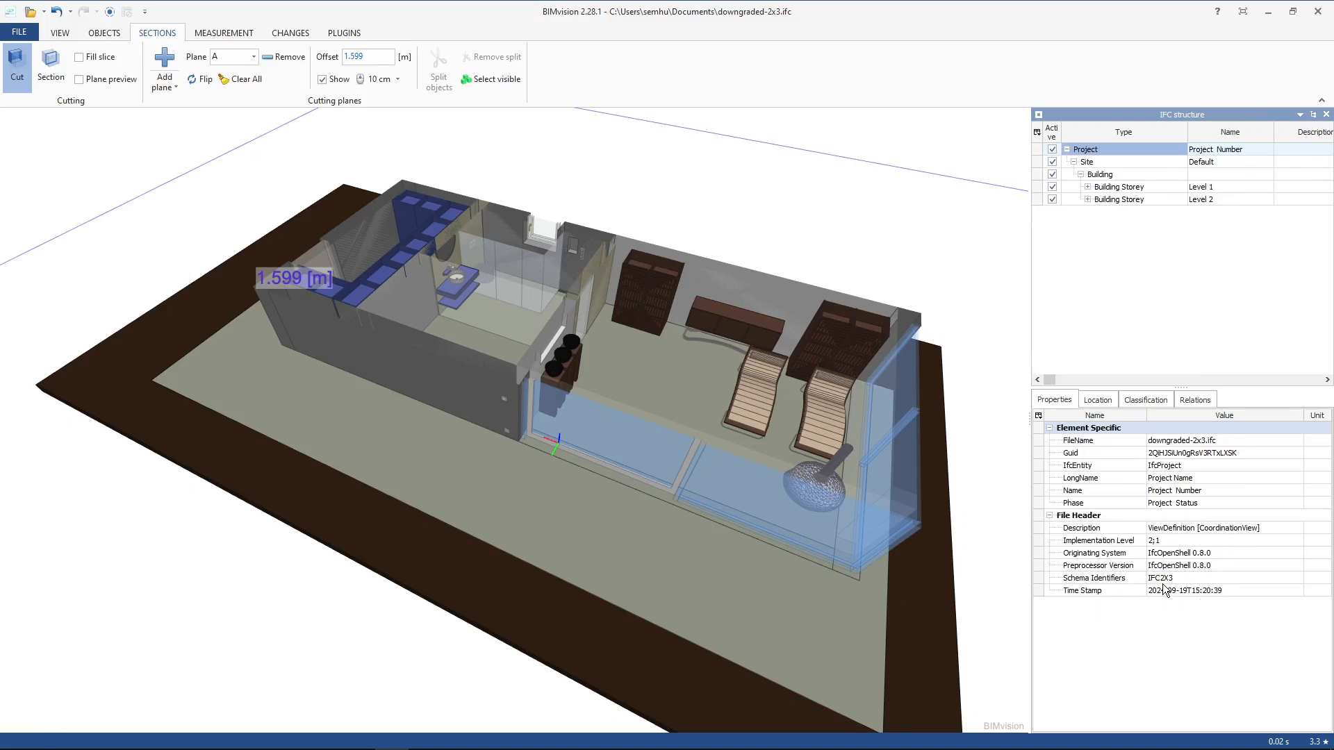
{"action": "mouse_move", "coordinate": [972, 519]}
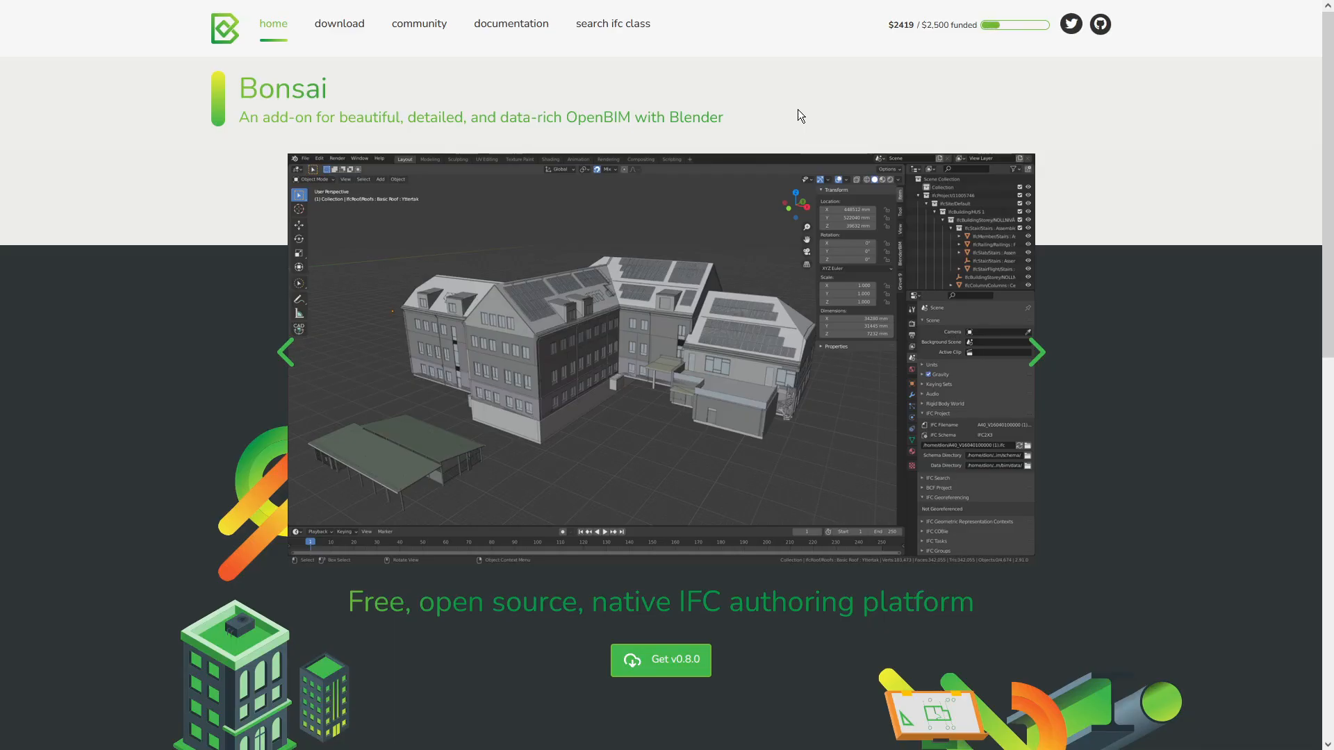
Follow the $2419 / $2,500 funding bar to the IfcOpenShell Open Collective page.
{"action": "left_click", "coordinate": [1037, 352]}
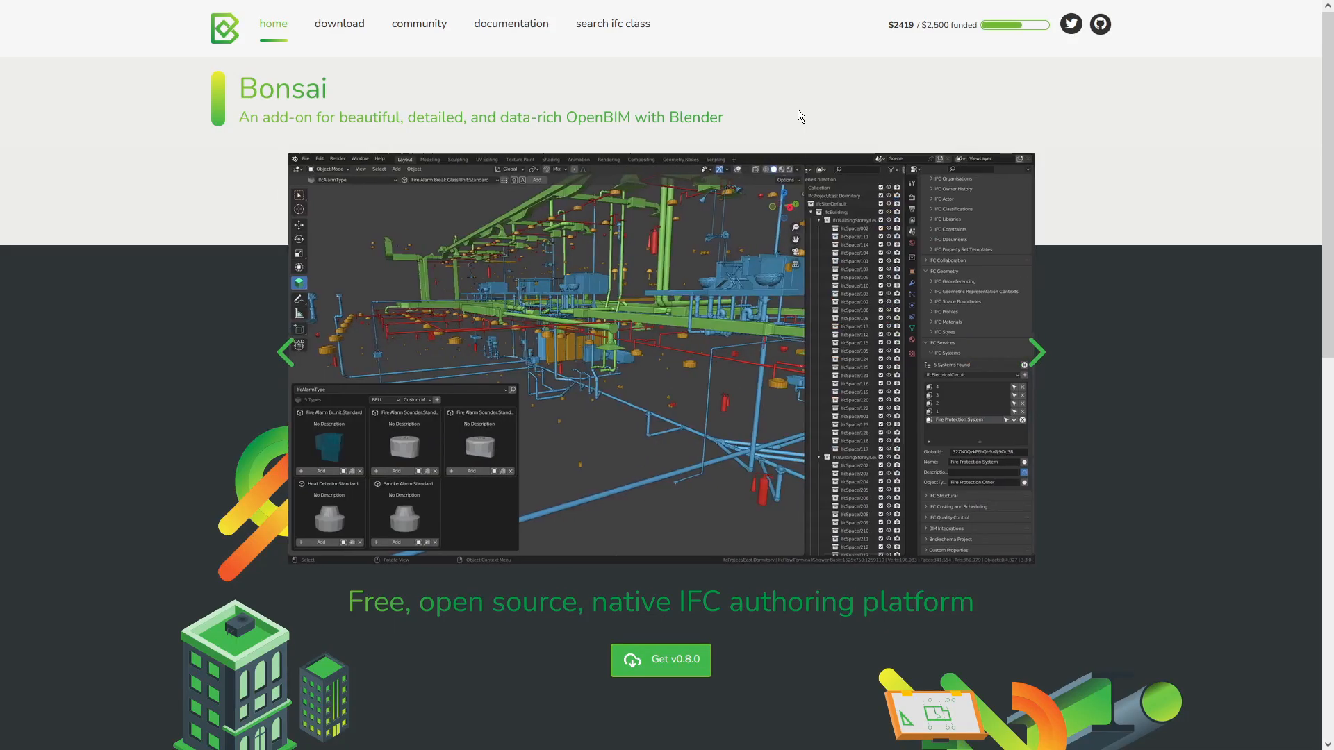
{"action": "left_click", "coordinate": [1036, 352]}
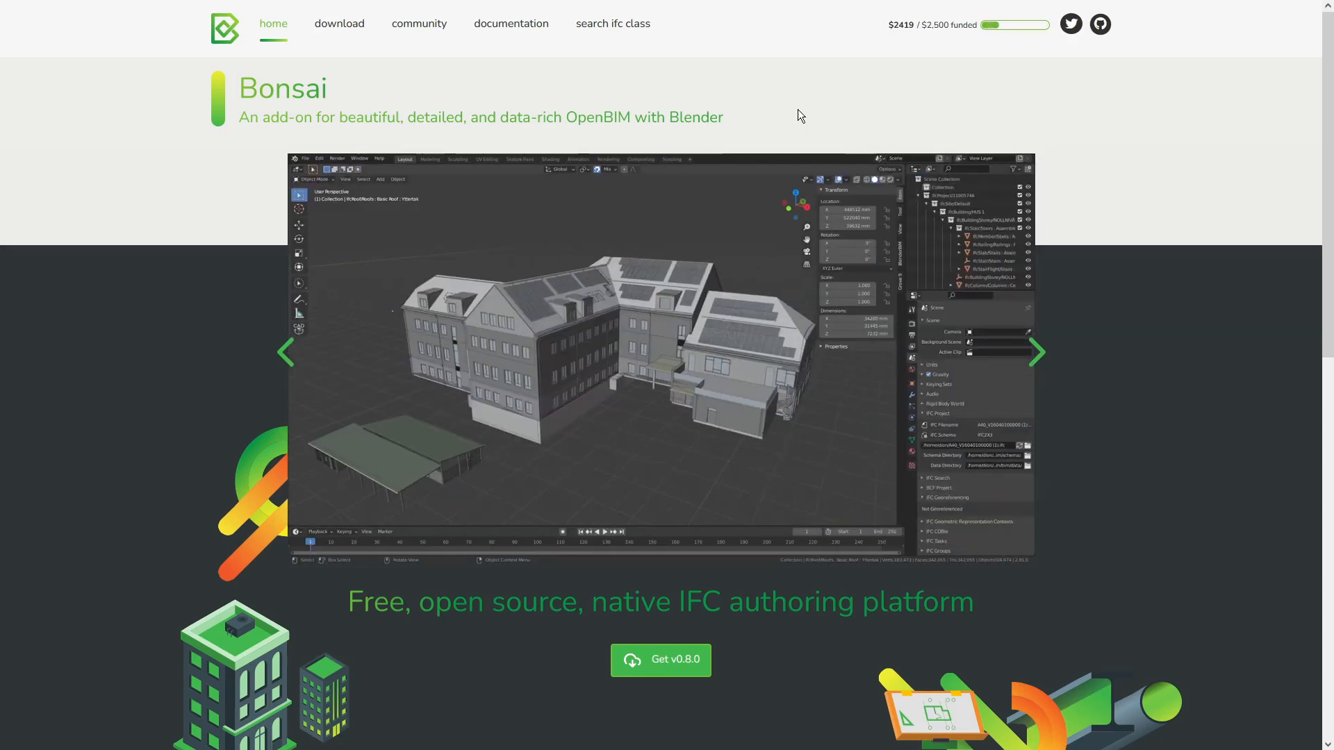
{"action": "left_click", "coordinate": [1037, 351]}
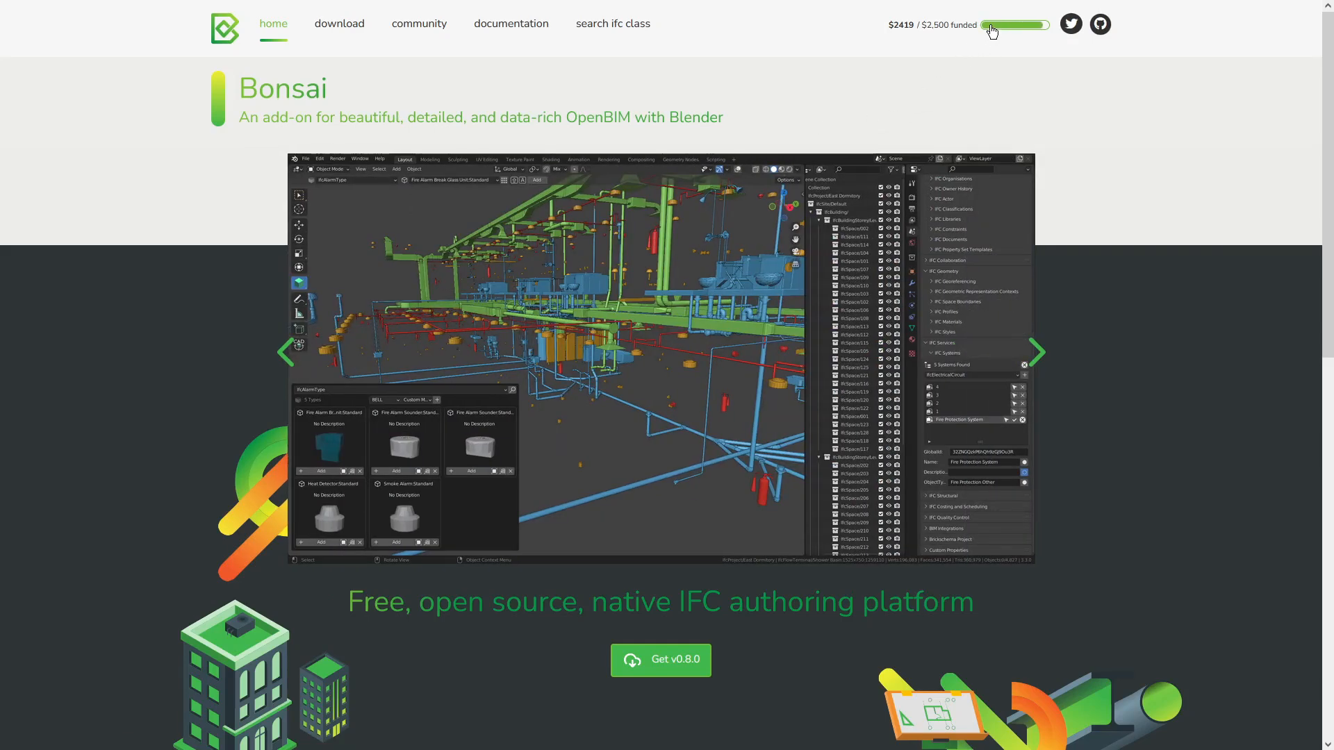
{"action": "left_click", "coordinate": [1038, 352]}
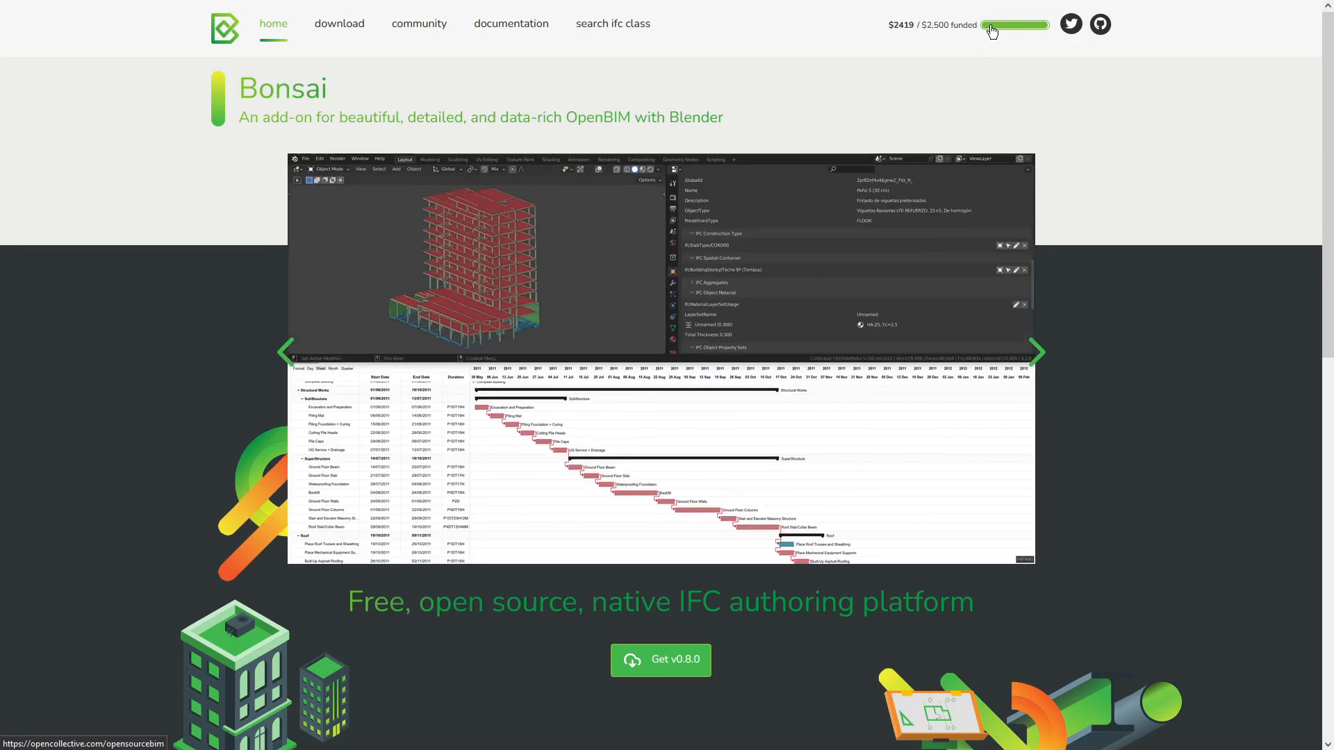
{"action": "left_click", "coordinate": [1015, 25]}
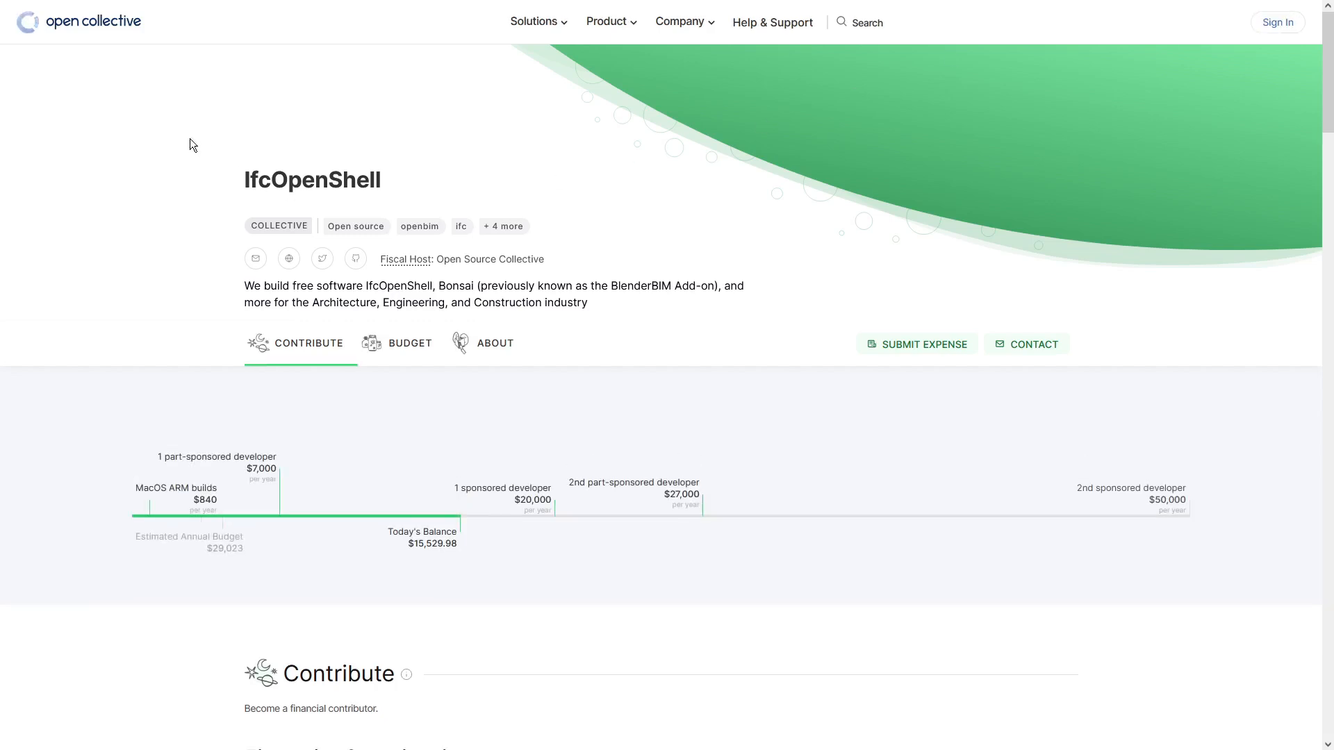